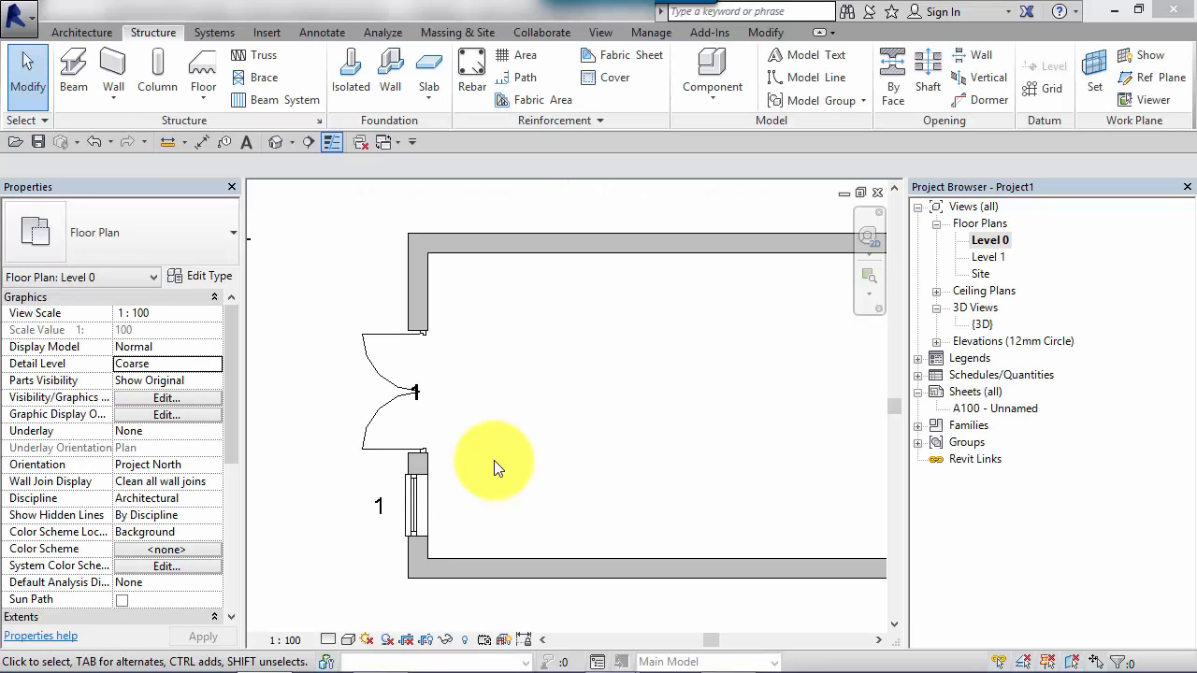
mouse_move(528, 355)
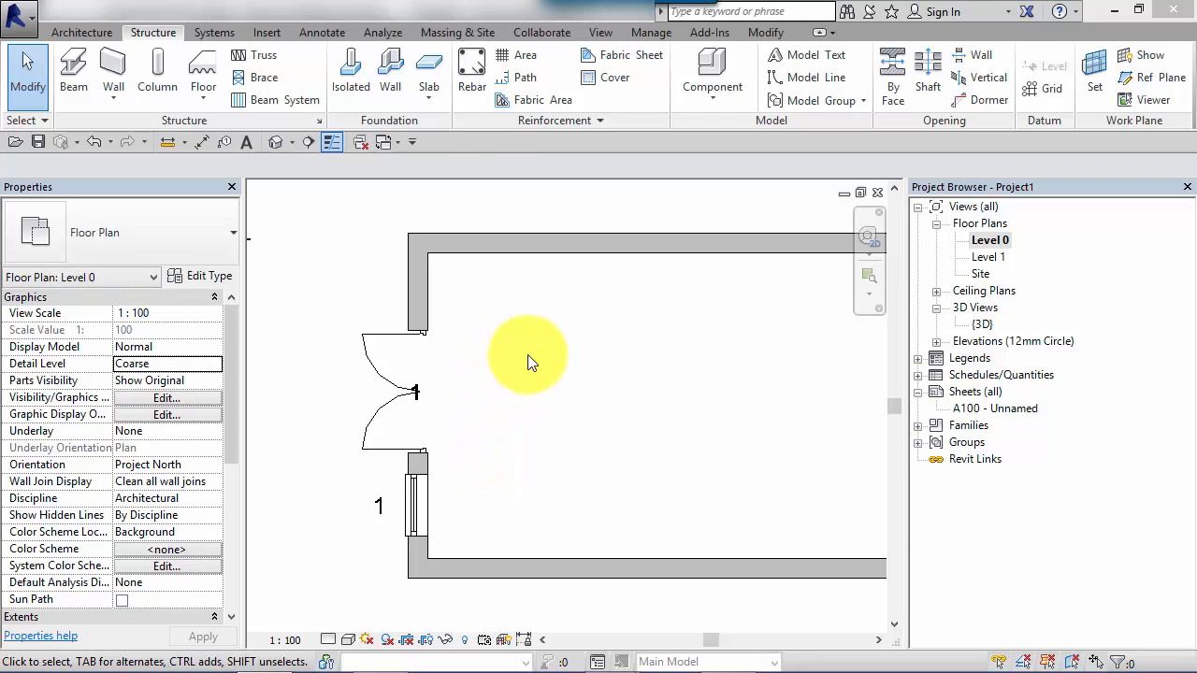
mouse_move(529, 429)
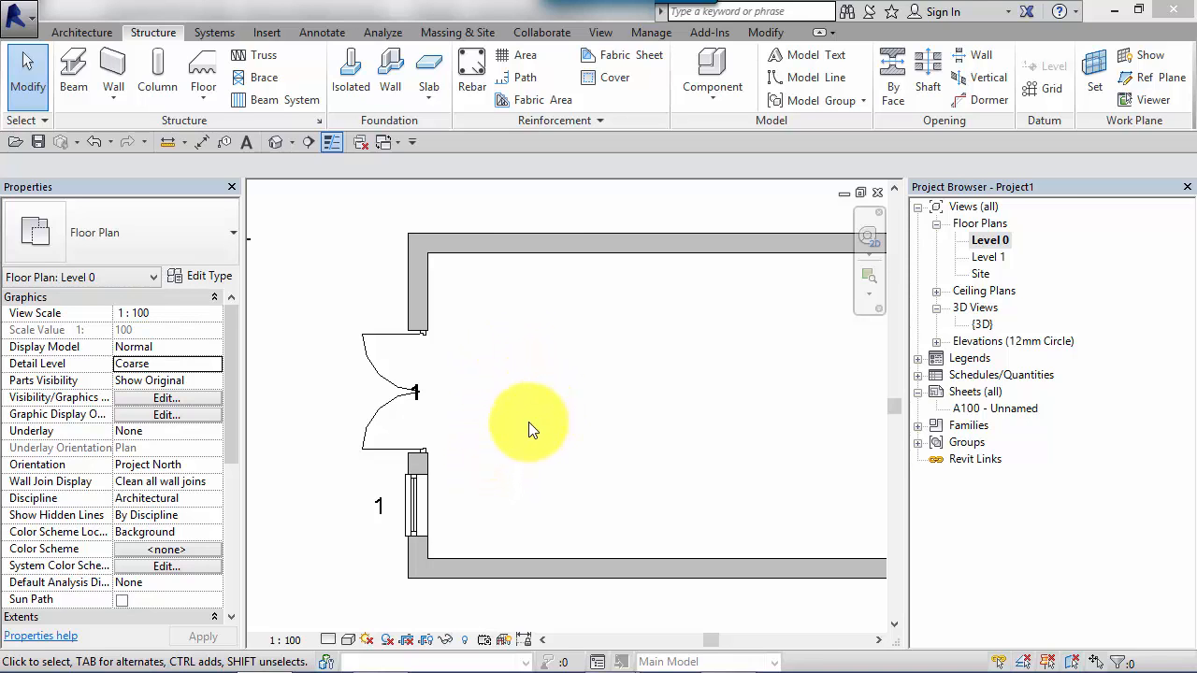
mouse_move(513, 414)
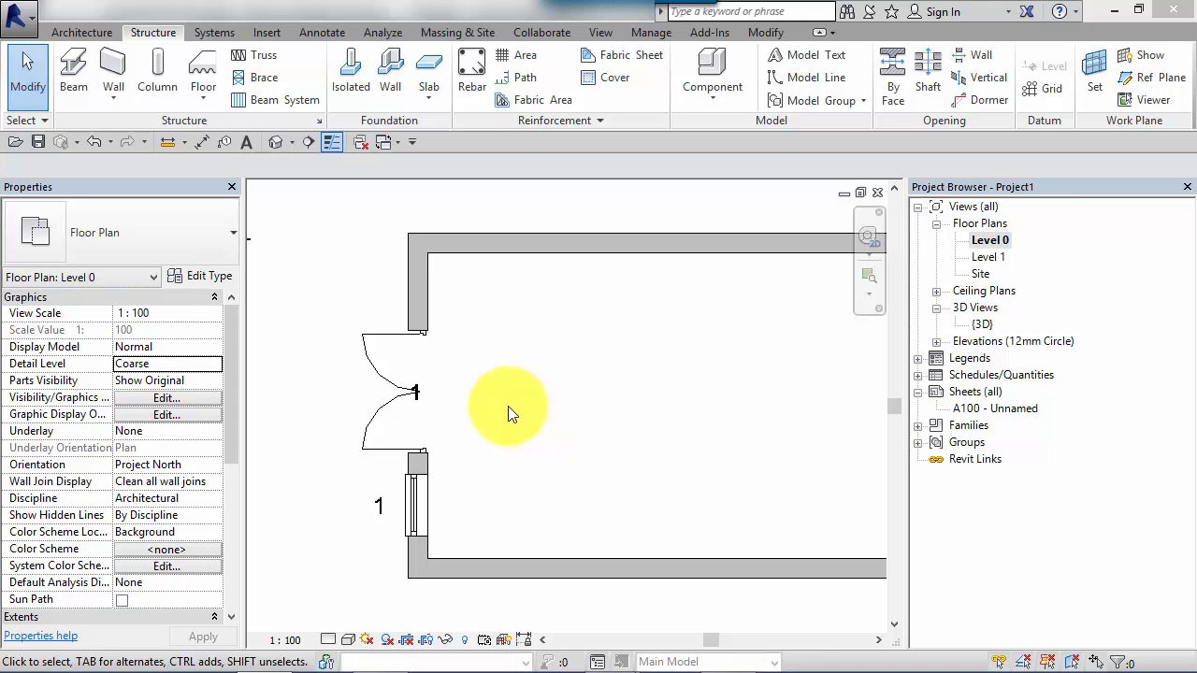
mouse_move(285, 276)
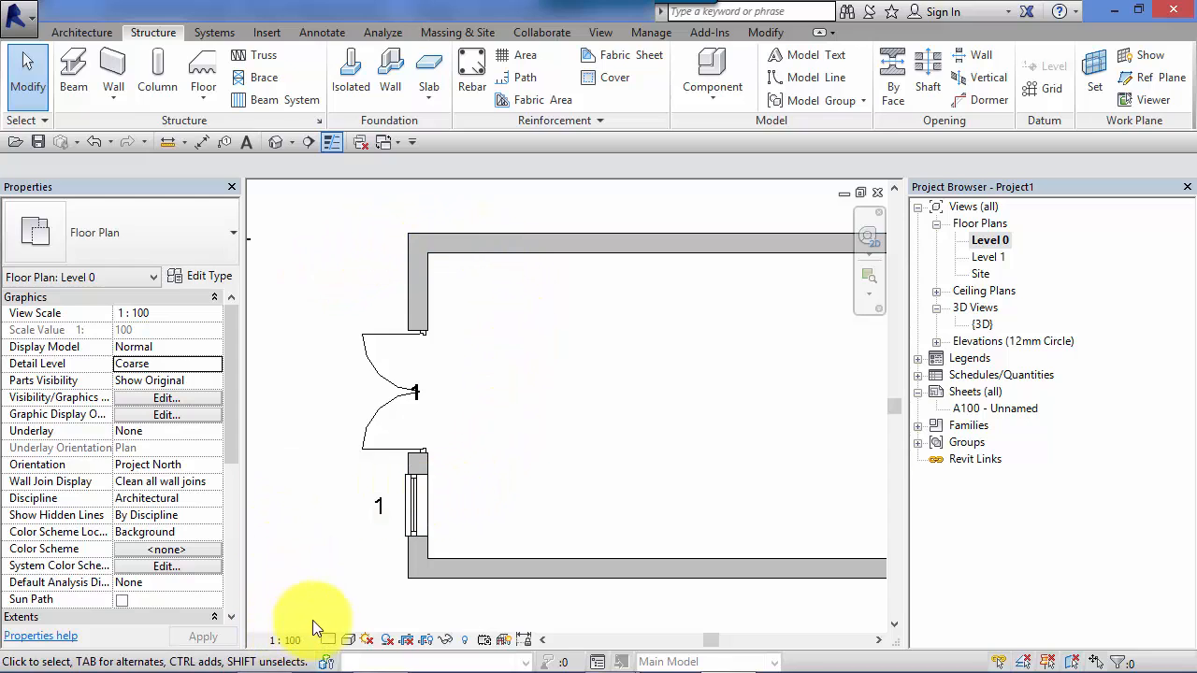
mouse_move(300, 617)
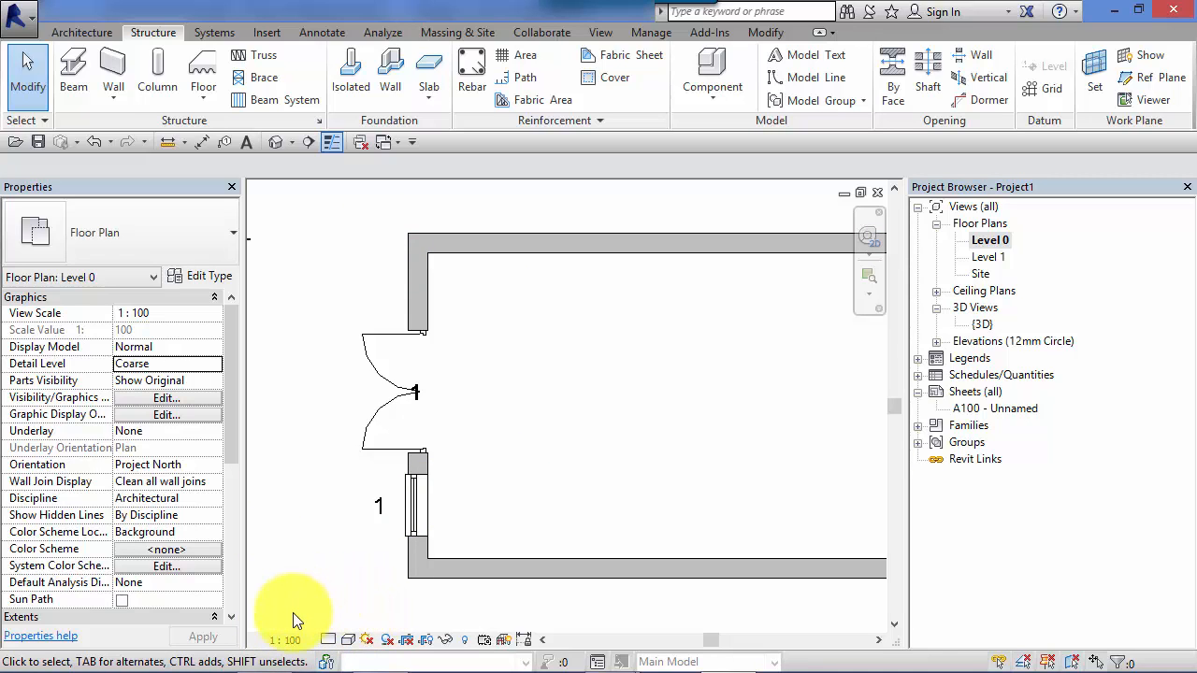
mouse_move(326, 639)
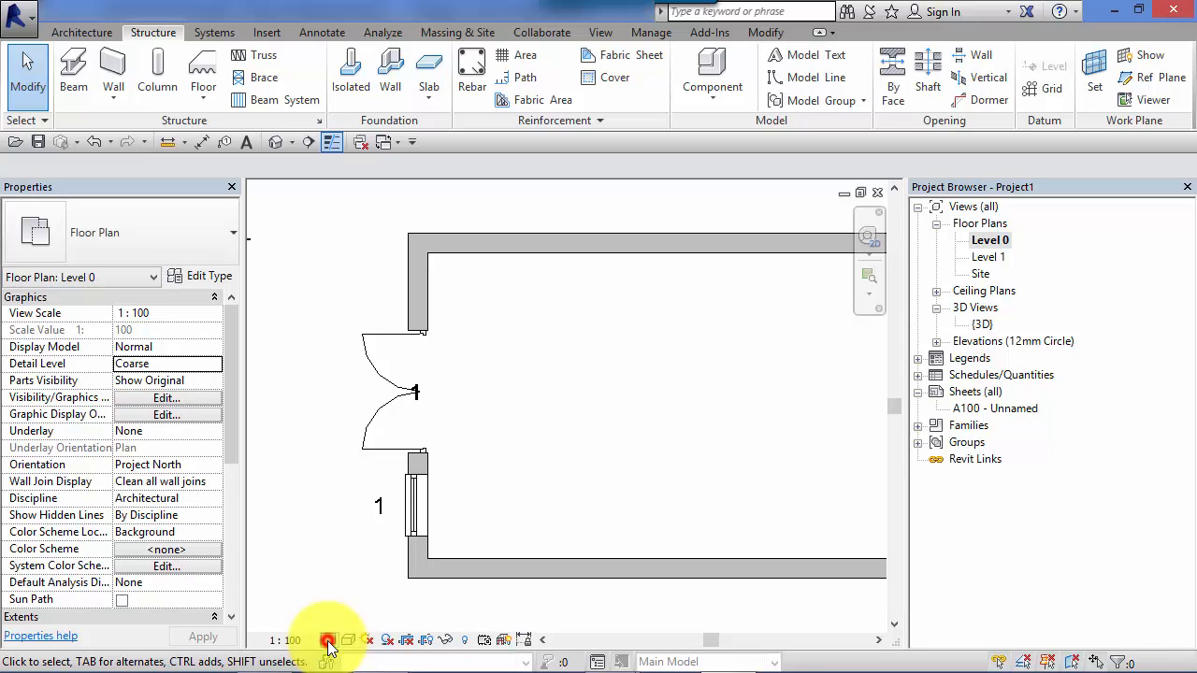
- Browse the Coarse, Medium and Fine detail level options for the Level 0 plan
click(328, 640)
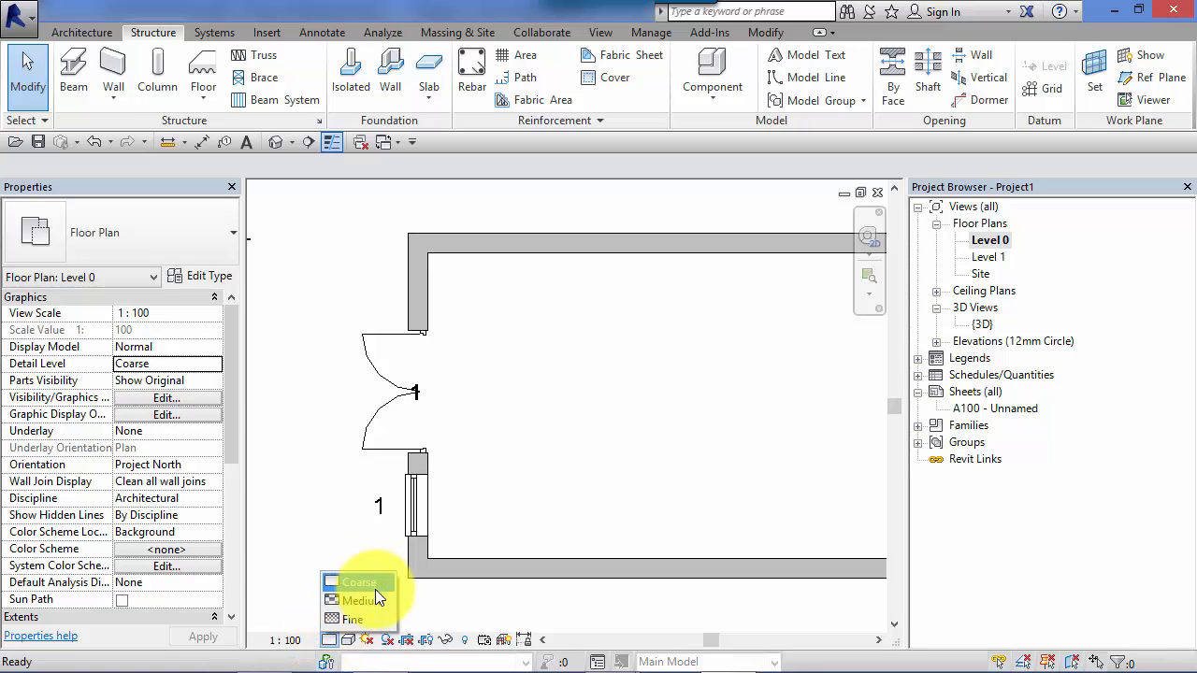
mouse_move(333, 547)
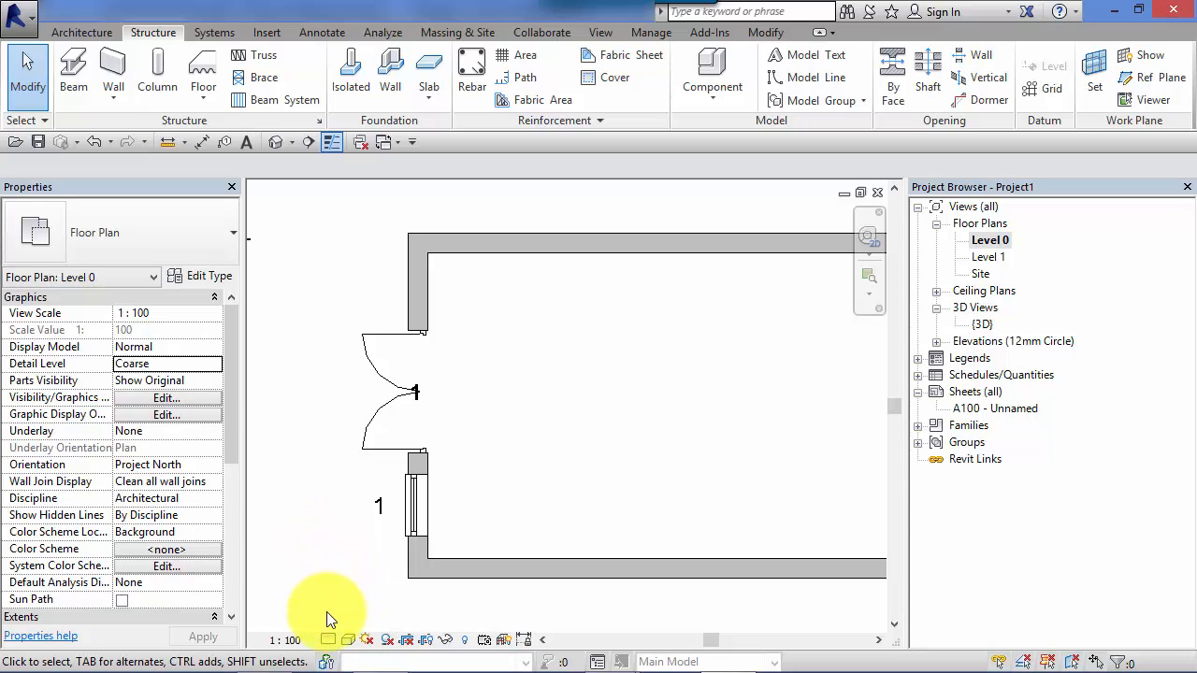
mouse_move(329, 640)
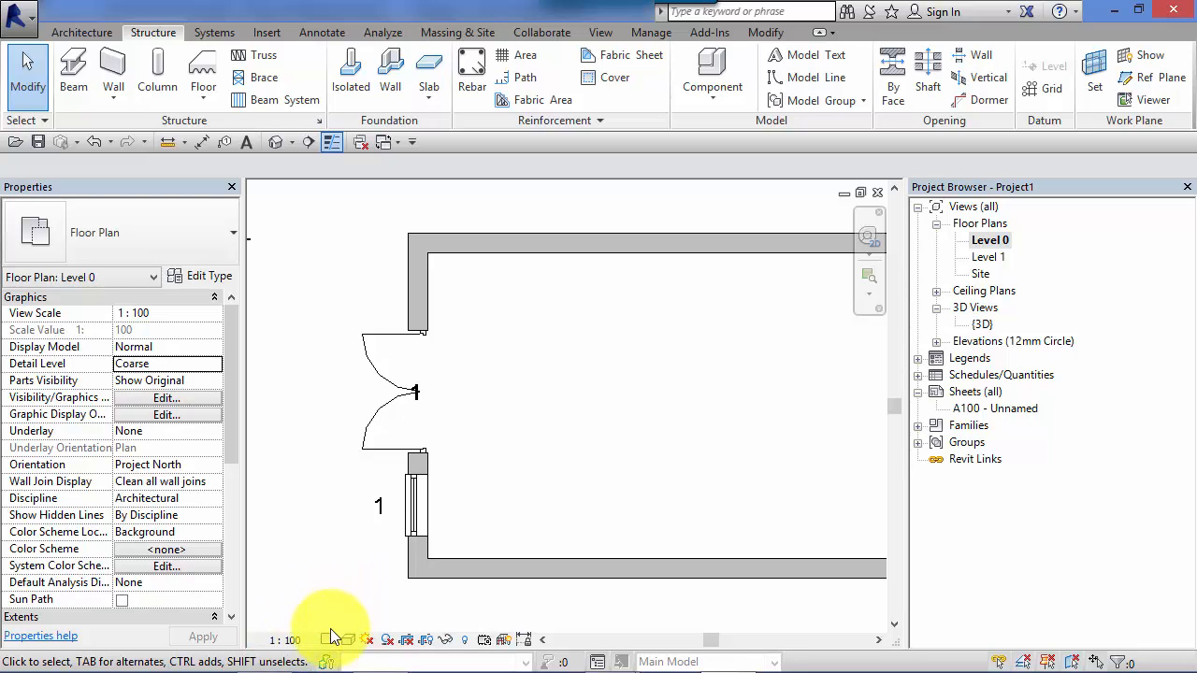
click(330, 640)
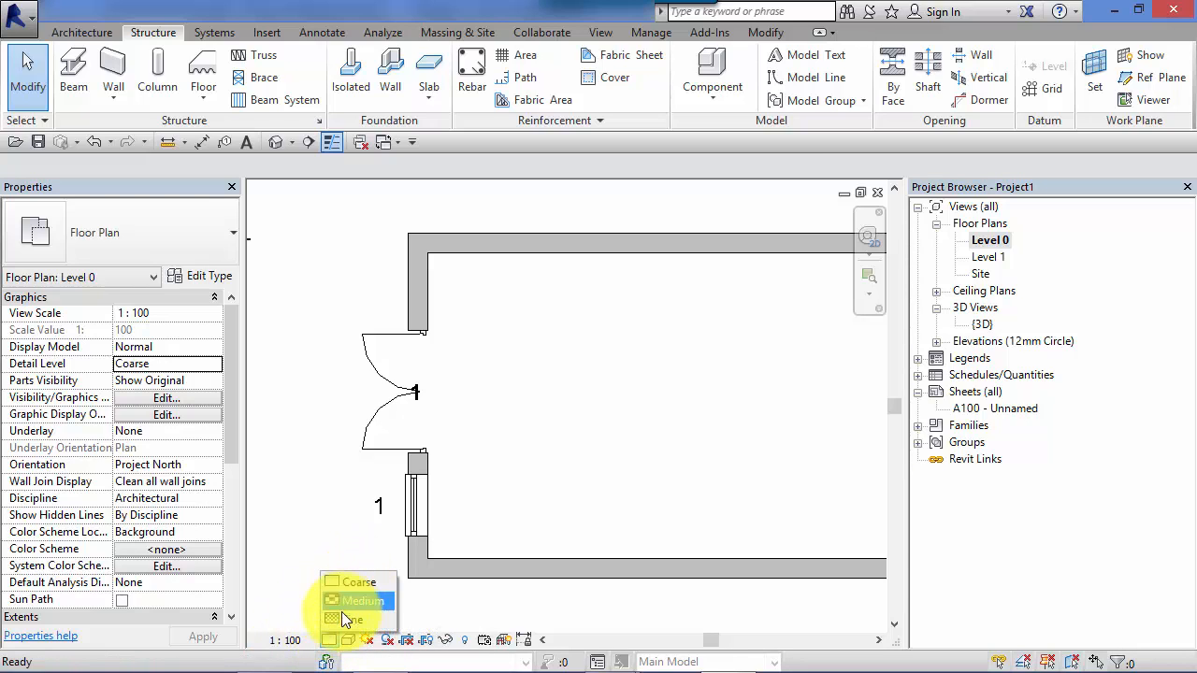
mouse_move(353, 550)
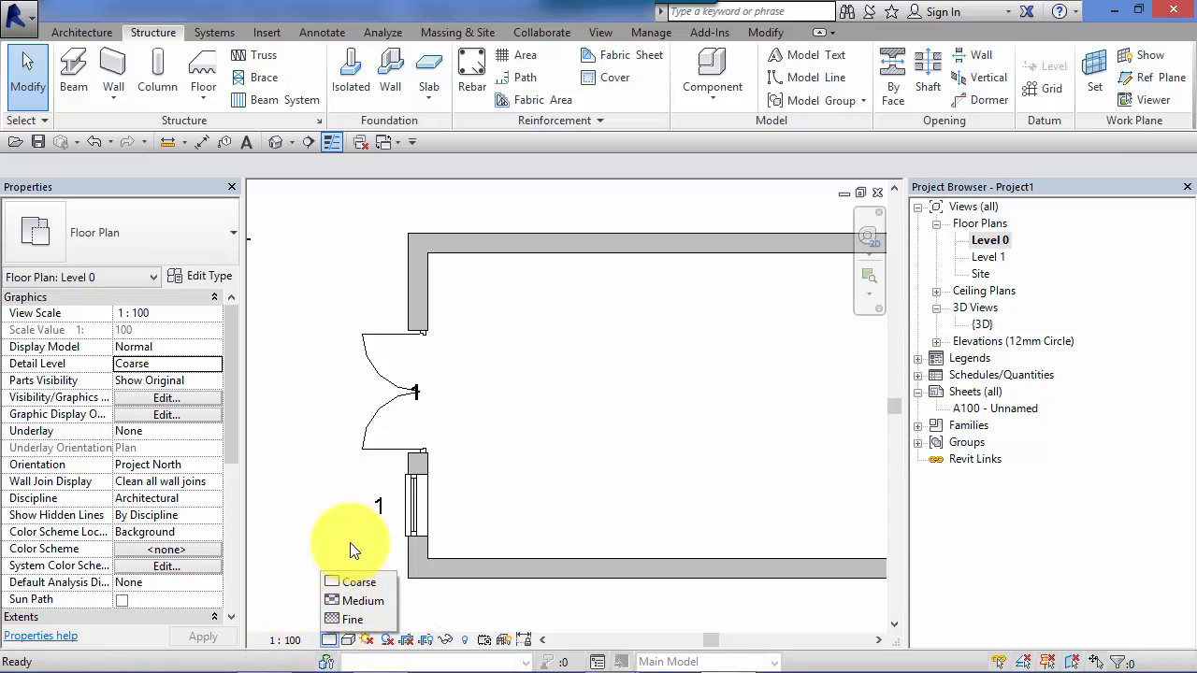
mouse_move(337, 538)
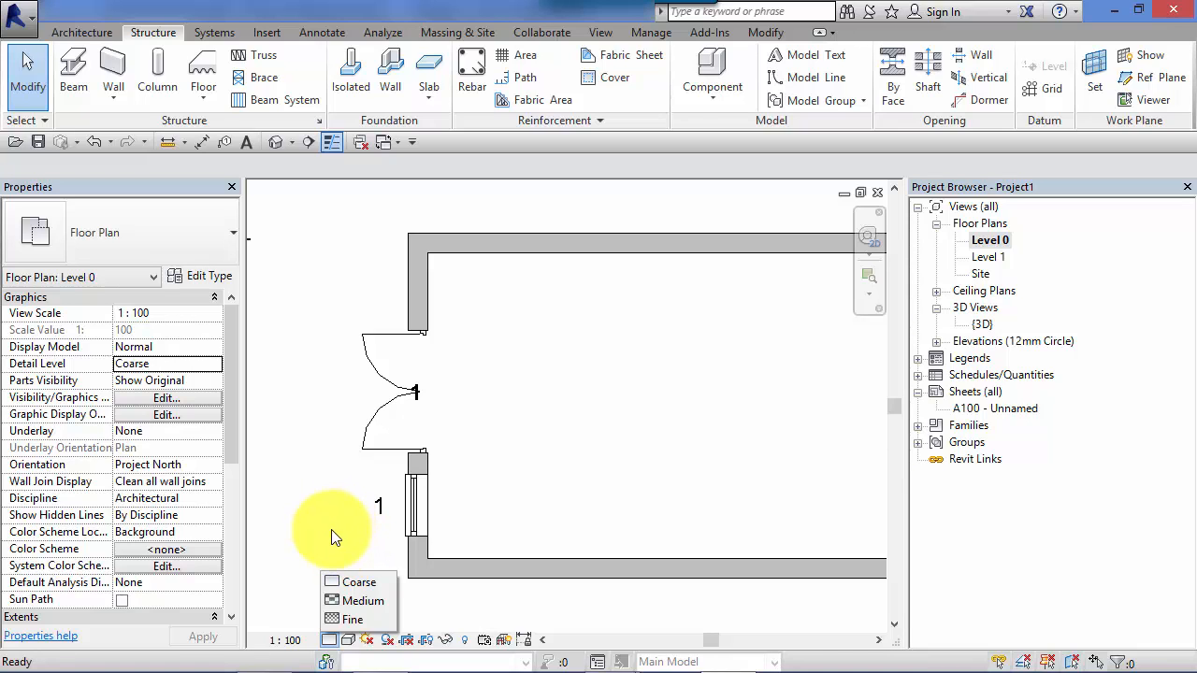
mouse_move(323, 594)
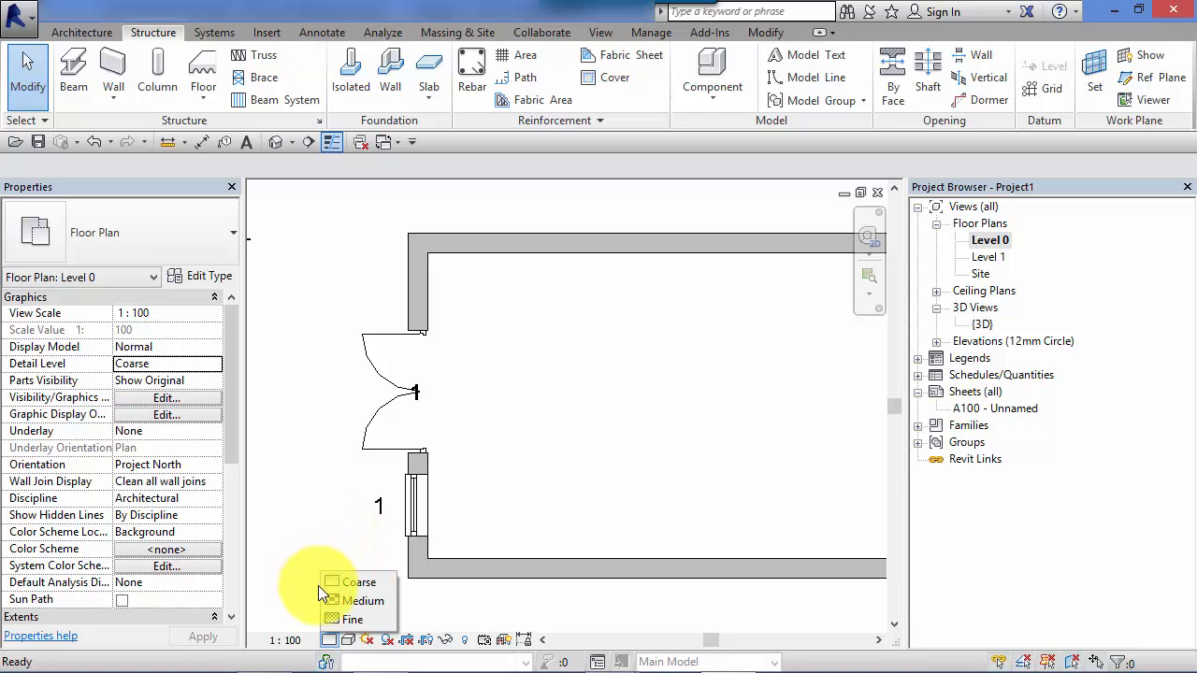
mouse_move(298, 617)
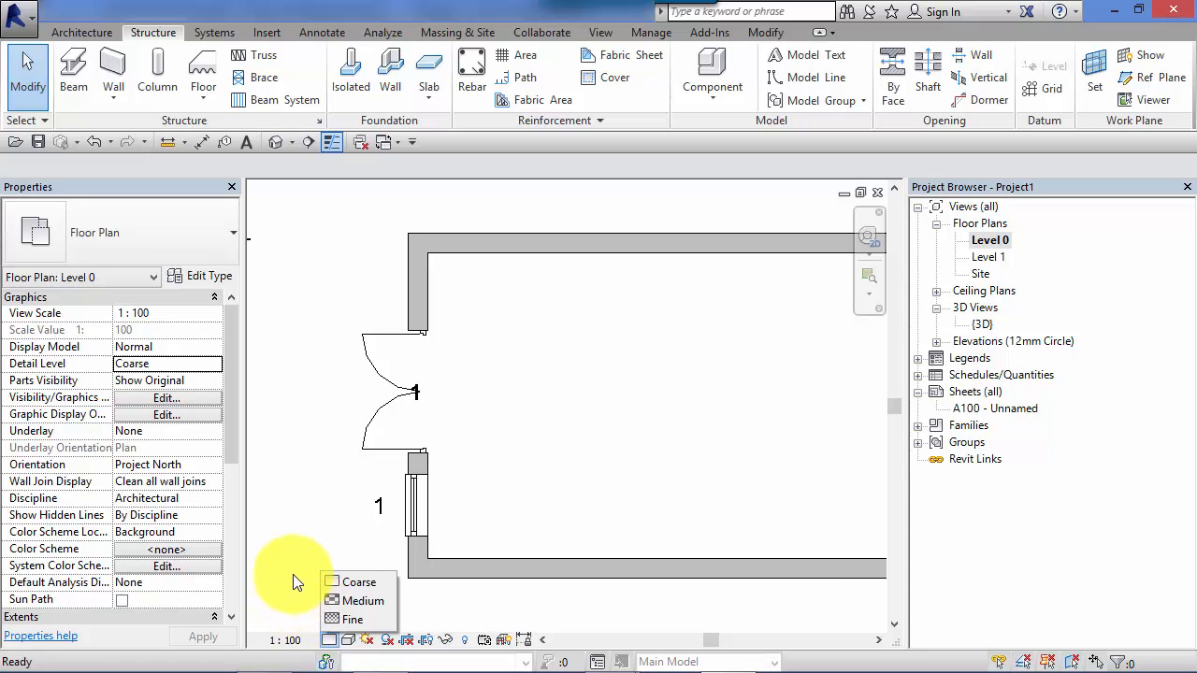
mouse_move(358, 581)
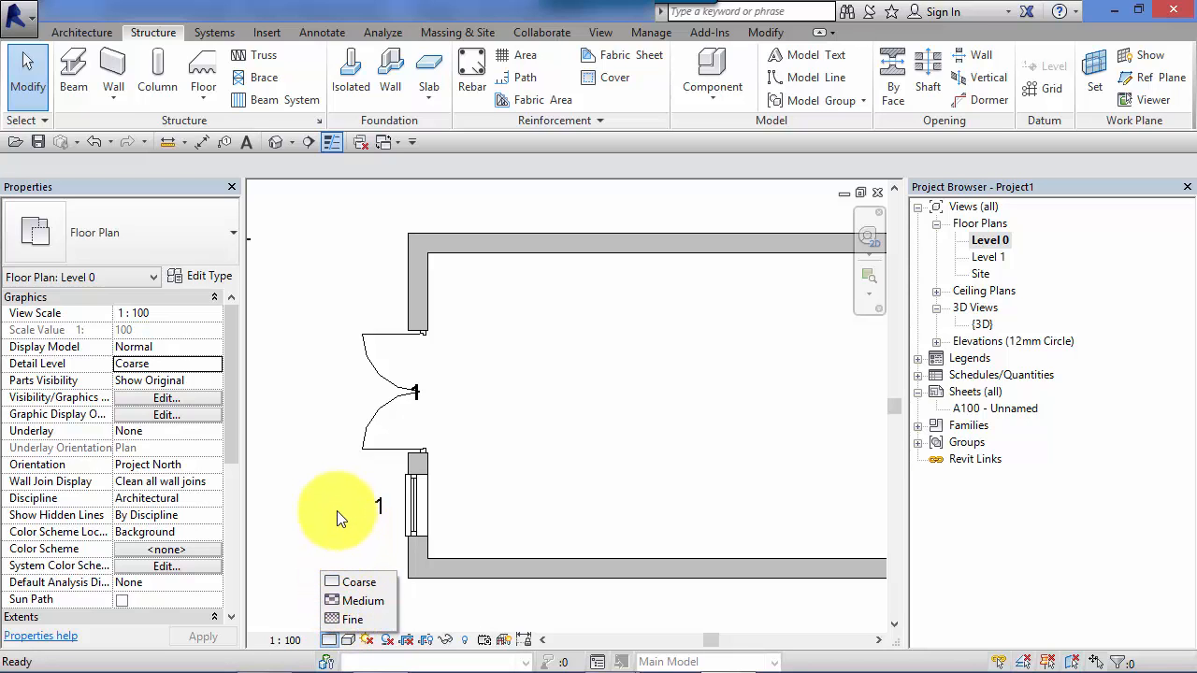
mouse_move(337, 556)
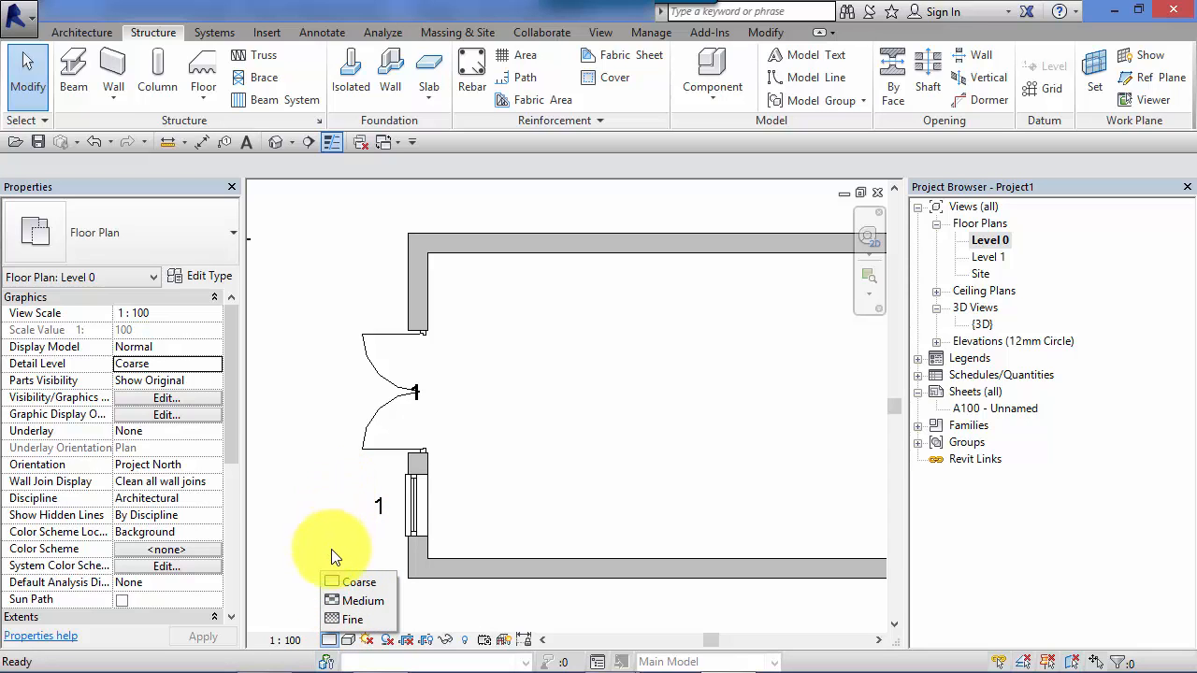
mouse_move(298, 564)
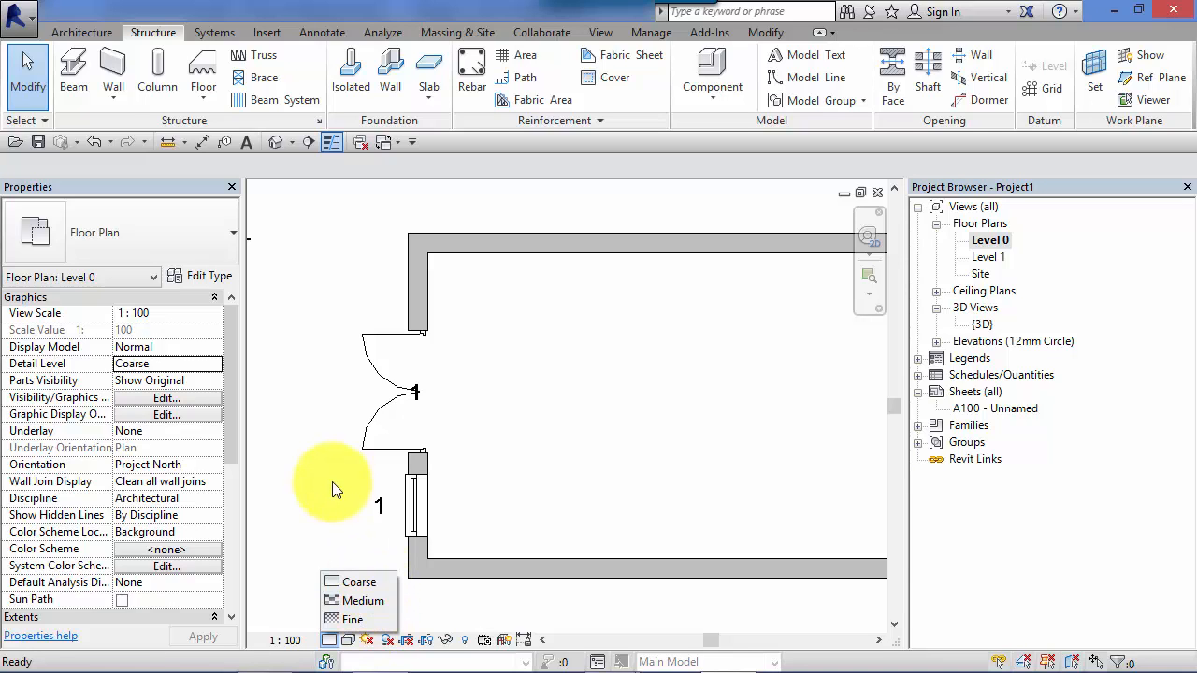
mouse_move(329, 533)
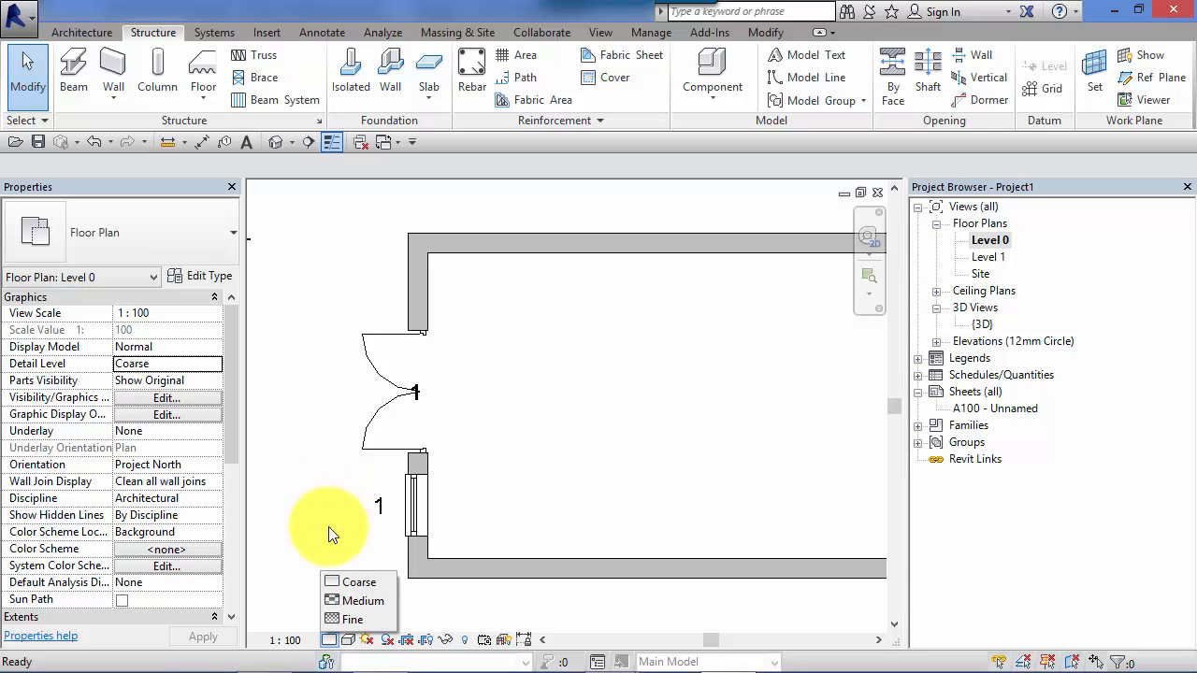
mouse_move(323, 510)
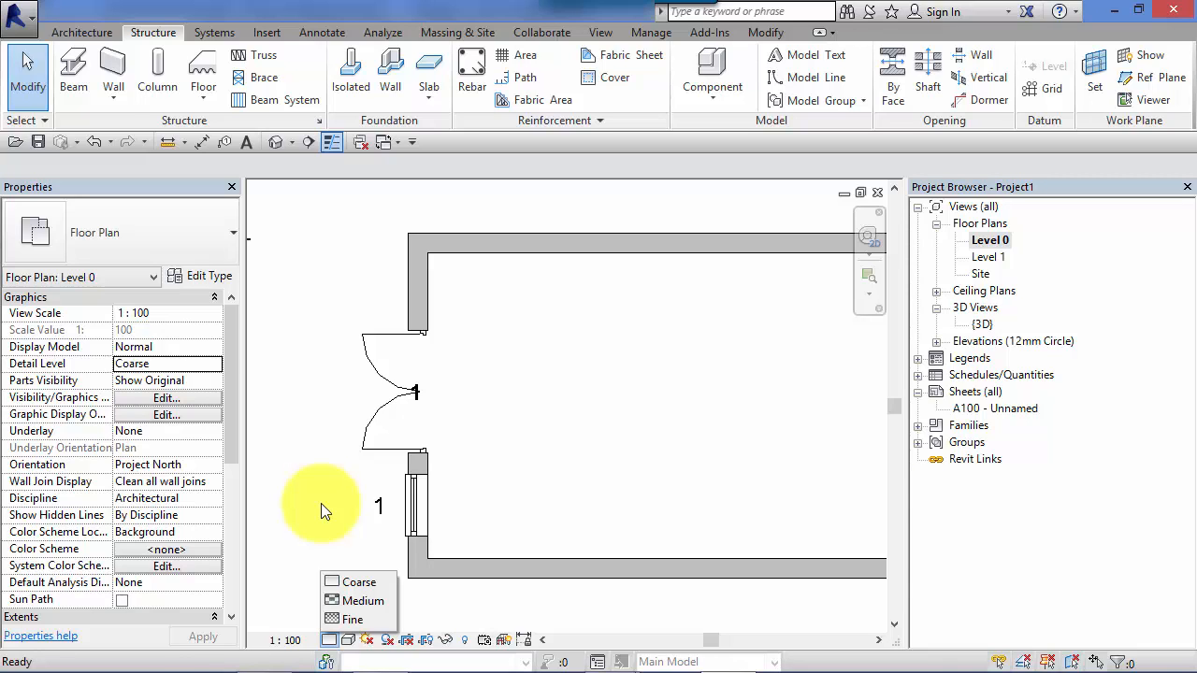
mouse_move(411, 318)
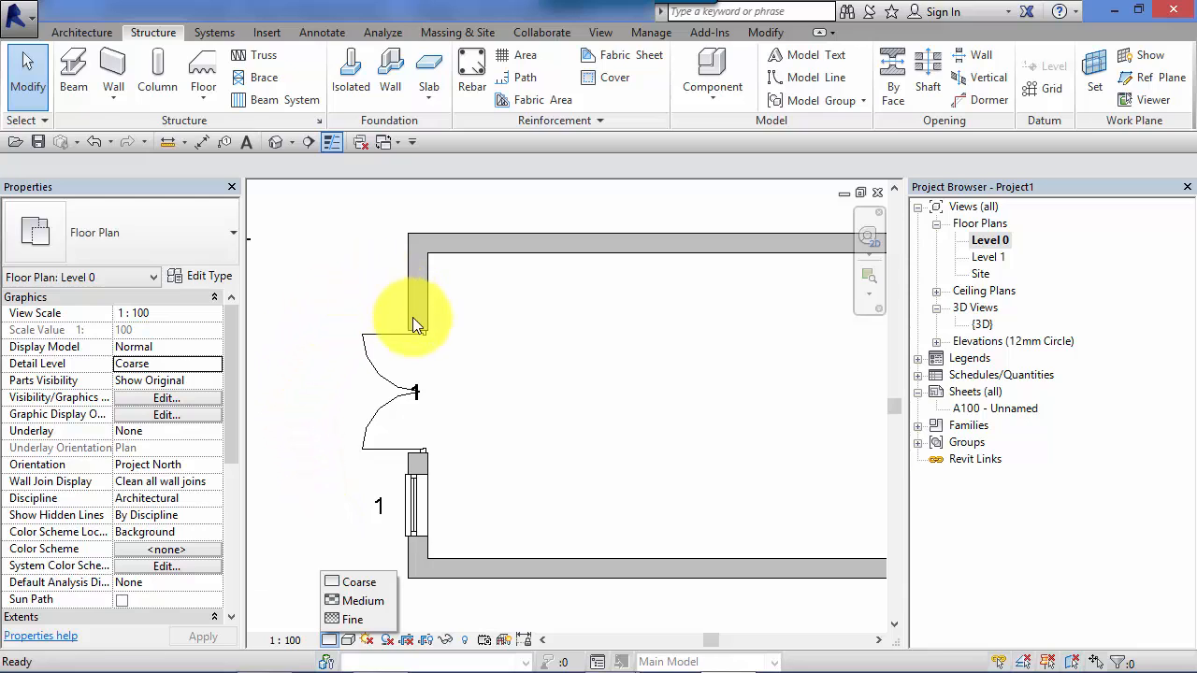
mouse_move(486, 244)
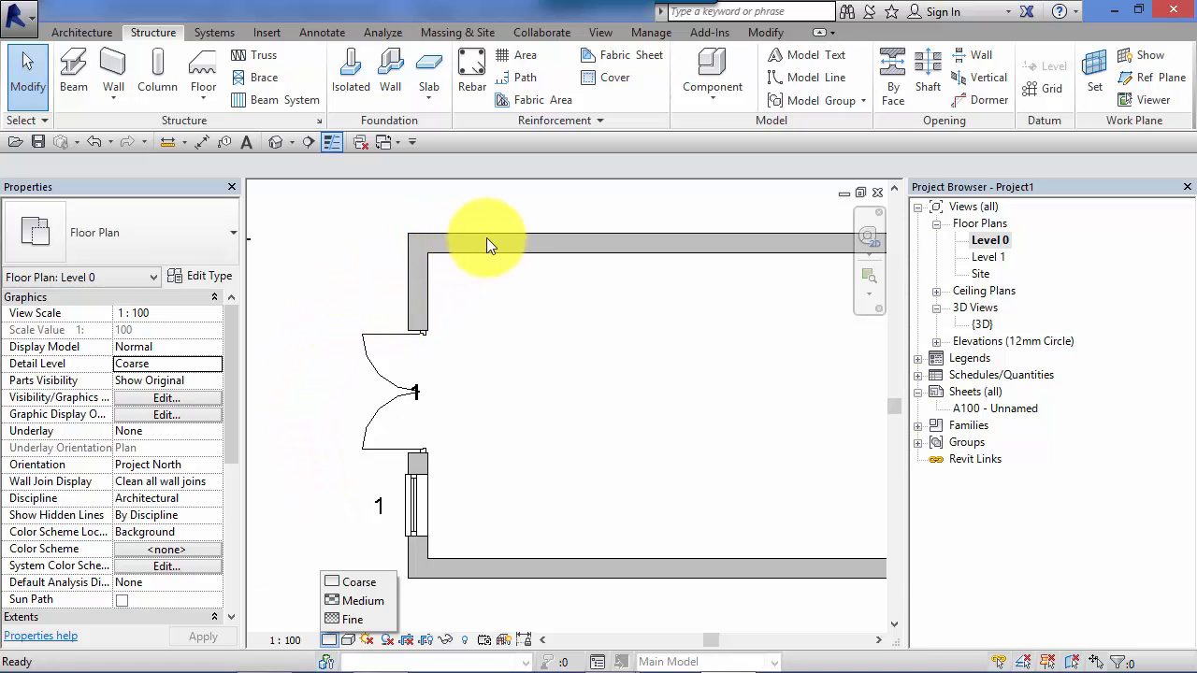
mouse_move(444, 245)
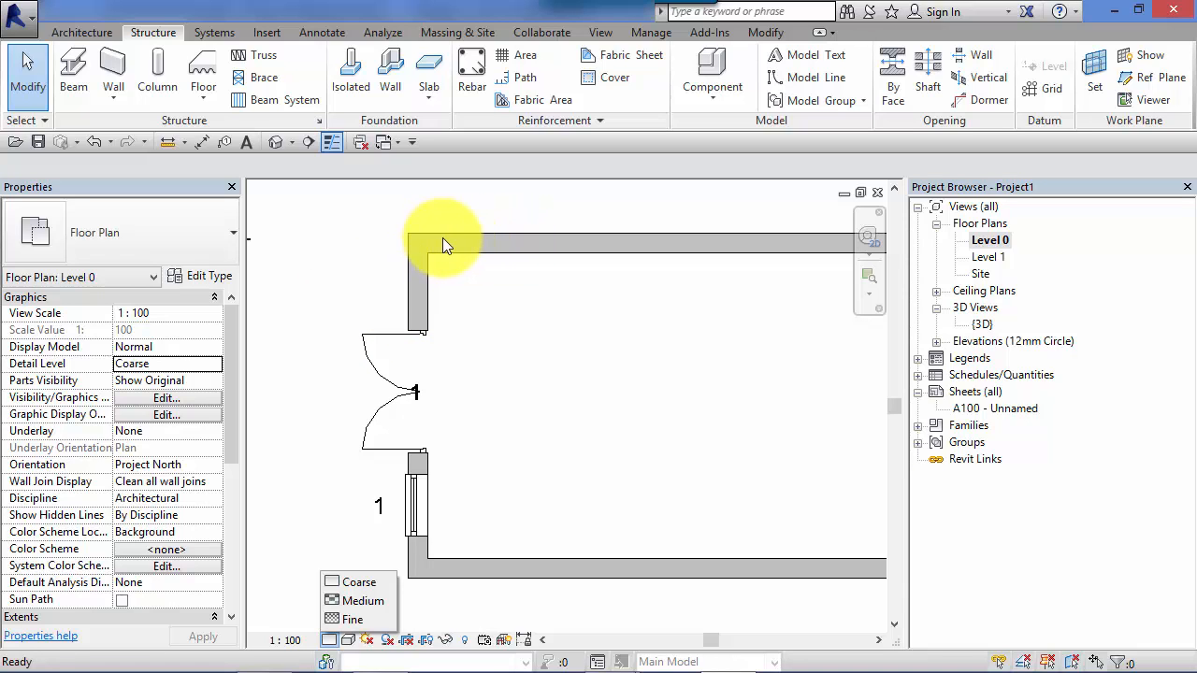
mouse_move(496, 248)
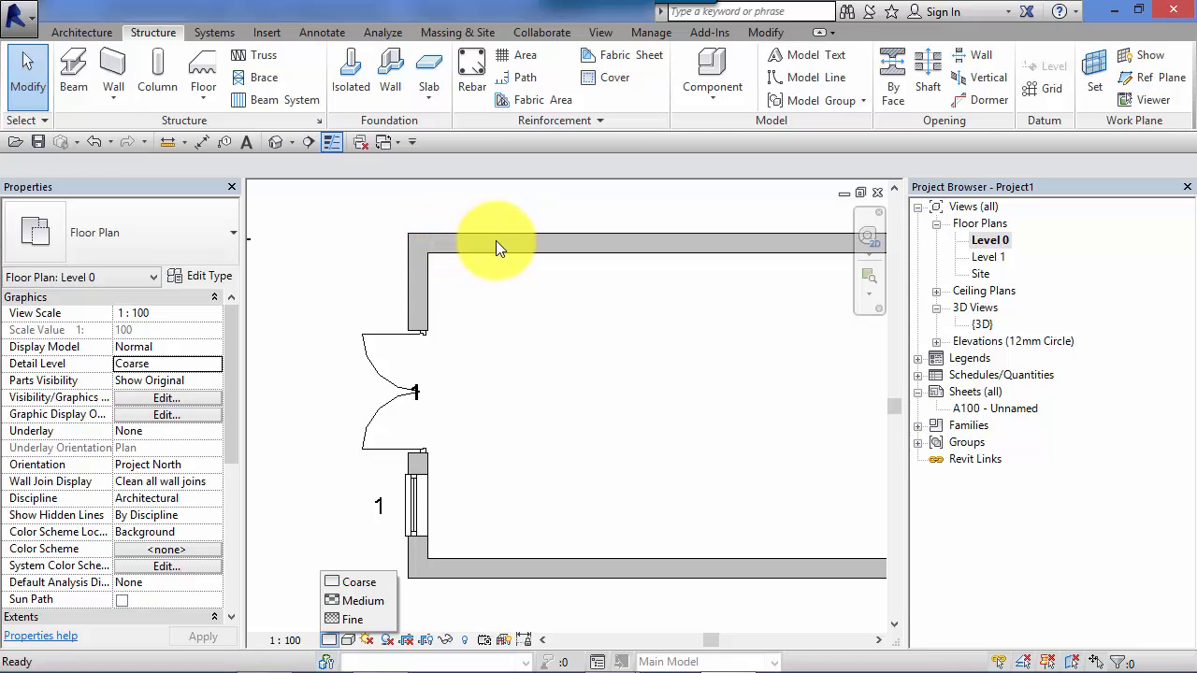
mouse_move(416, 332)
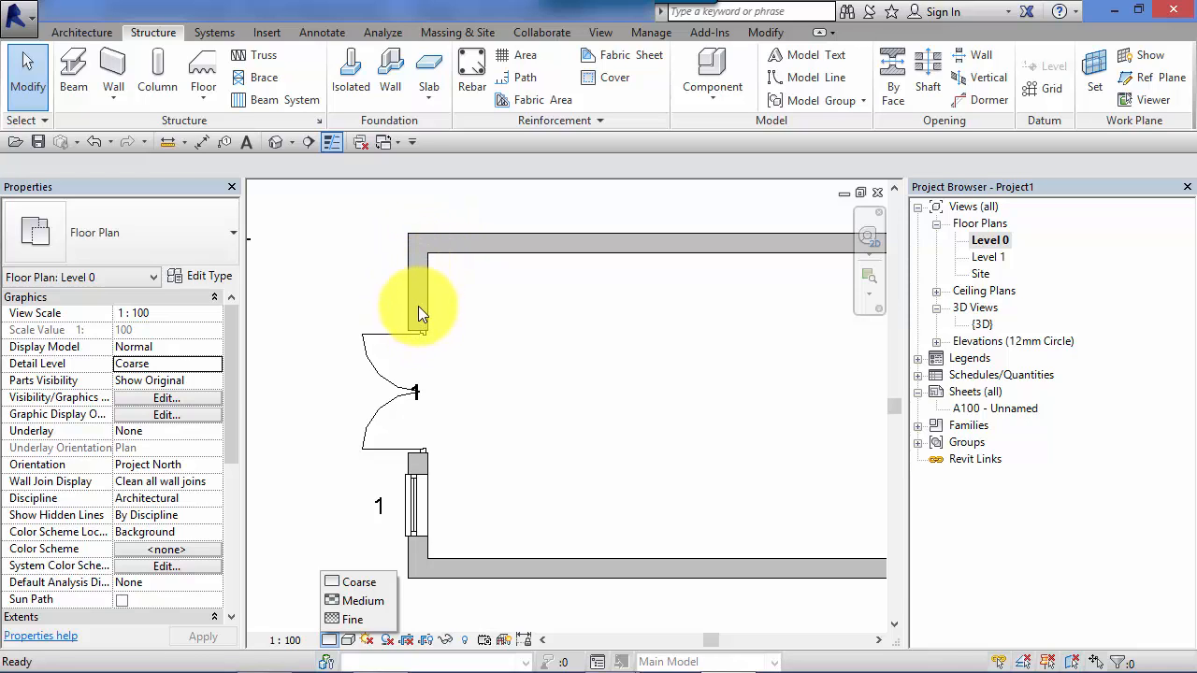
mouse_move(433, 248)
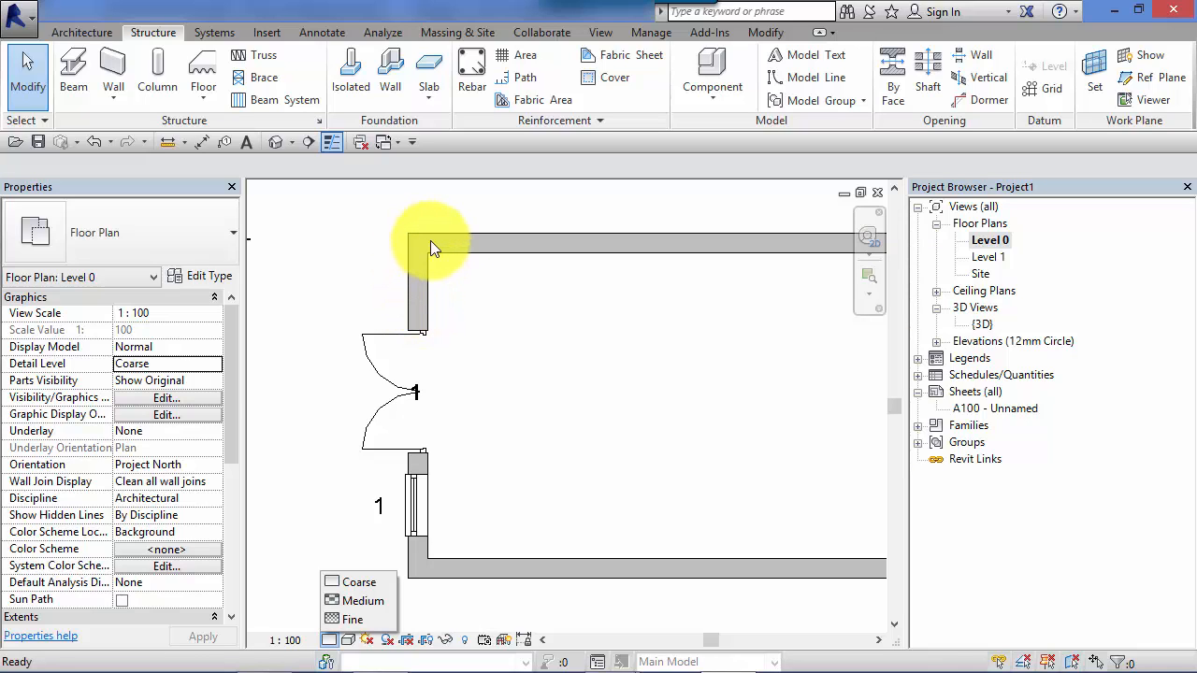
mouse_move(445, 243)
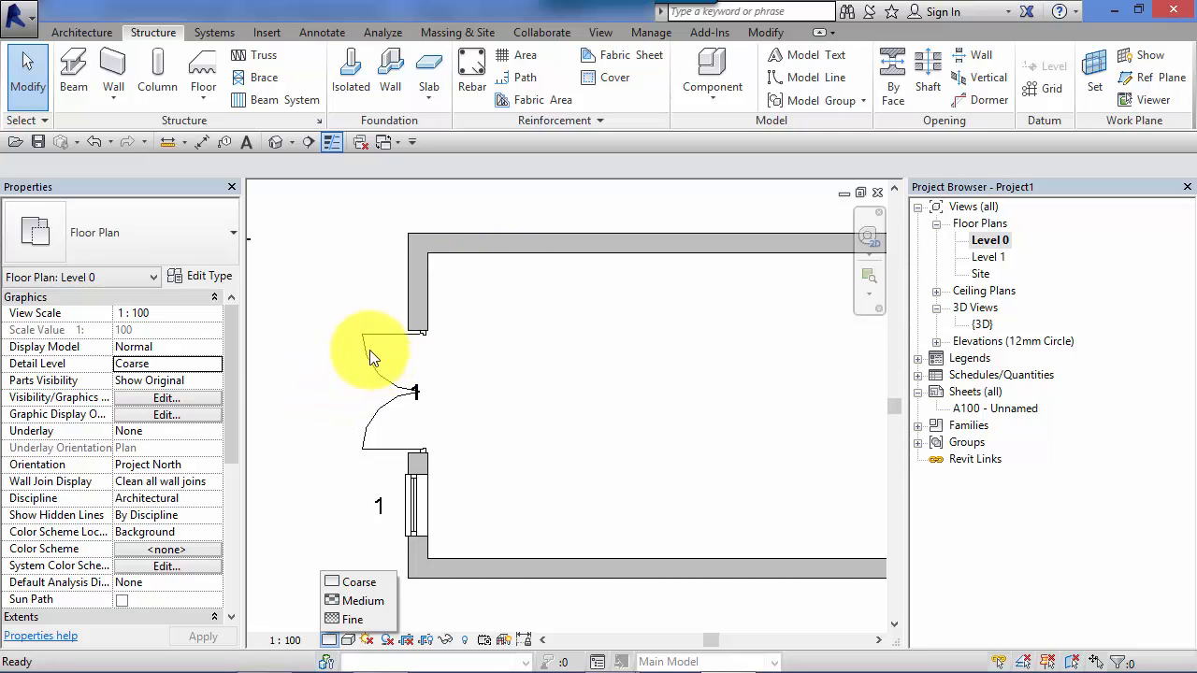
mouse_move(329, 299)
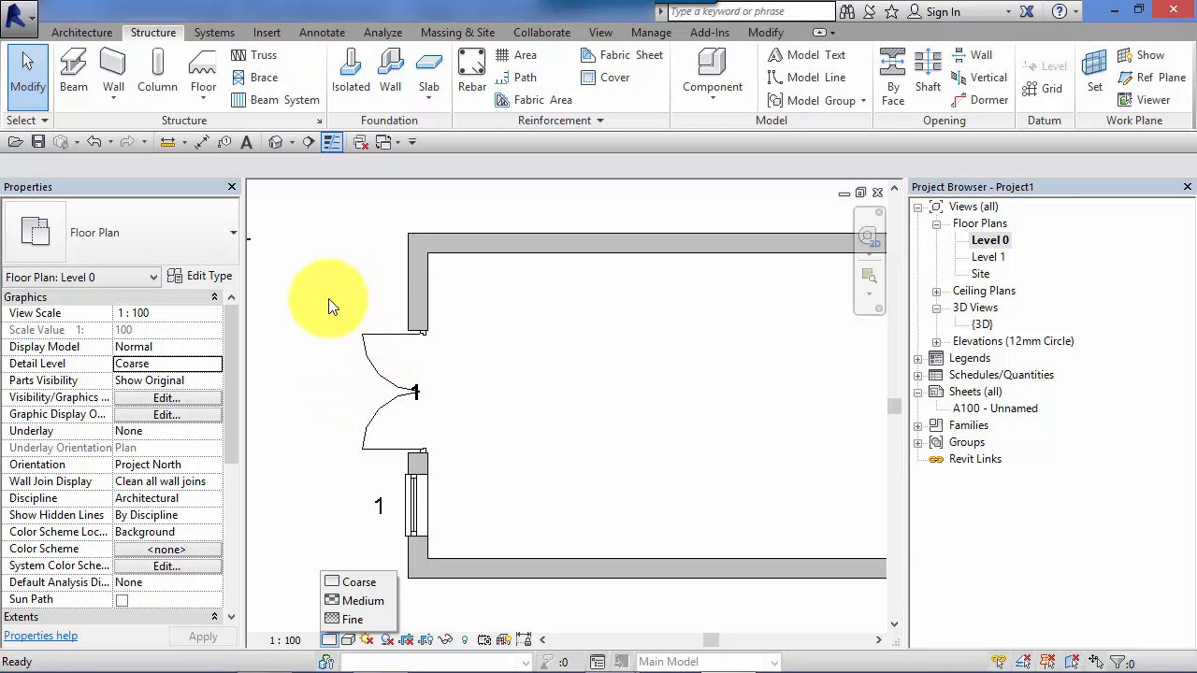
mouse_move(327, 353)
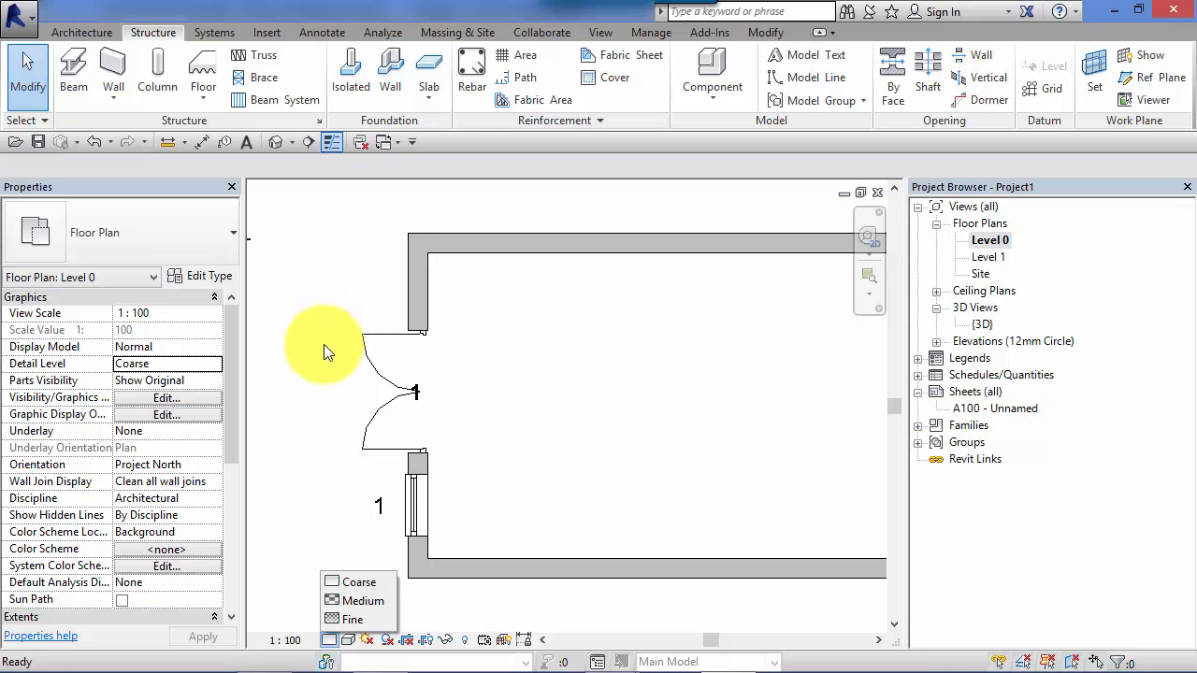
mouse_move(364, 379)
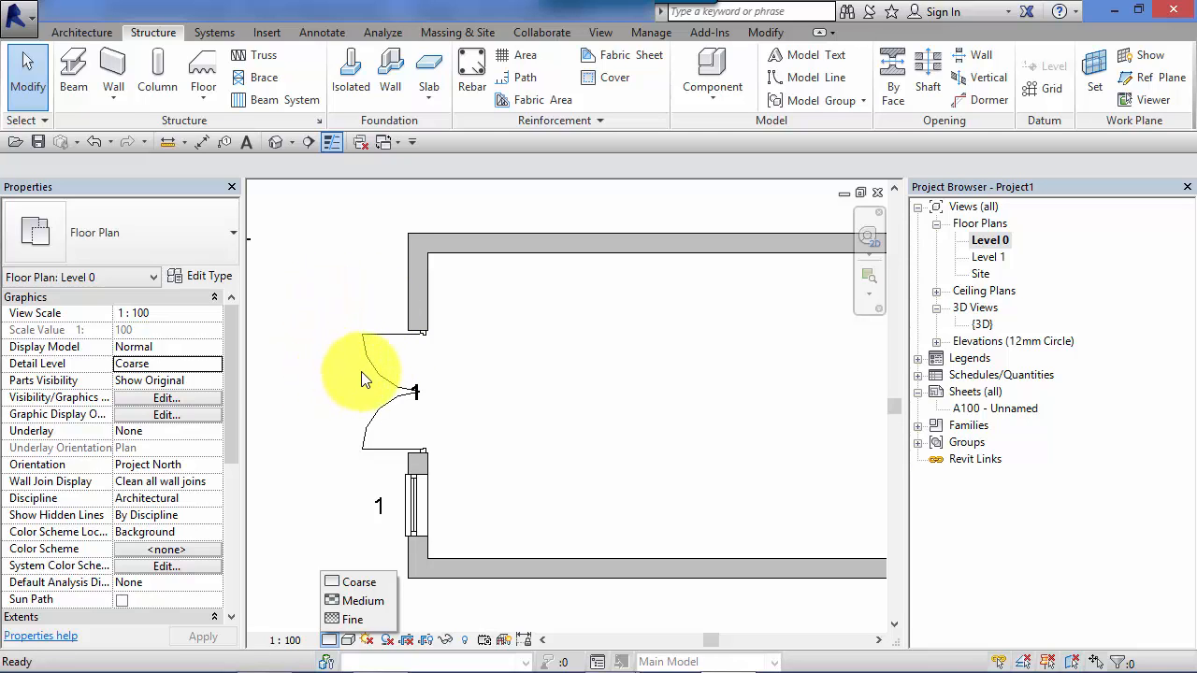
mouse_move(328, 570)
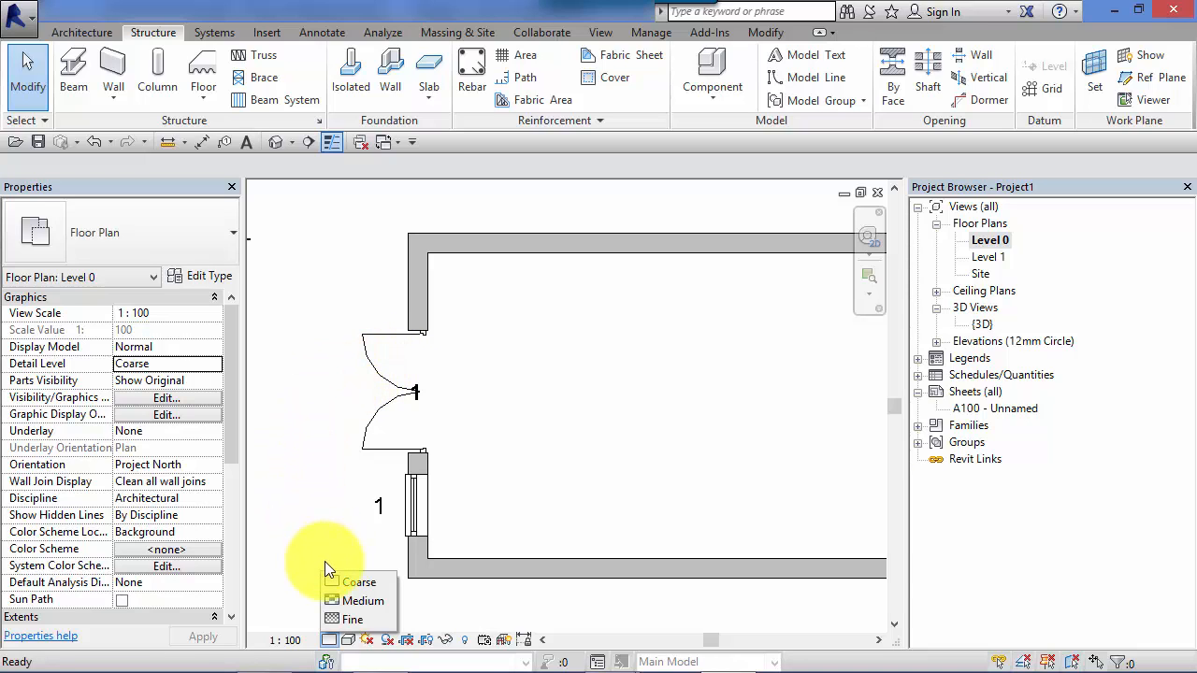
mouse_move(364, 355)
text(_GA Plan)
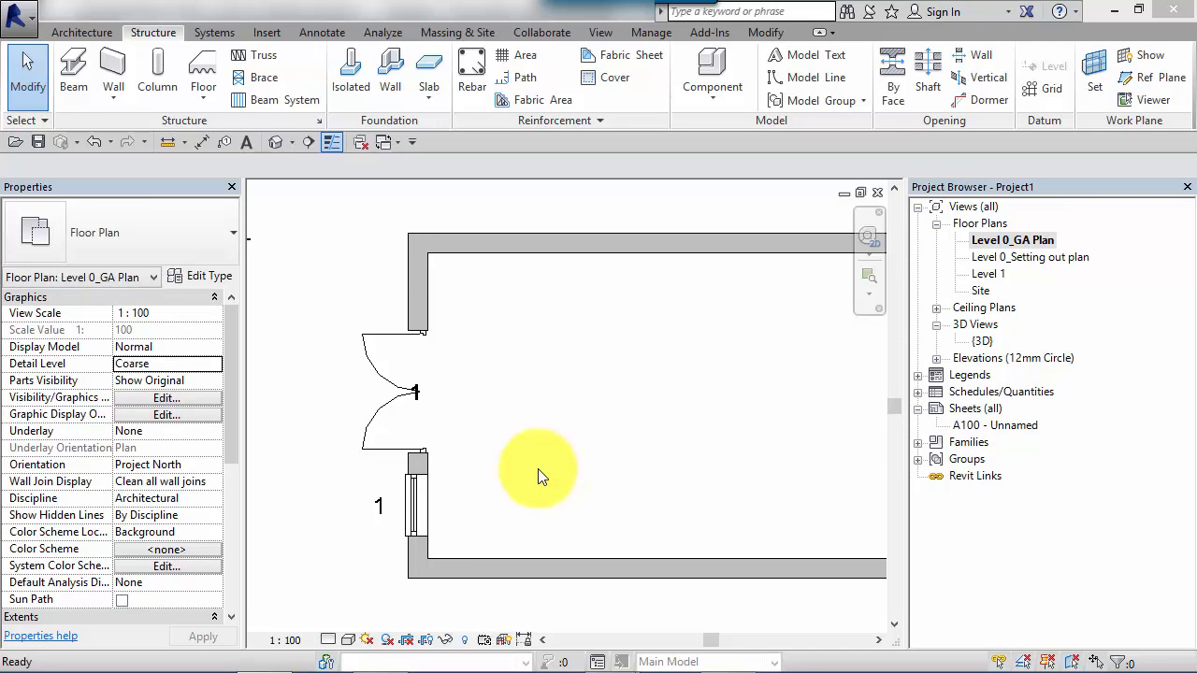
mouse_move(287, 598)
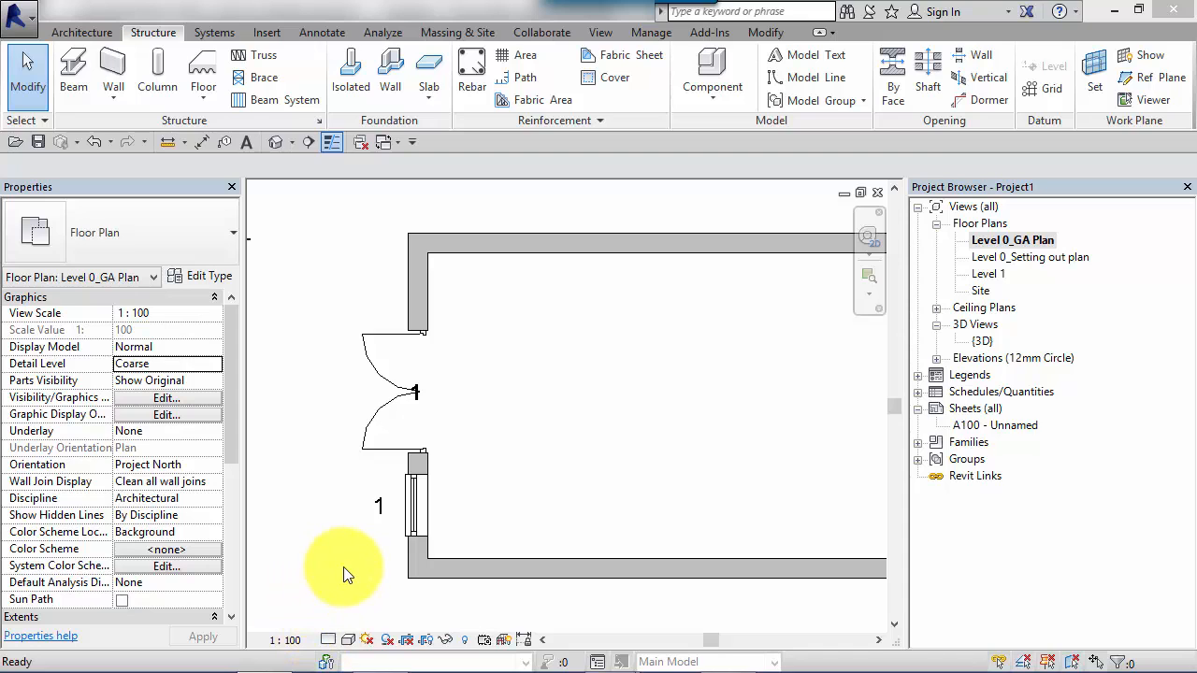
mouse_move(885, 304)
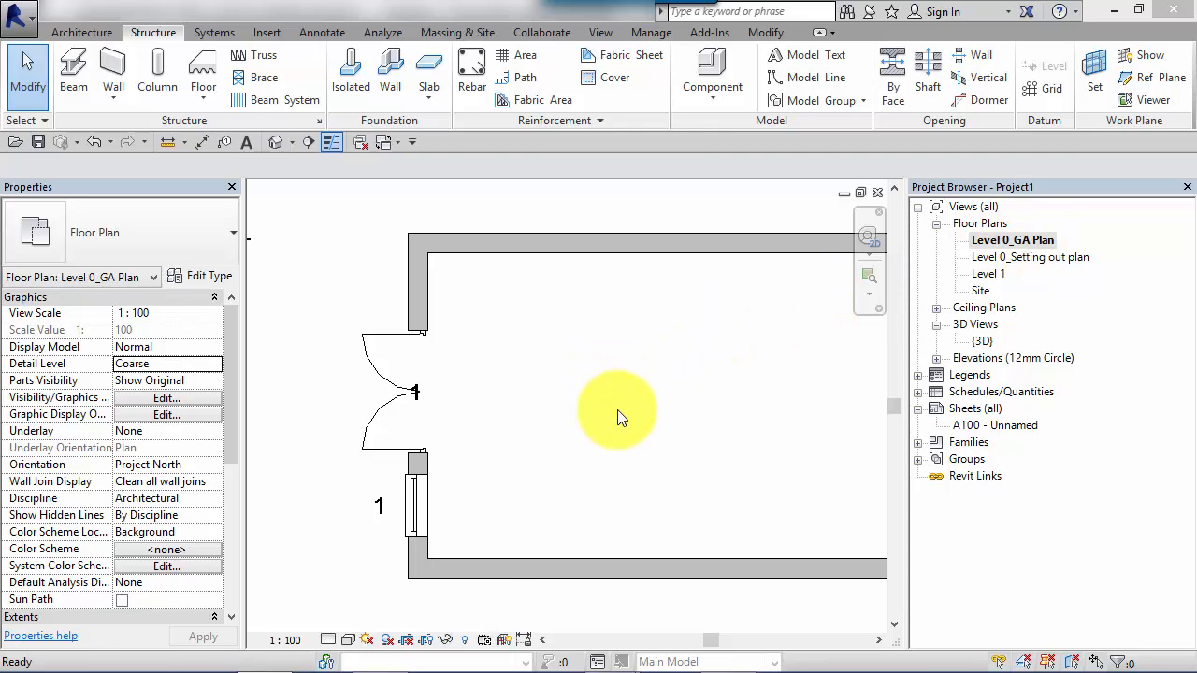
mouse_move(734, 496)
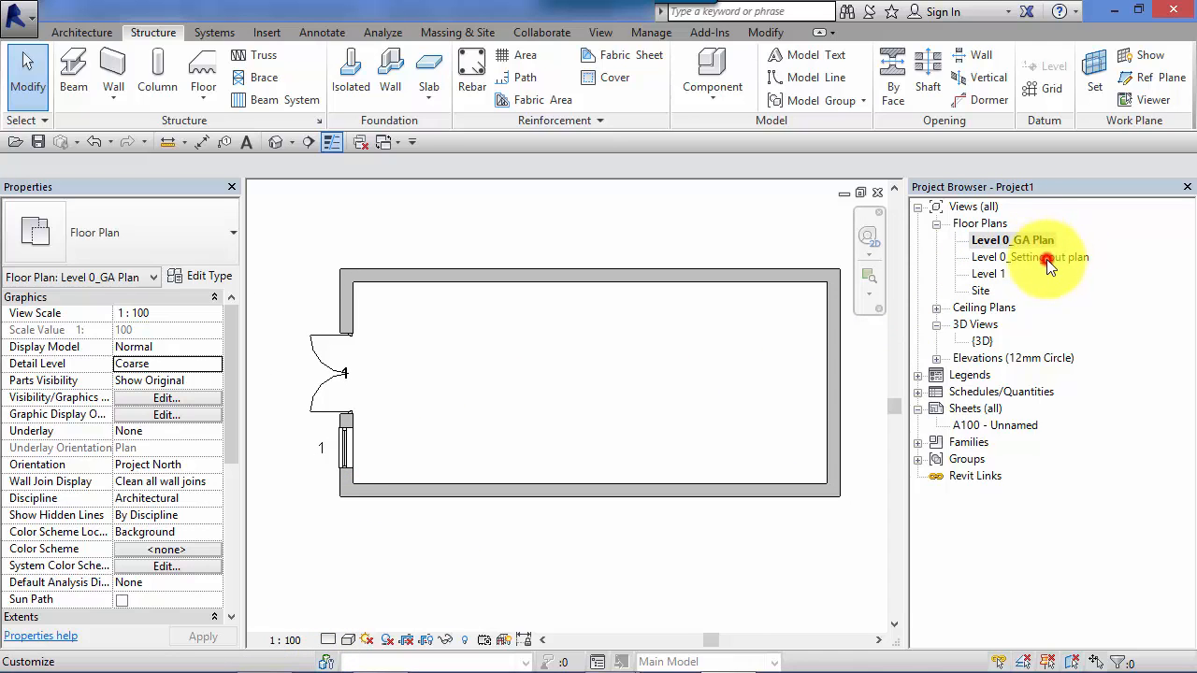
- Open Level 0_Setting out at Fine detail, cancel the save reminder, and pan to the double door
double_click(1029, 257)
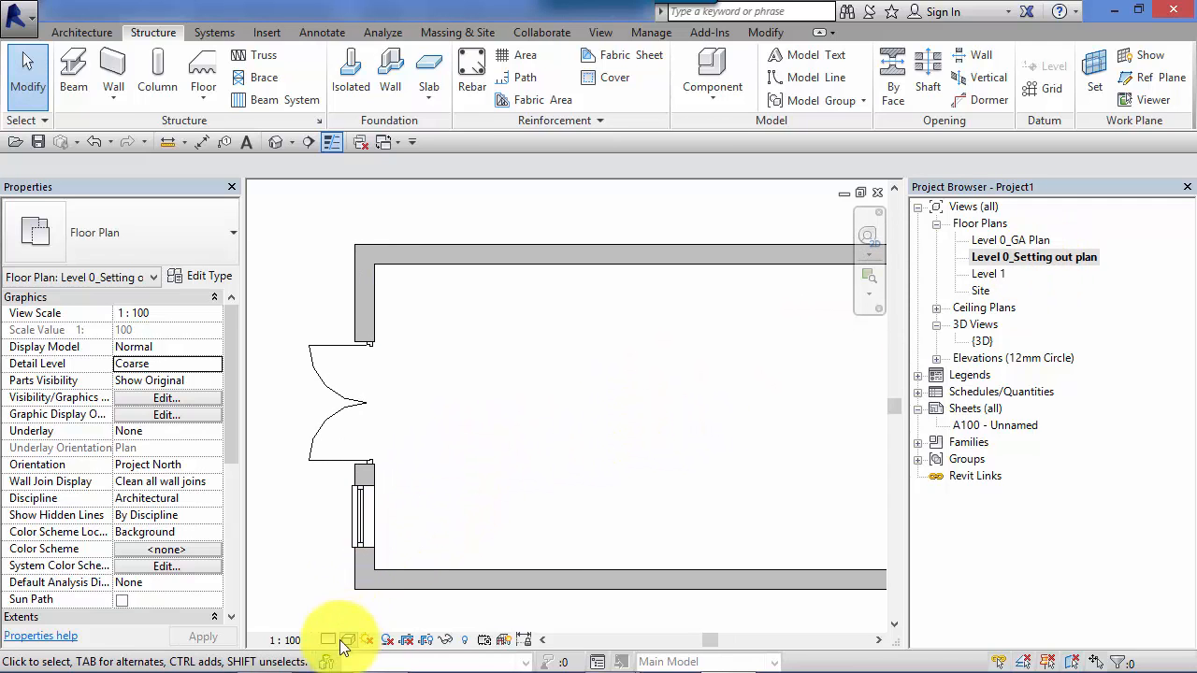
click(328, 639)
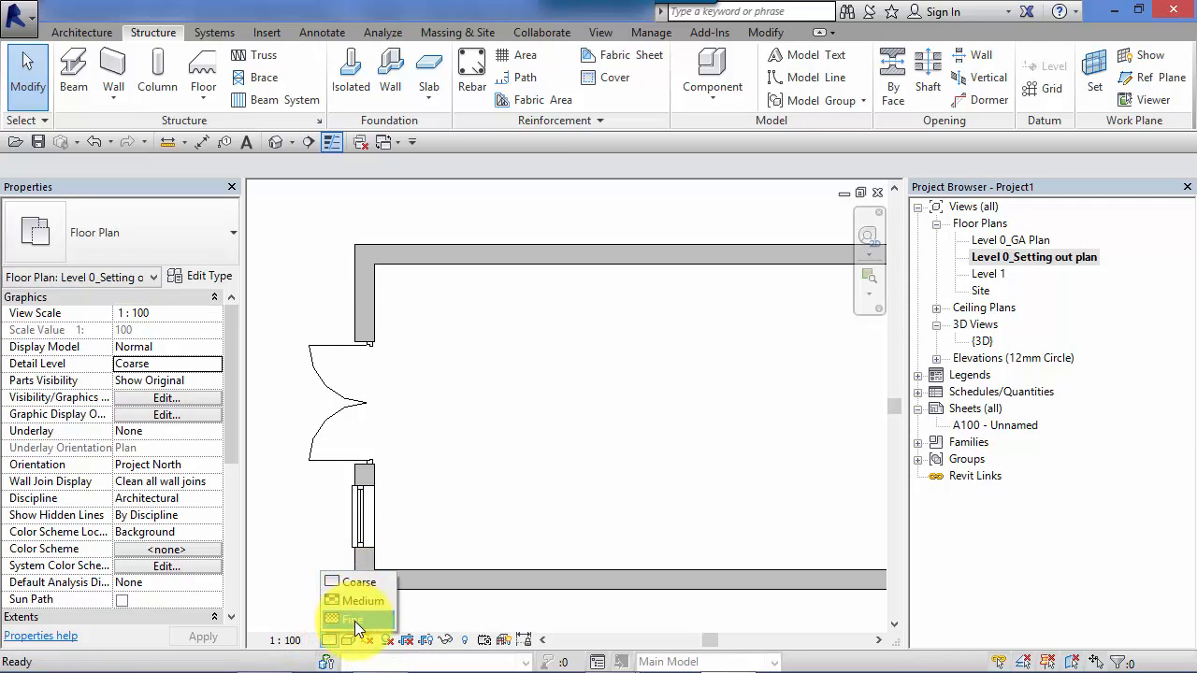
click(352, 619)
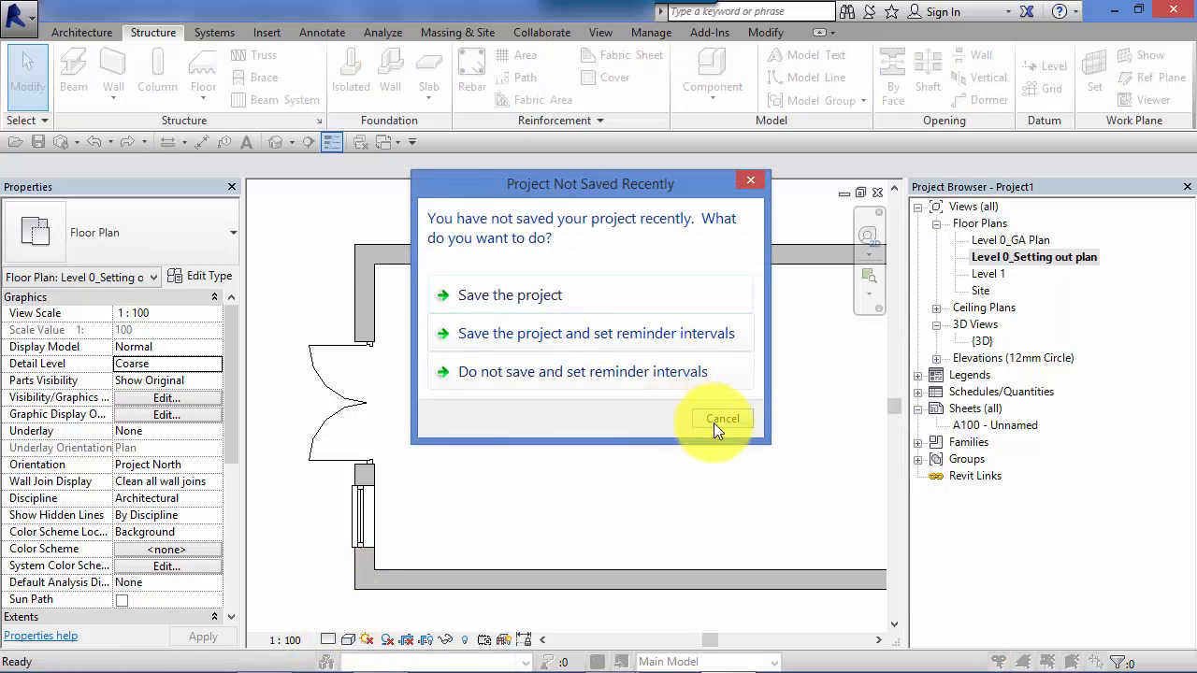
click(722, 418)
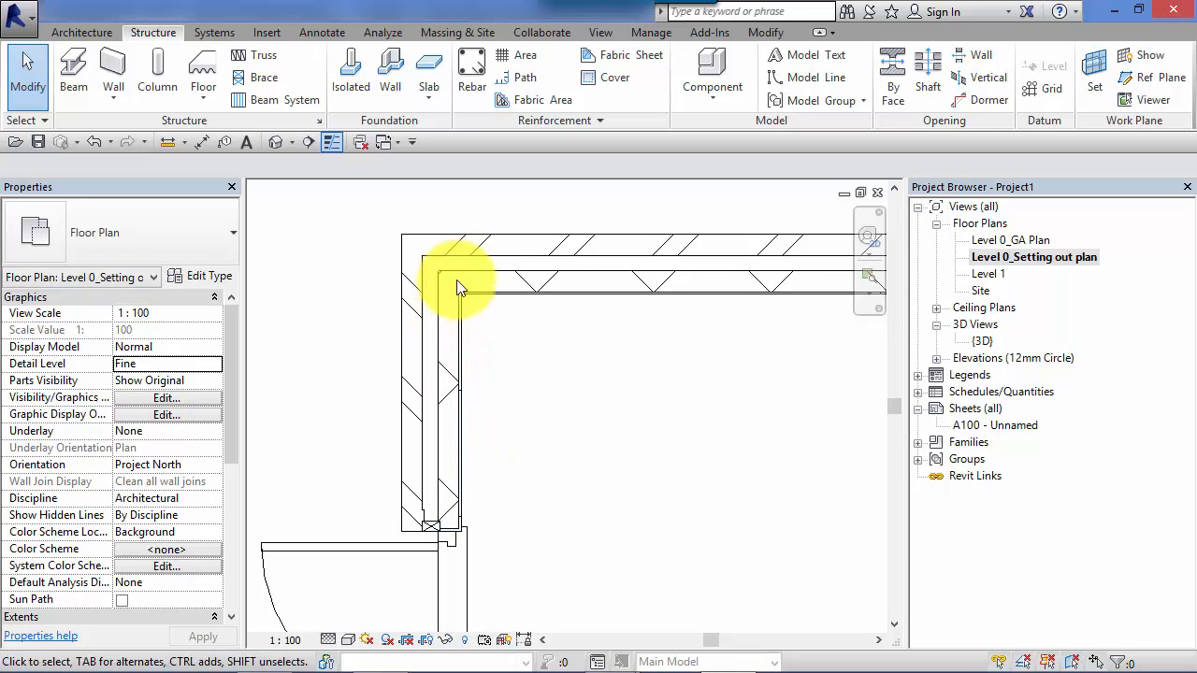
drag(458, 281, 589, 336)
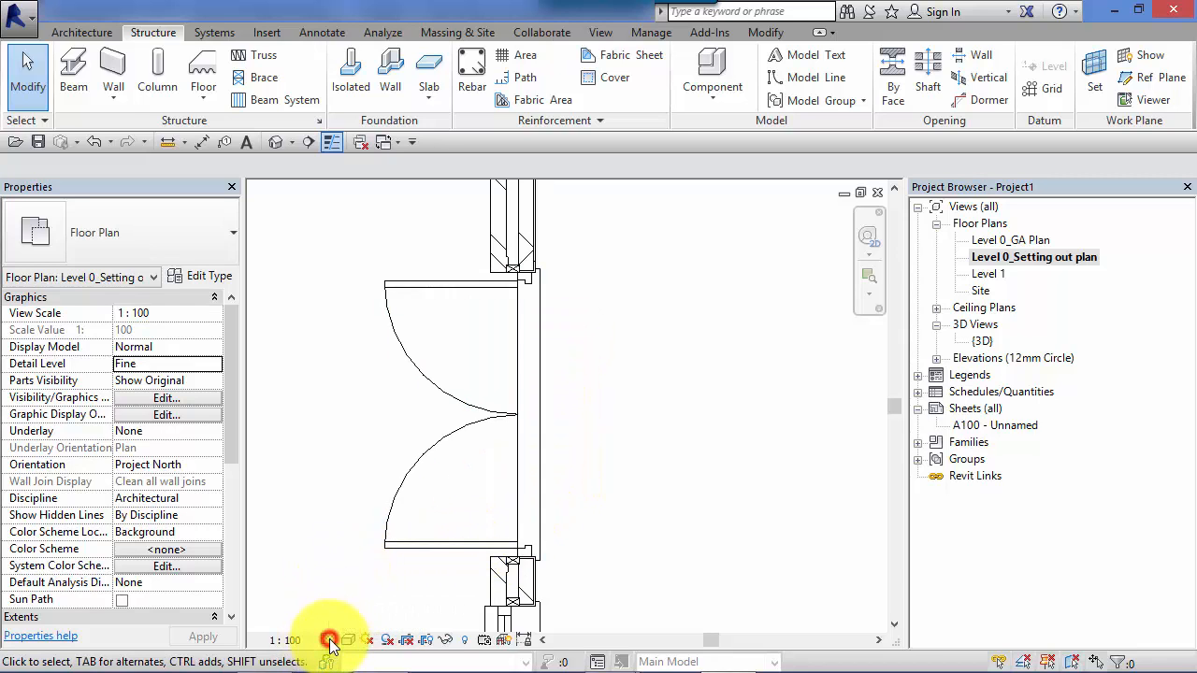
- Compare the setting-out plan at Coarse, Medium, then Fine detail
click(329, 640)
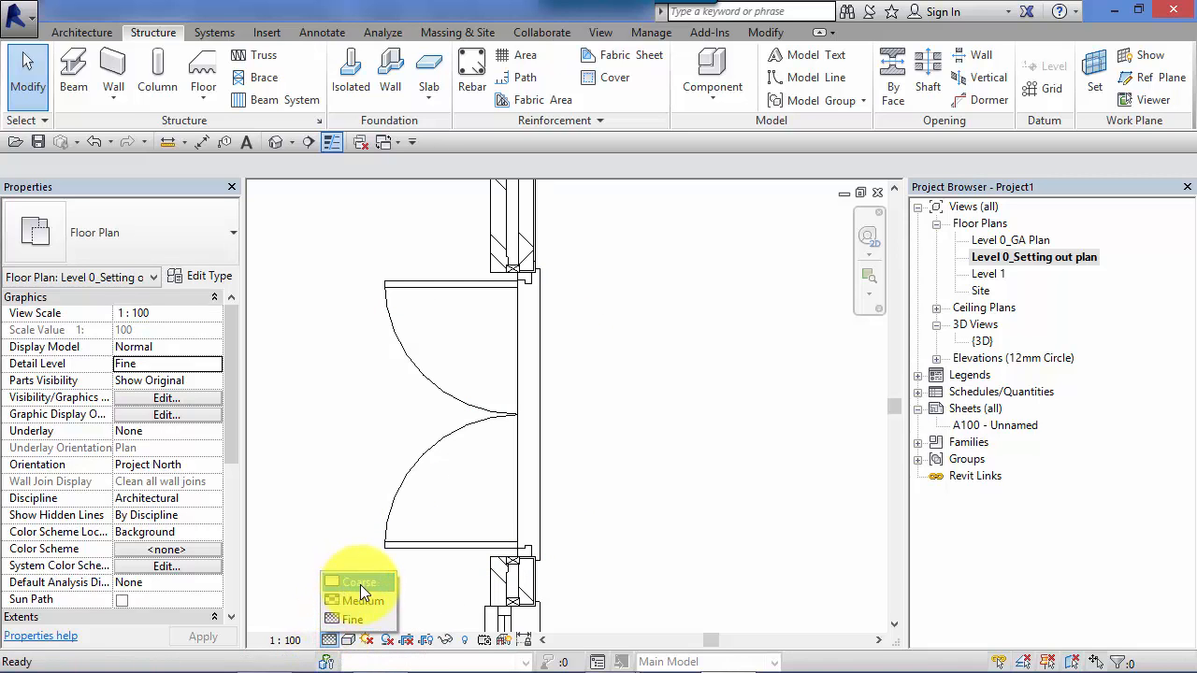
click(356, 581)
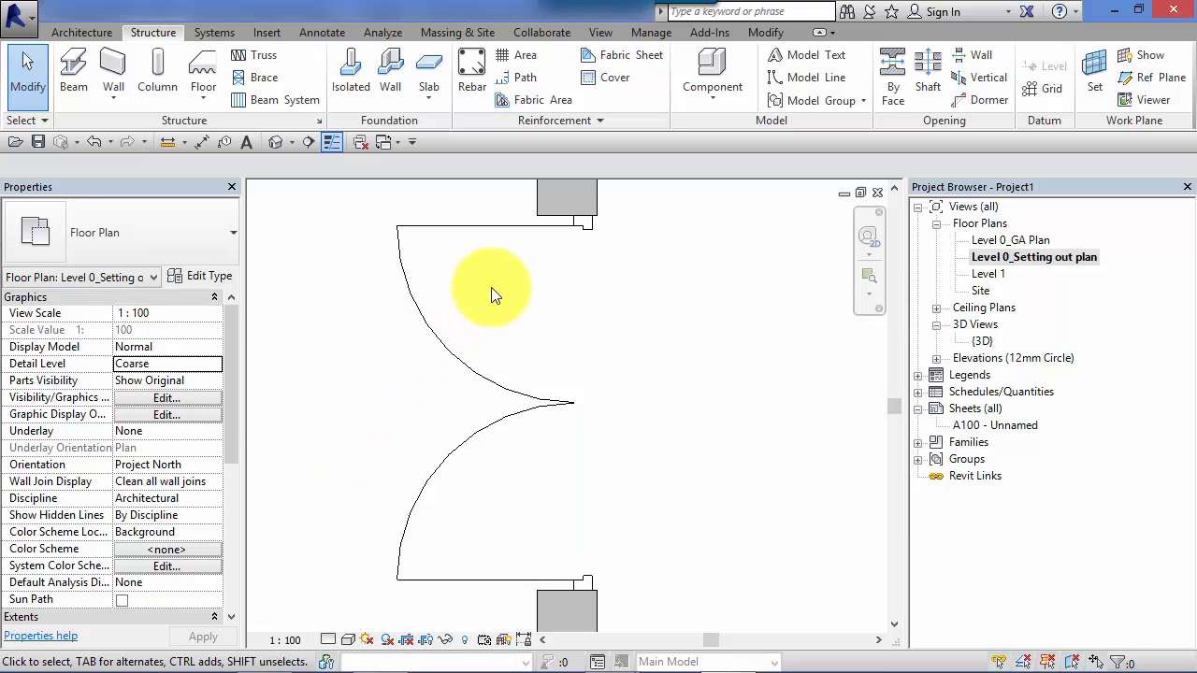
mouse_move(415, 320)
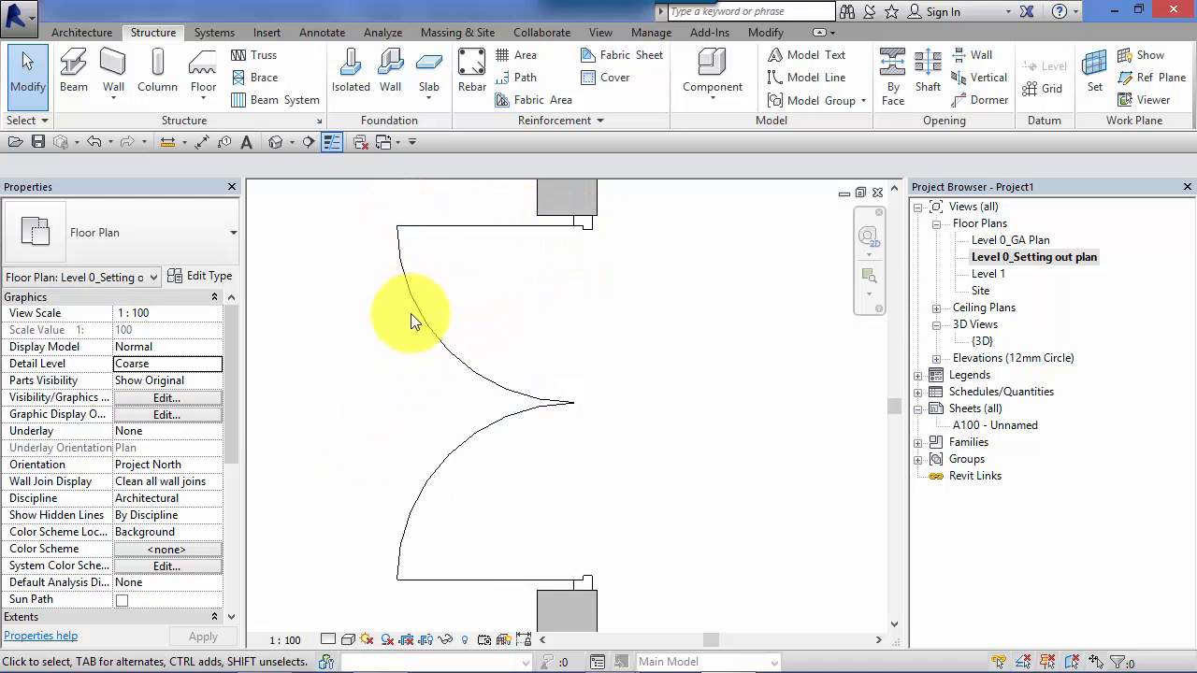
mouse_move(416, 505)
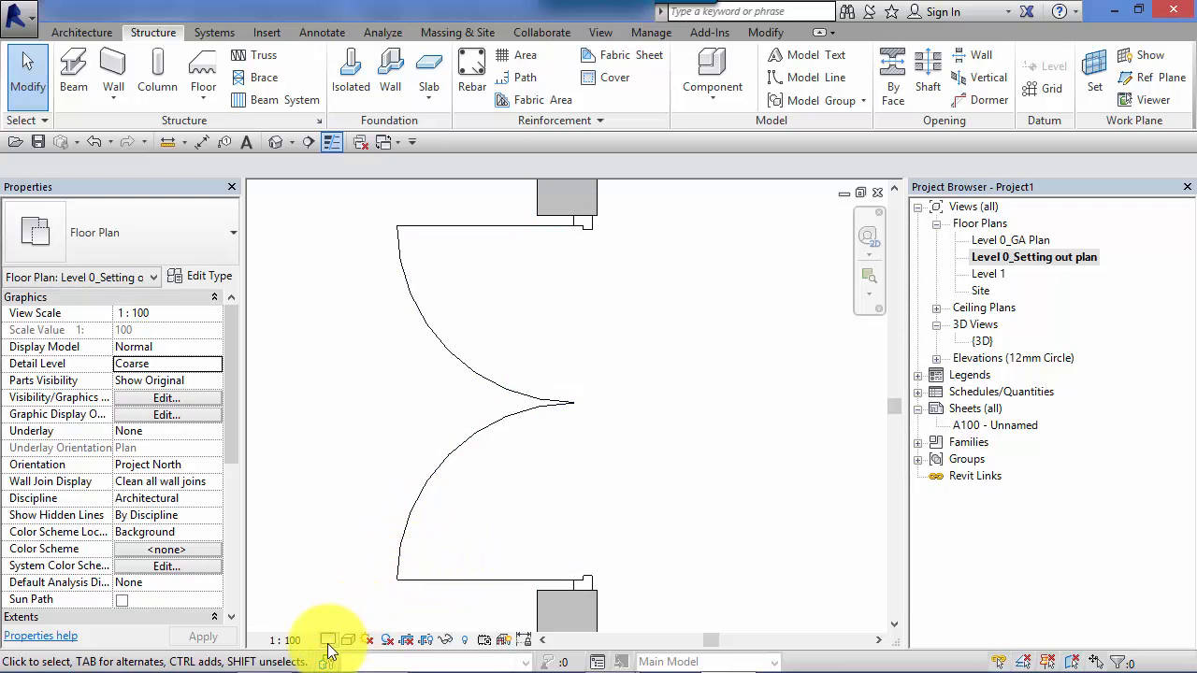
click(328, 640)
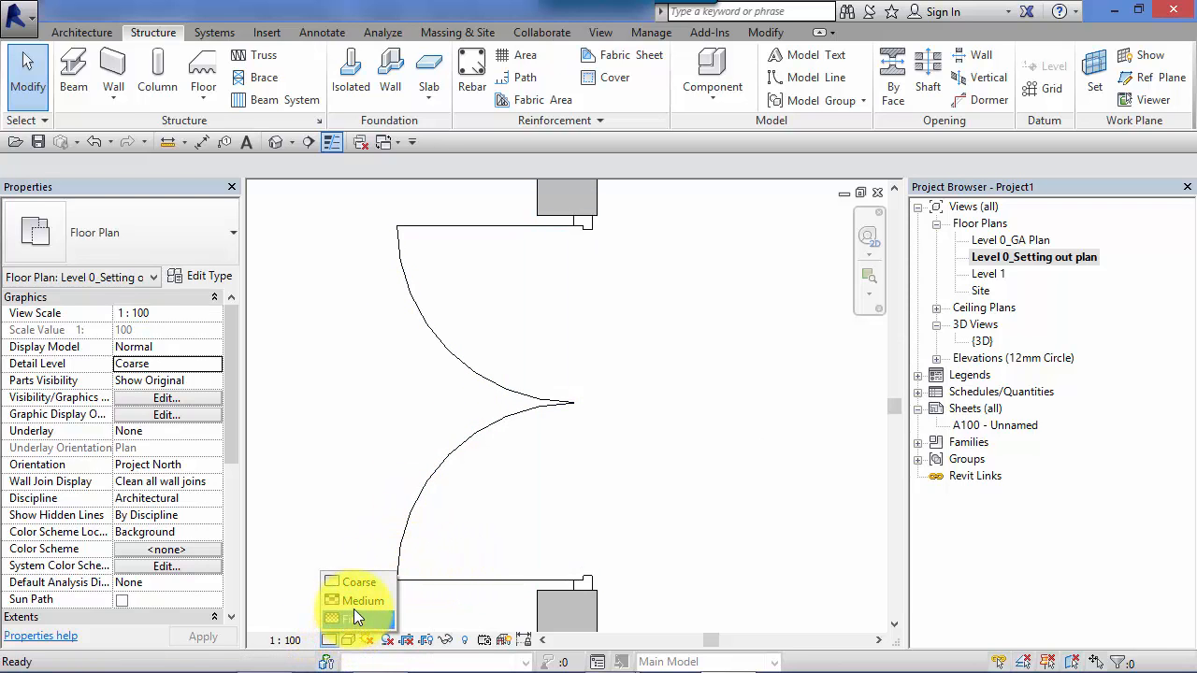
click(363, 600)
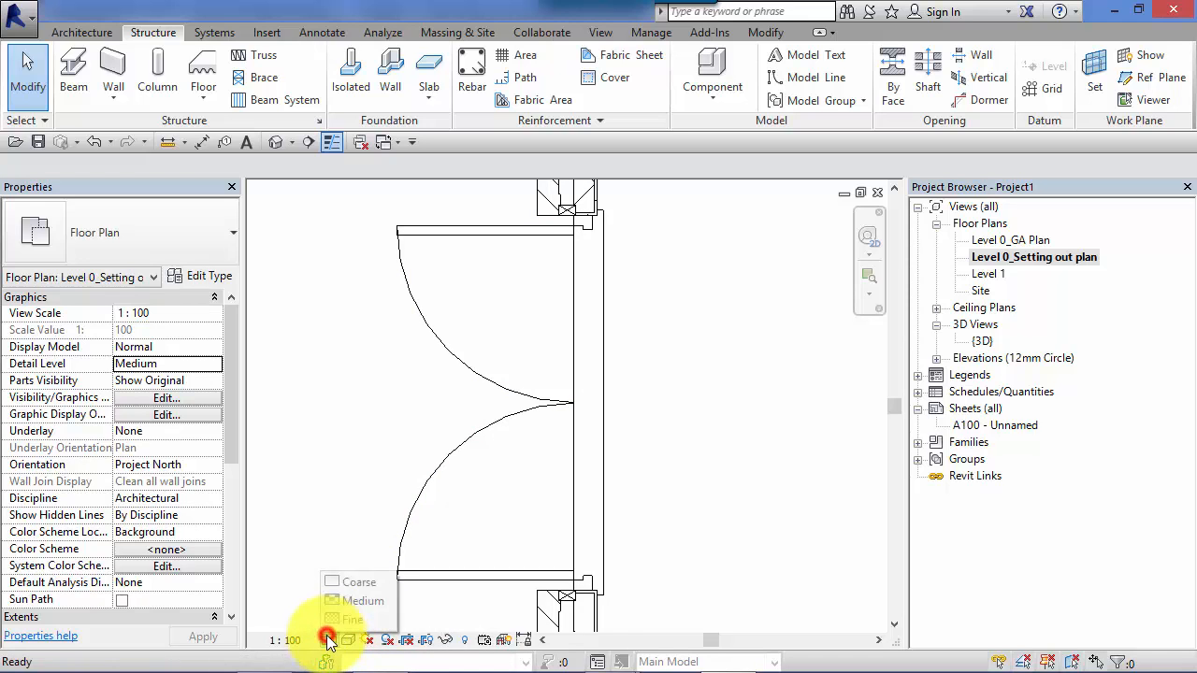
click(353, 619)
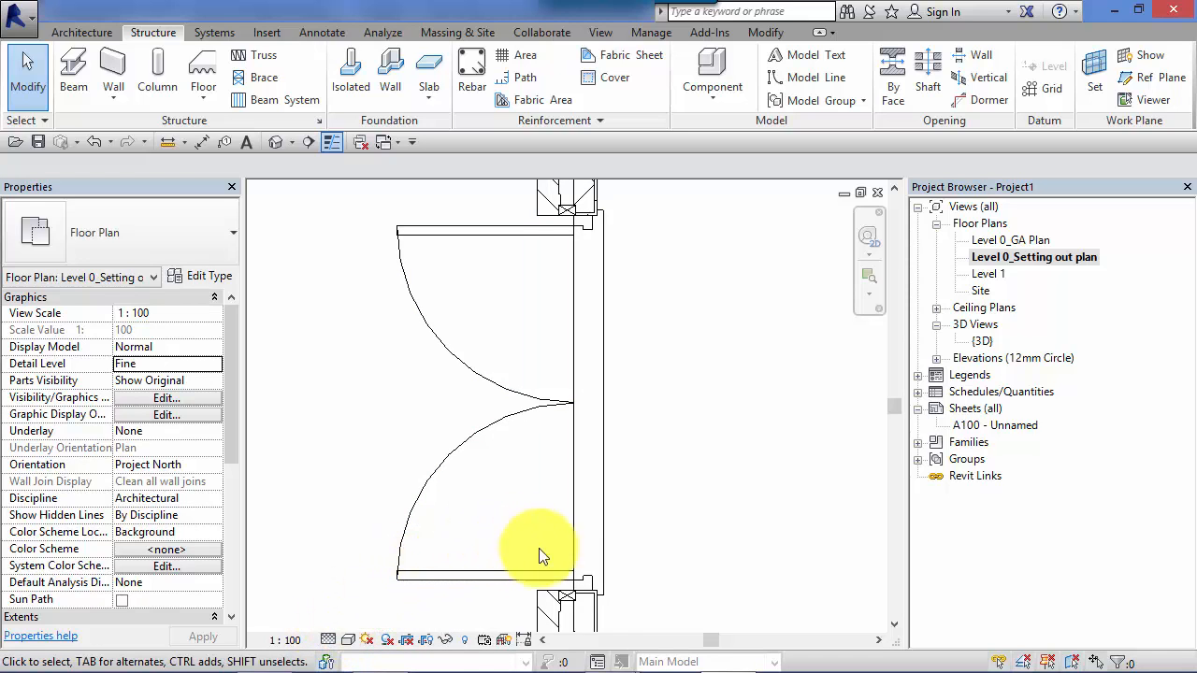
mouse_move(407, 505)
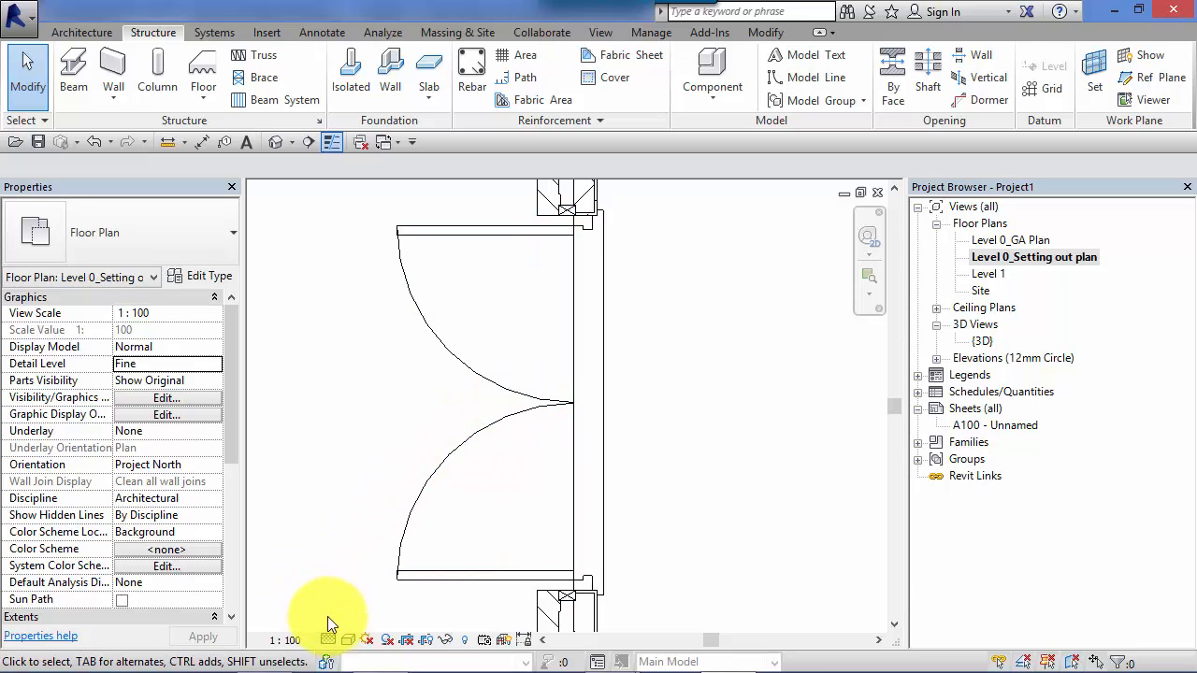
- Toggle Medium and Fine detail again, select and deselect the double door, and reopen detail levels
click(328, 640)
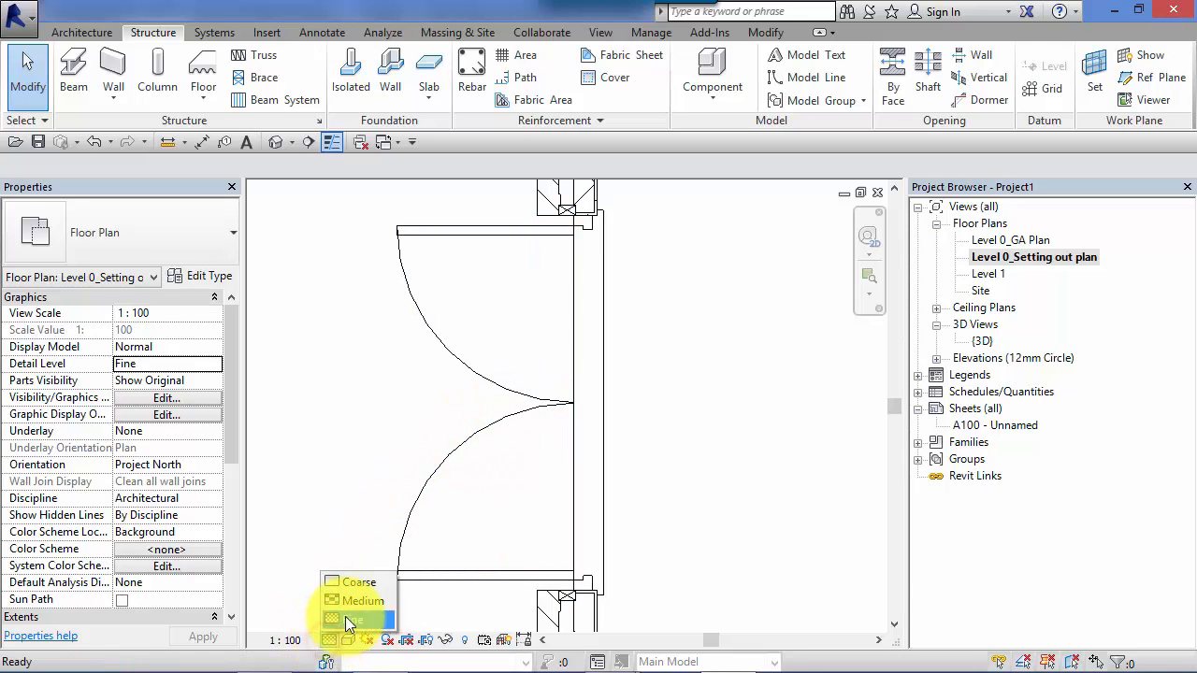
mouse_move(353, 619)
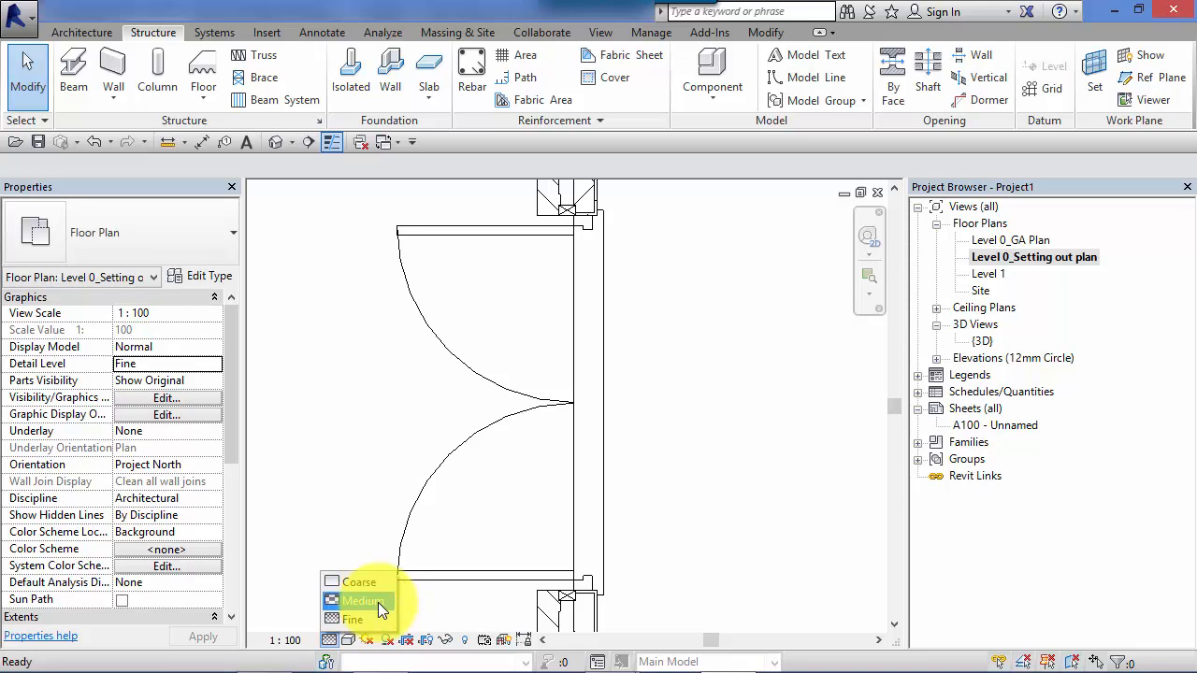
click(363, 600)
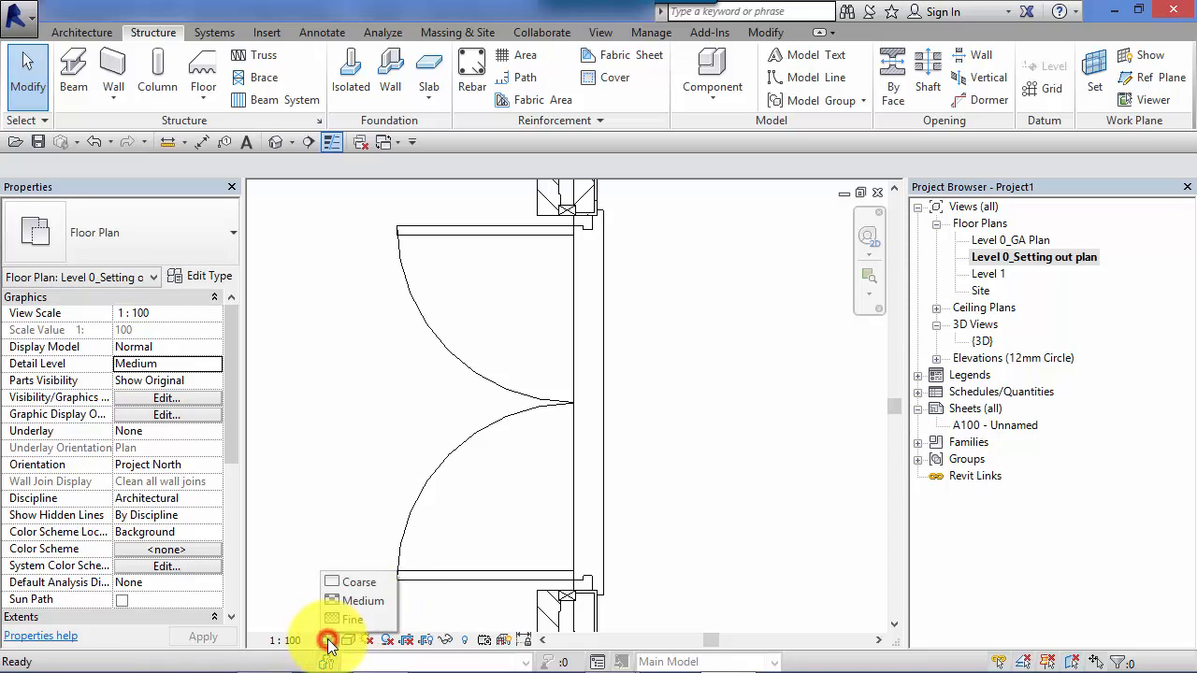
click(353, 619)
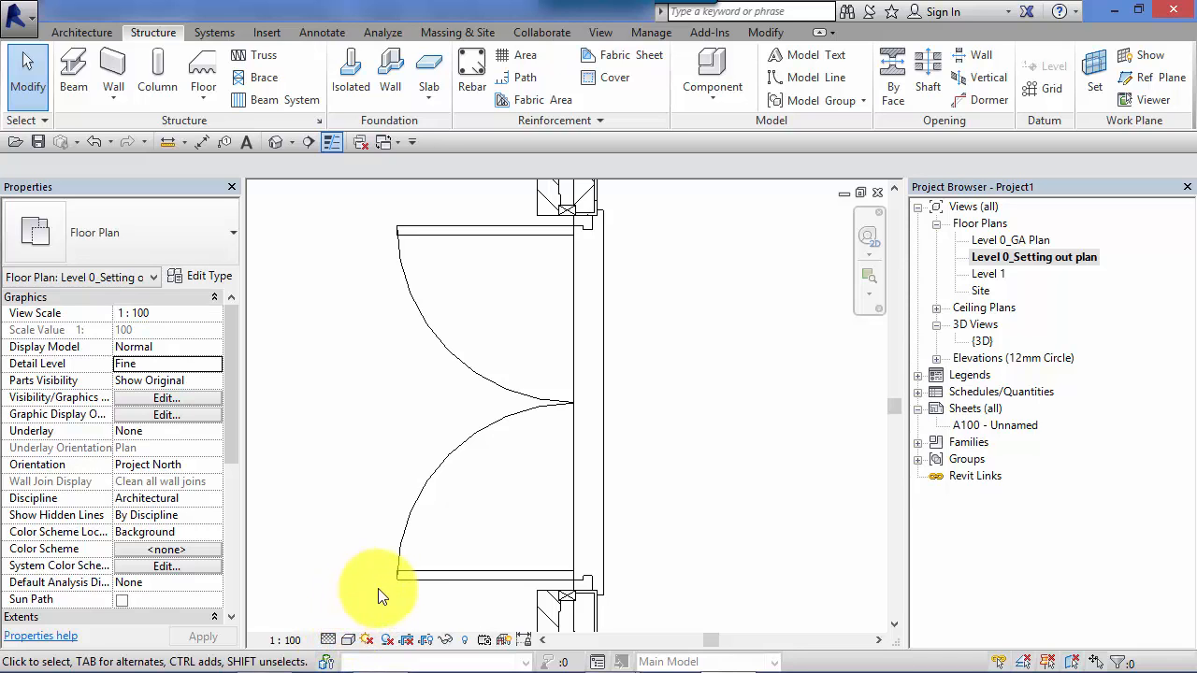
mouse_move(454, 403)
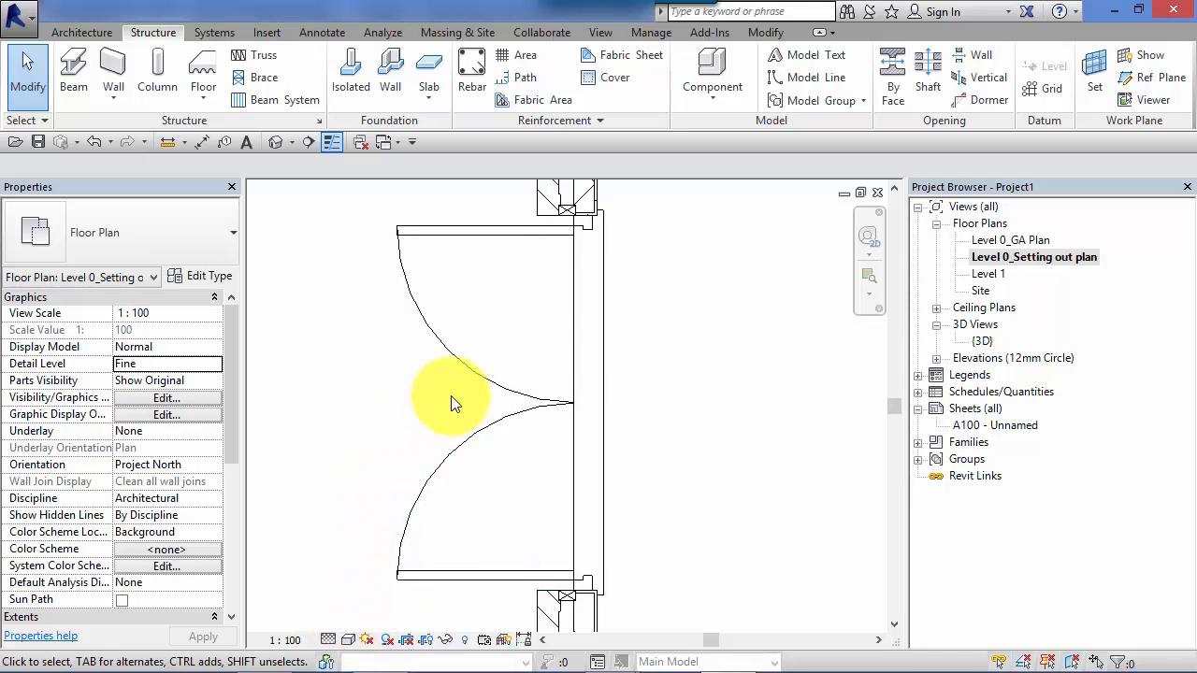
mouse_move(486, 276)
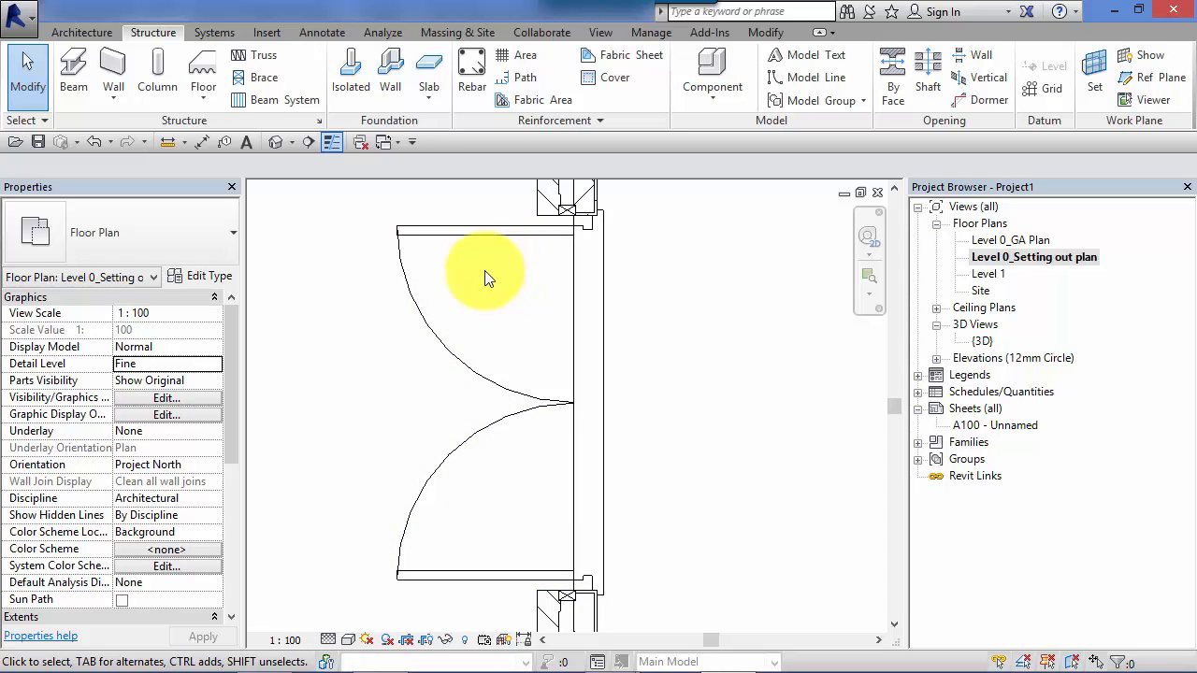
mouse_move(641, 353)
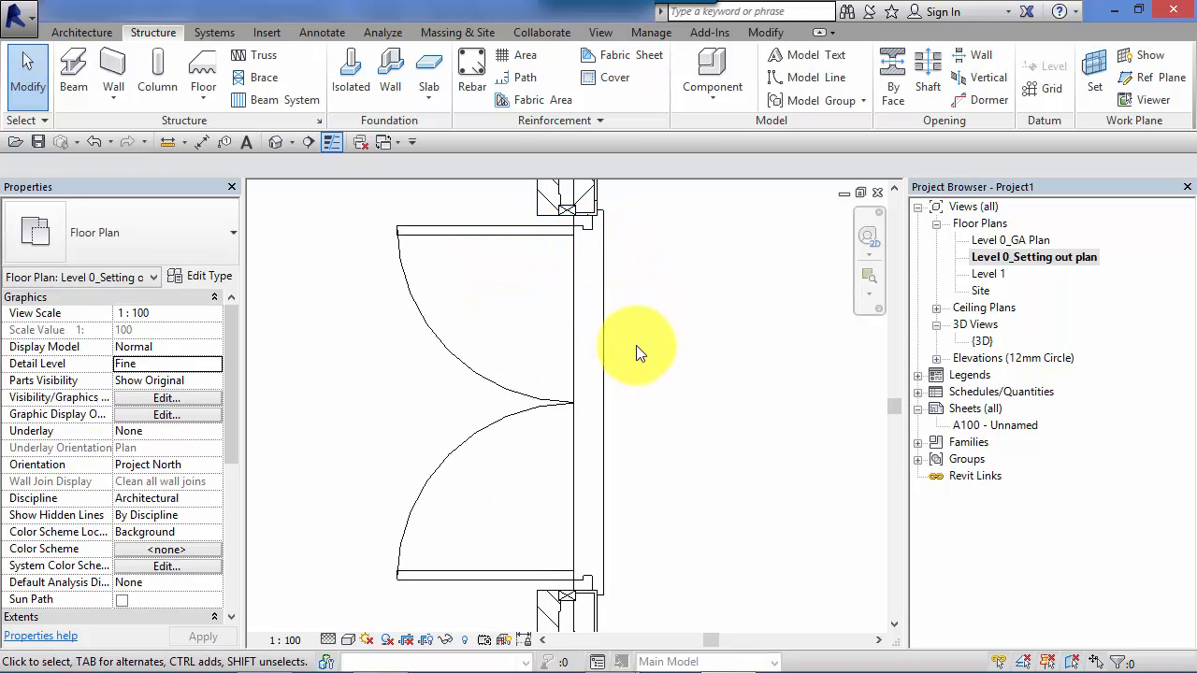
mouse_move(515, 346)
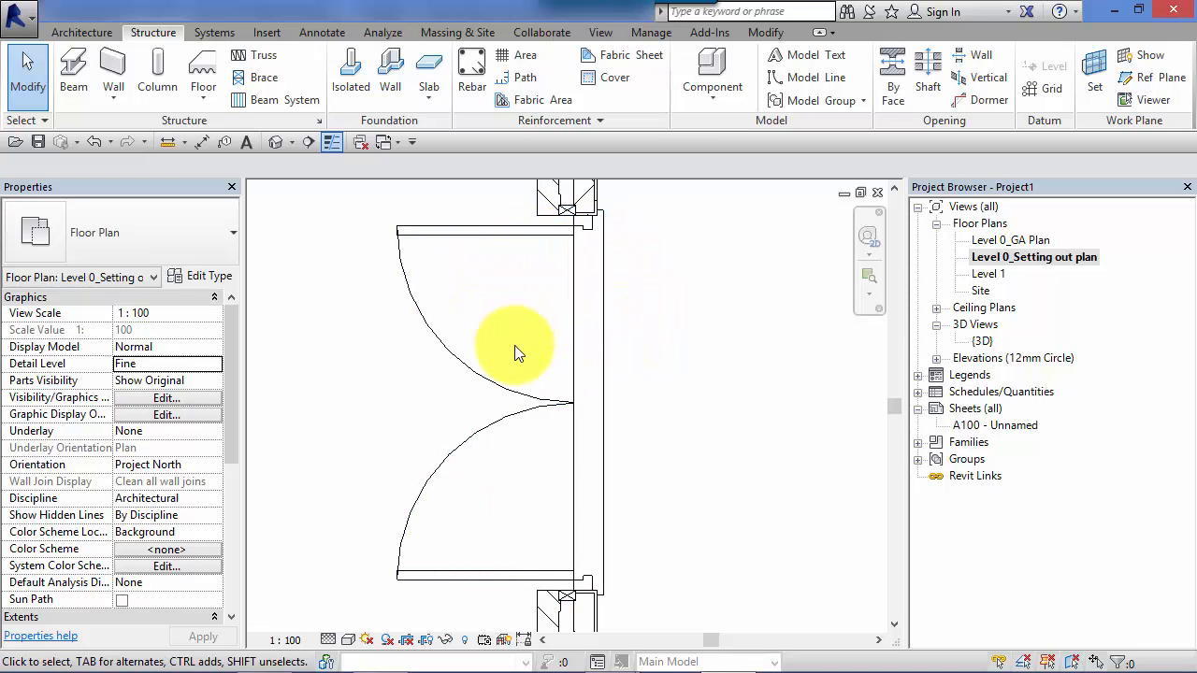
mouse_move(346, 589)
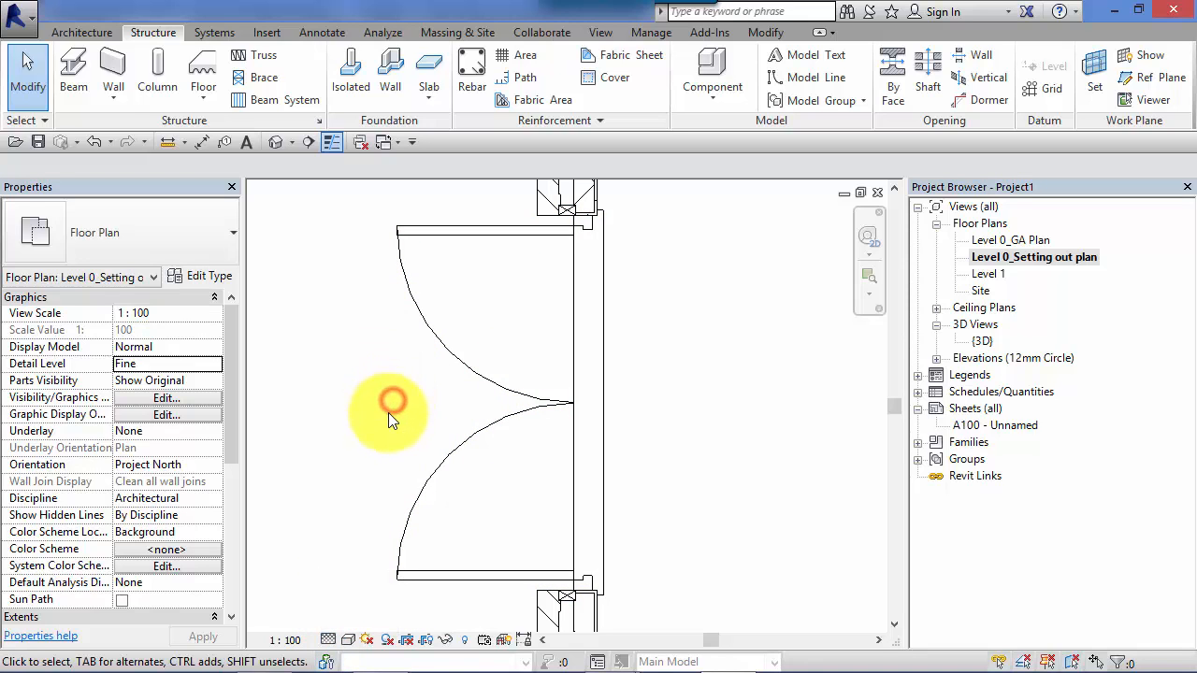
mouse_move(391, 341)
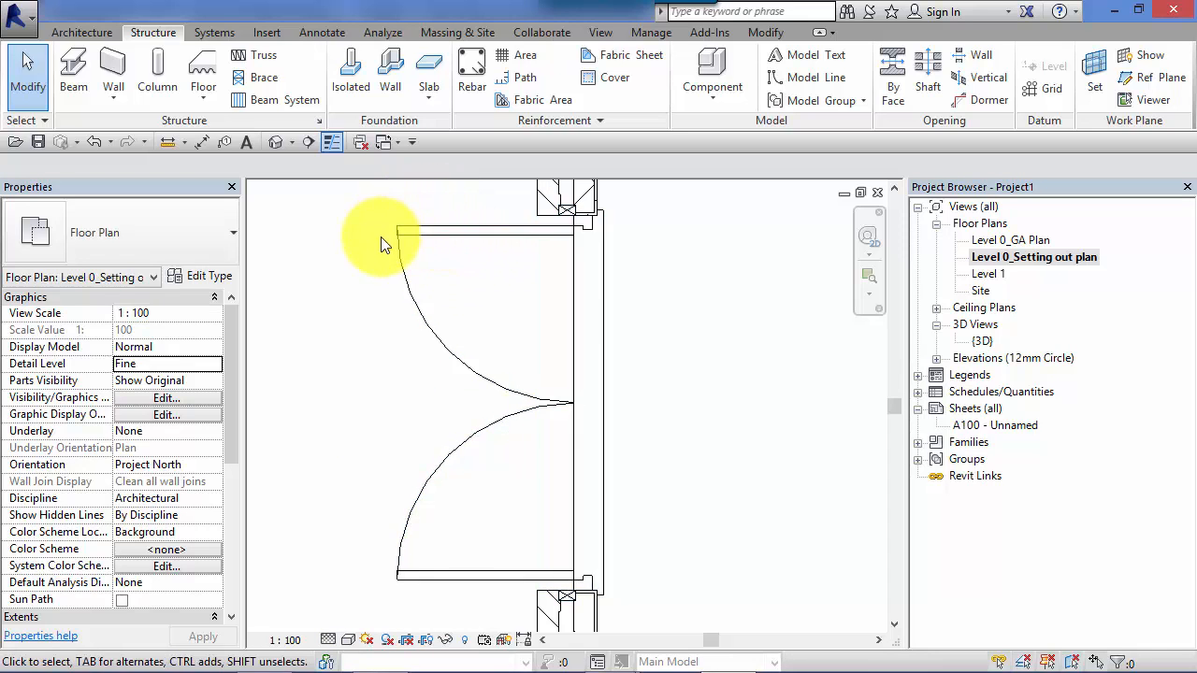
click(444, 229)
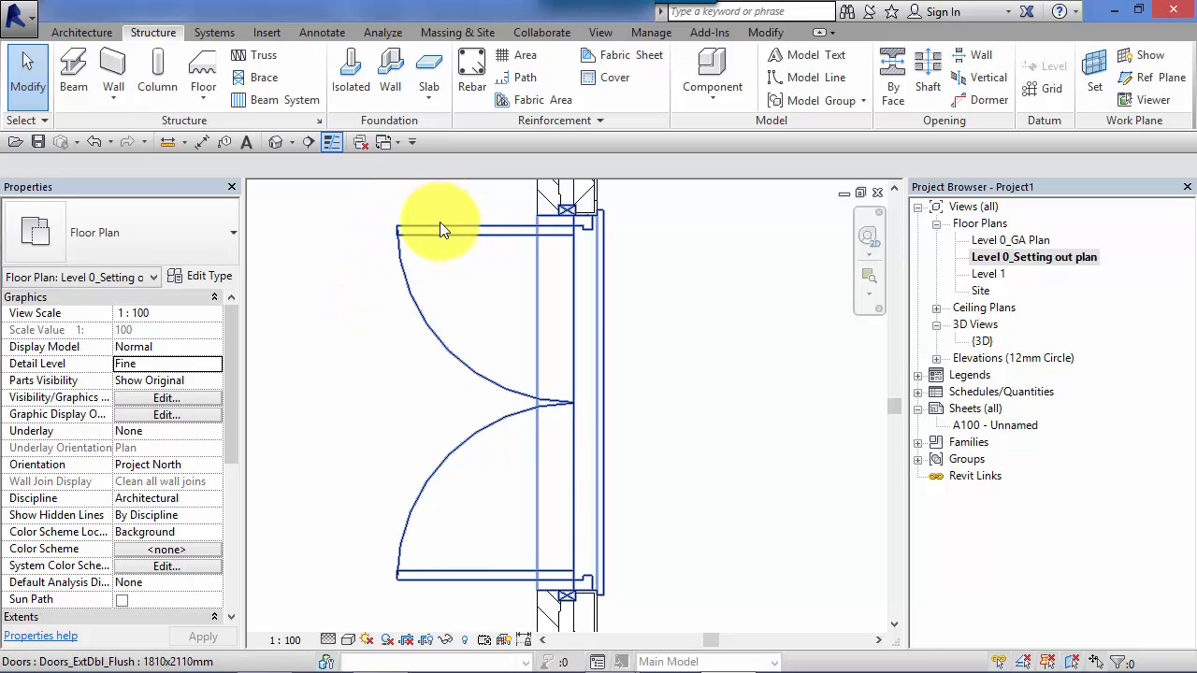
click(439, 280)
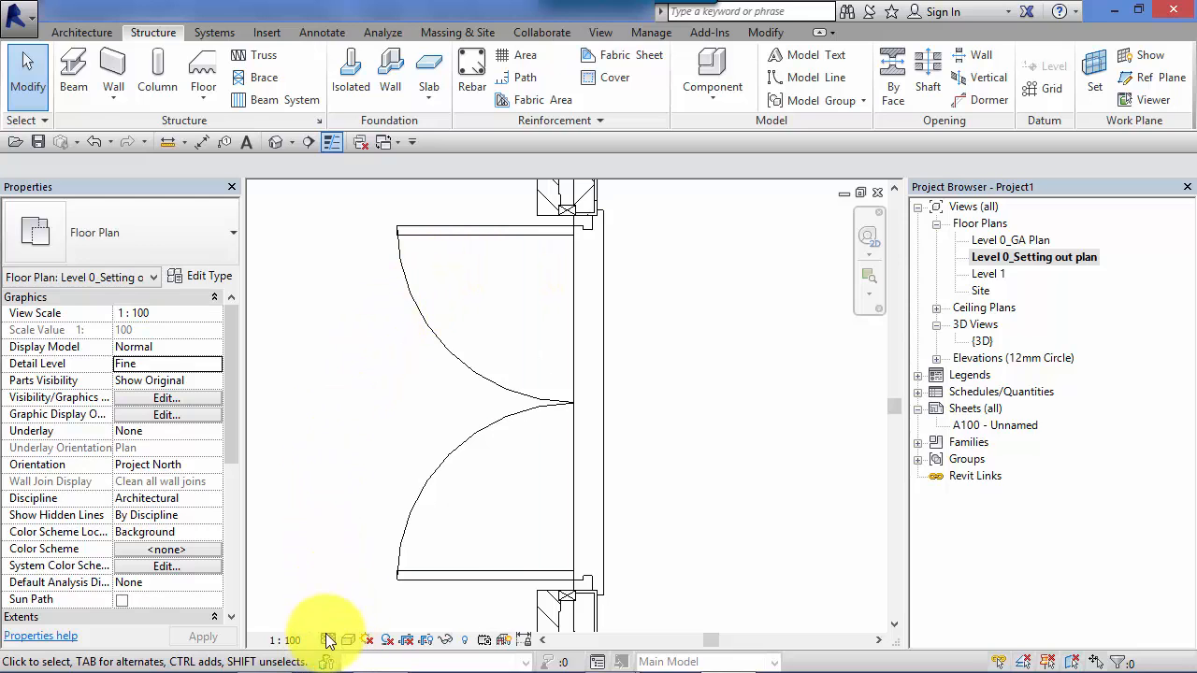
click(328, 640)
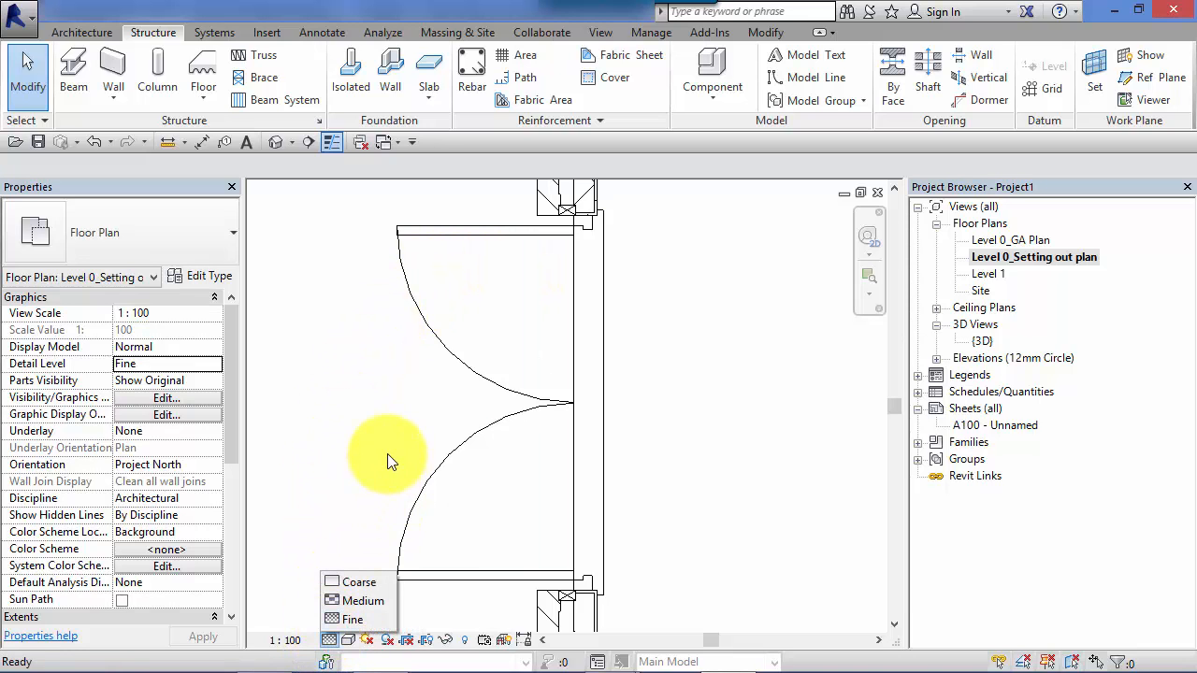
mouse_move(458, 407)
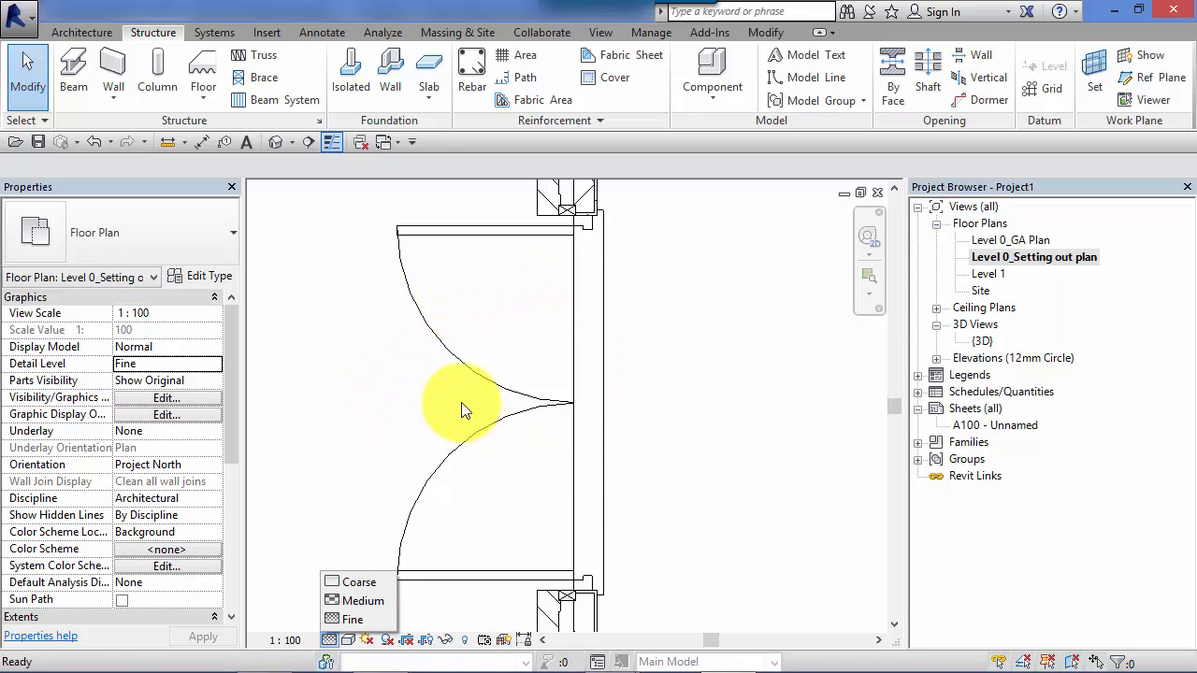
- Set the plan to Coarse detail and deselect the door to see solid grey walls
click(607, 374)
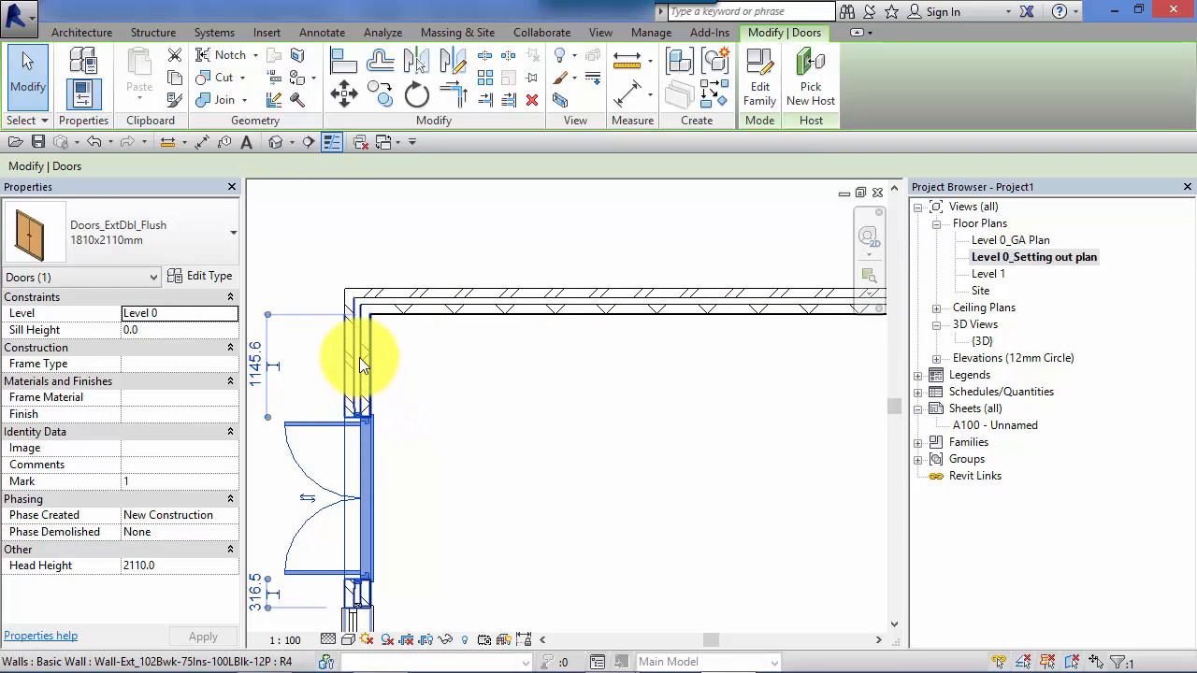
click(425, 360)
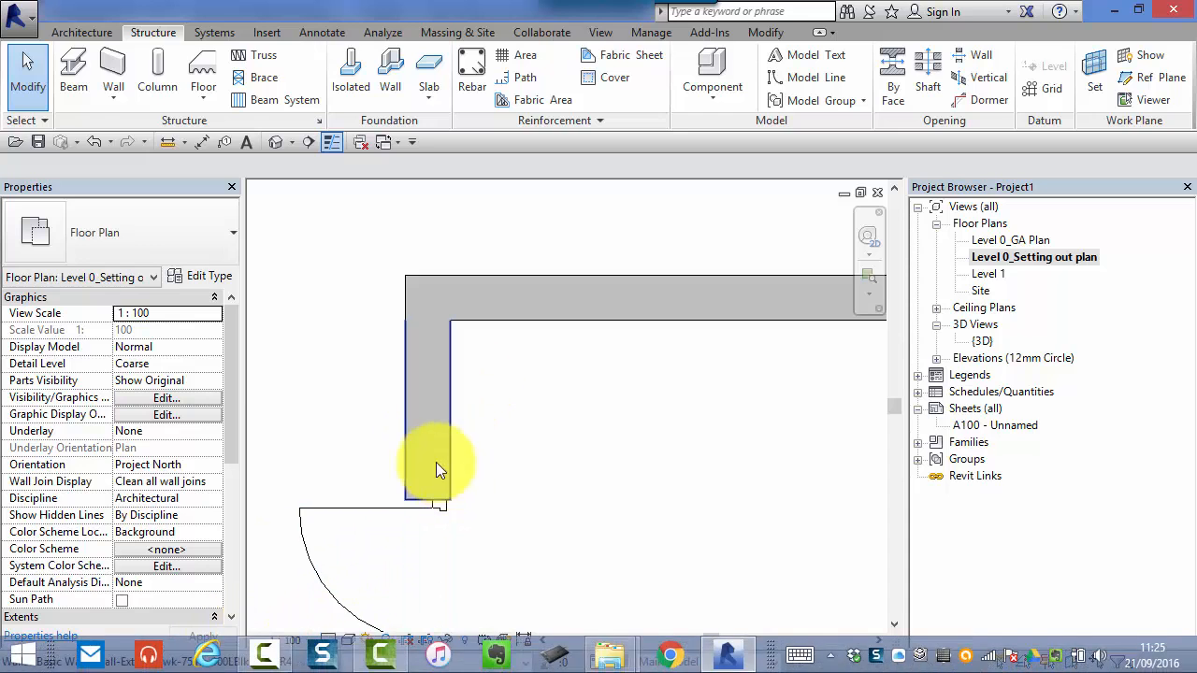
mouse_move(744, 299)
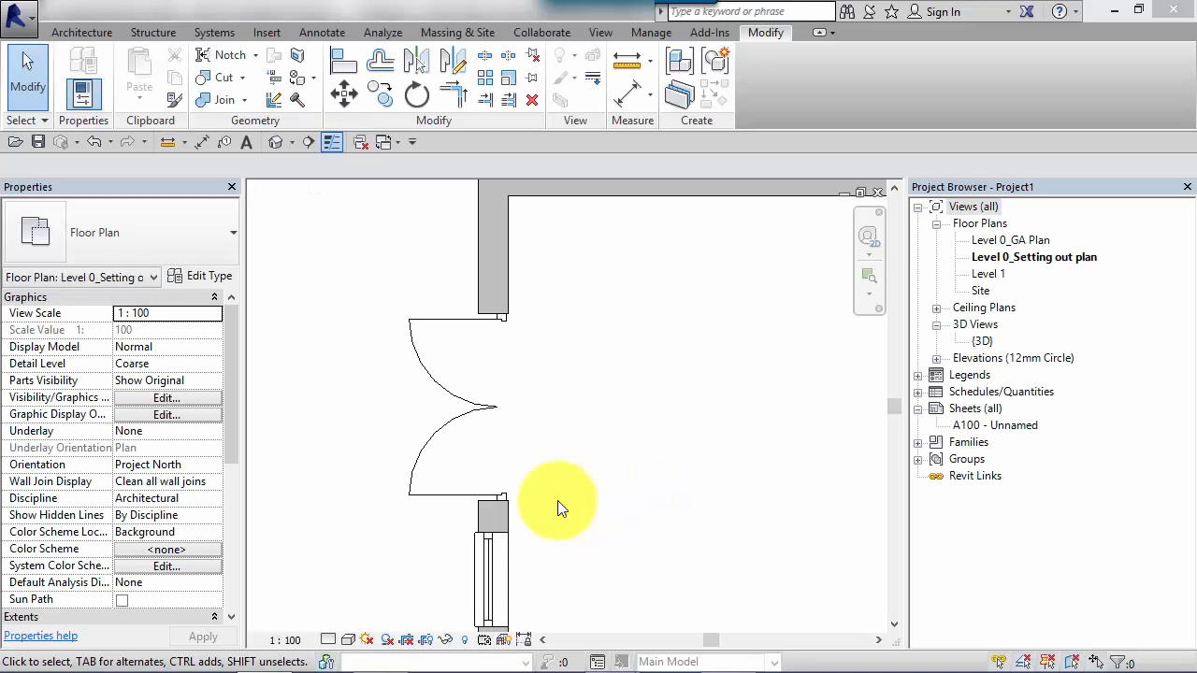
mouse_move(579, 487)
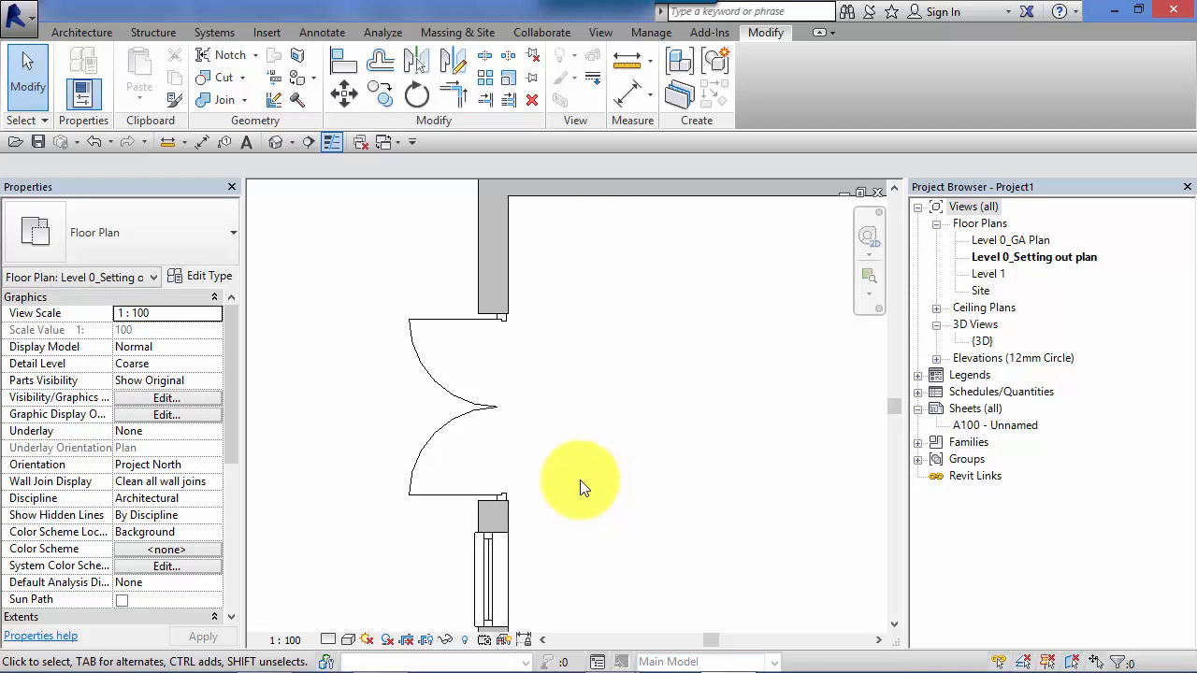
mouse_move(537, 495)
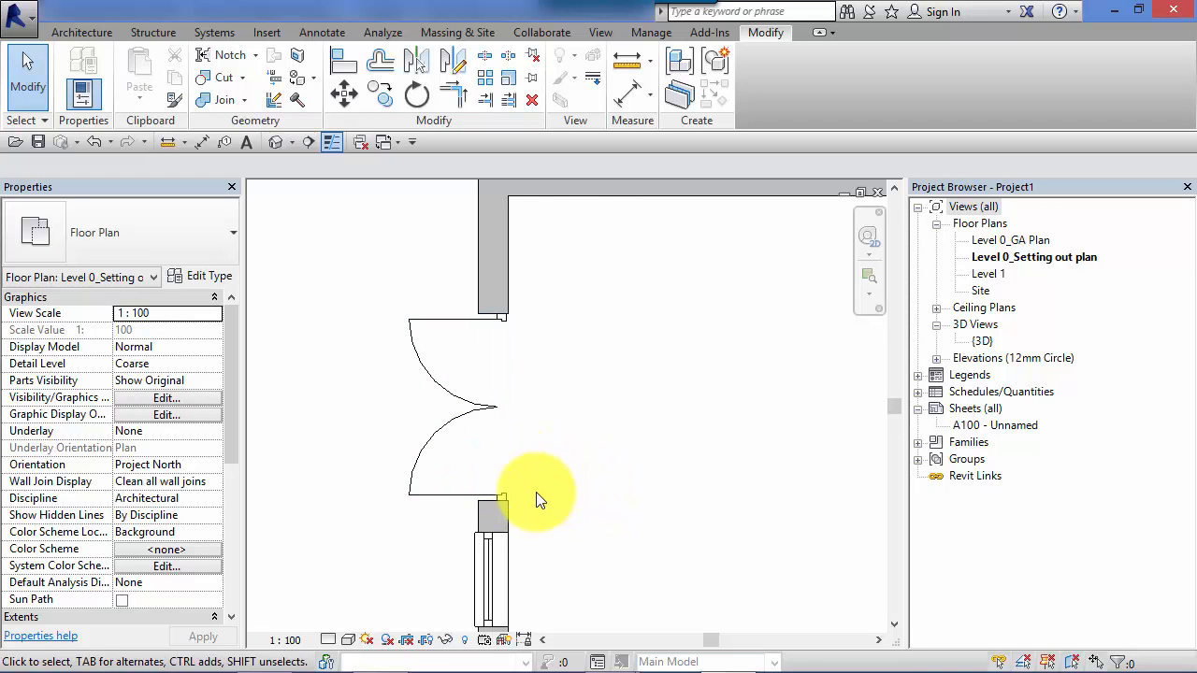
click(439, 440)
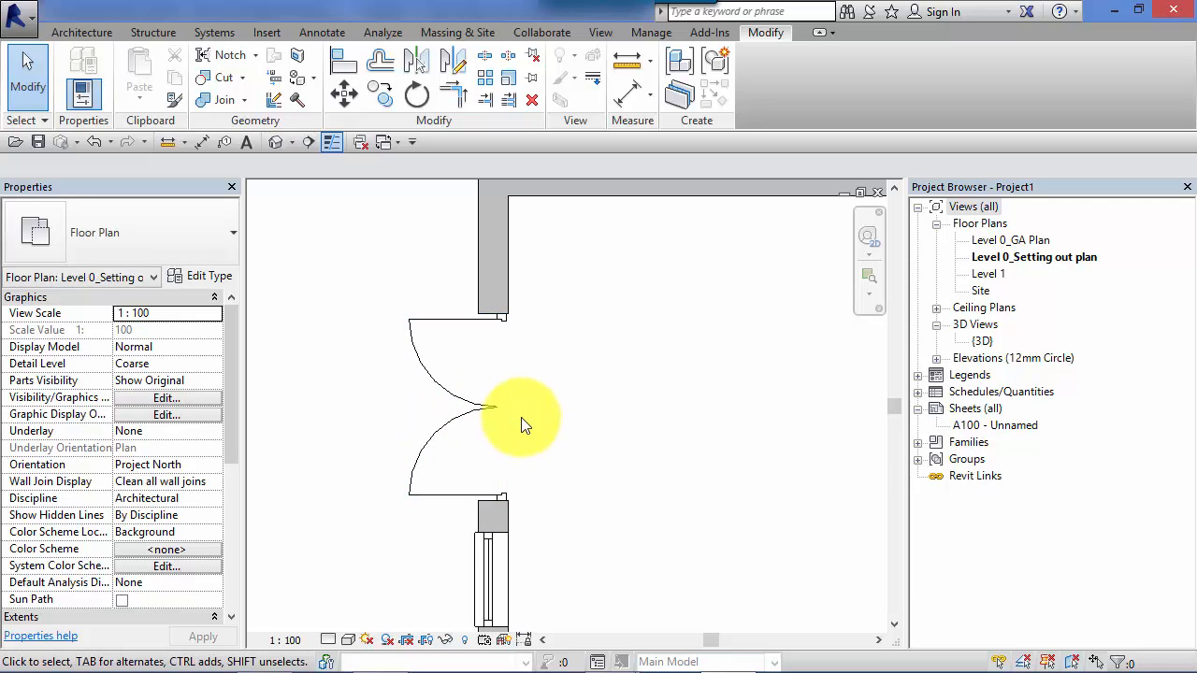
mouse_move(590, 538)
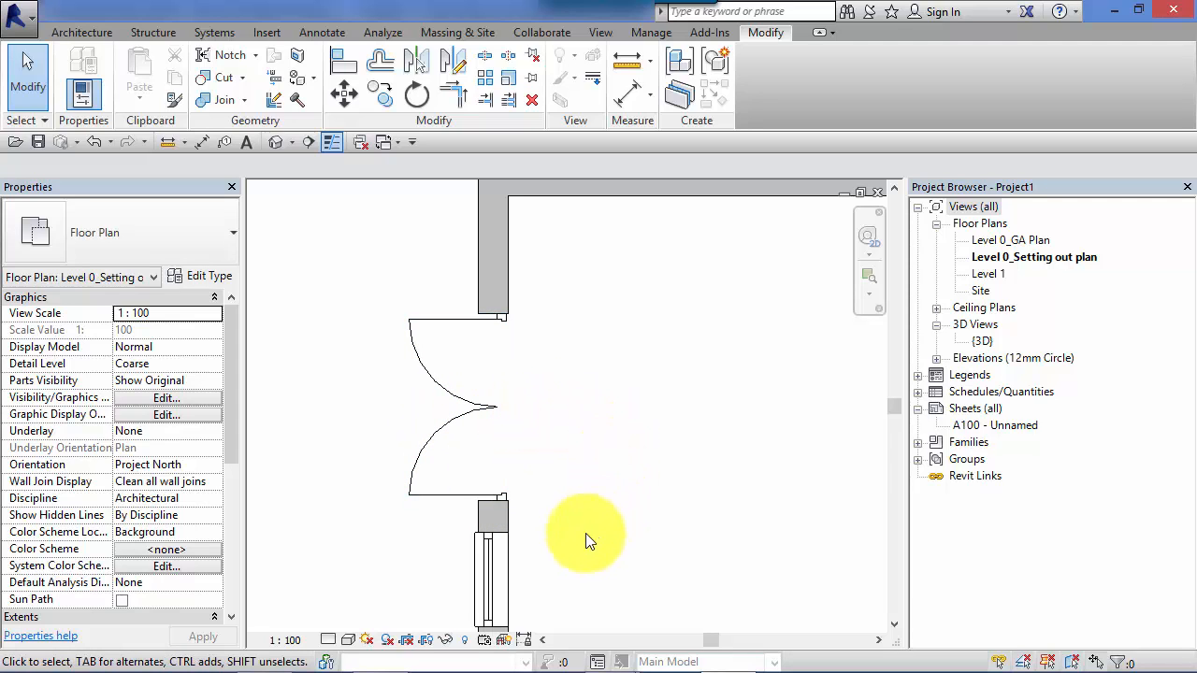
mouse_move(497, 364)
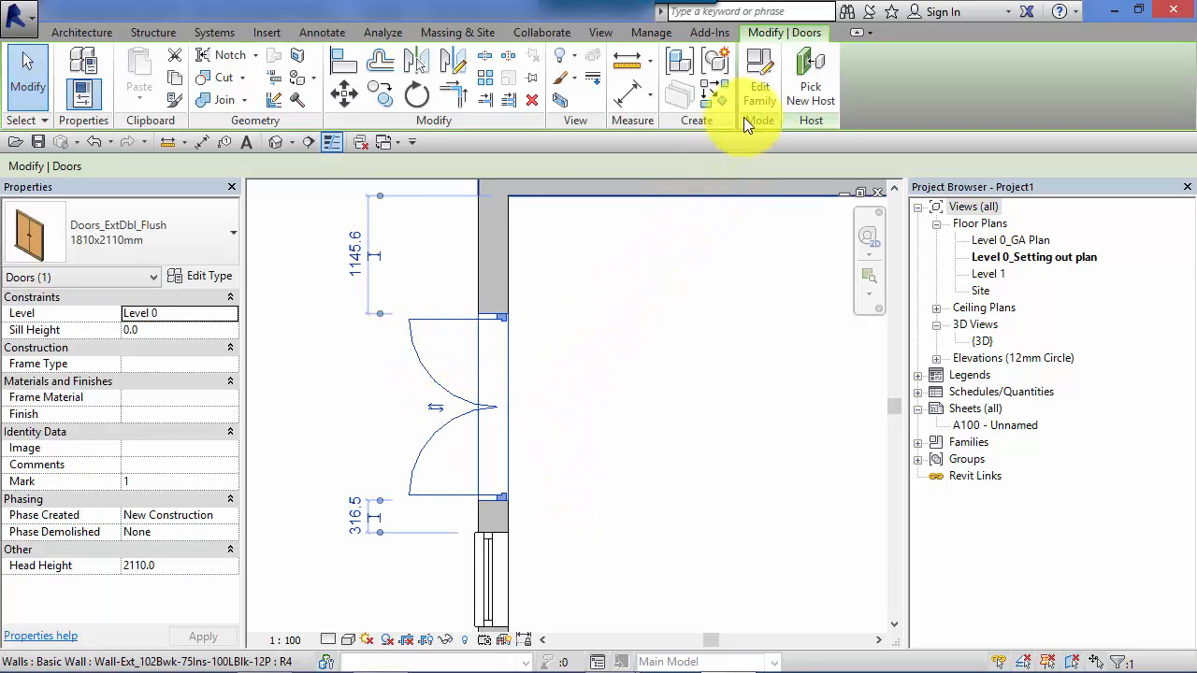
- Open the Doors_ExtDbl_Flush family in the family editor via Edit Family
click(759, 79)
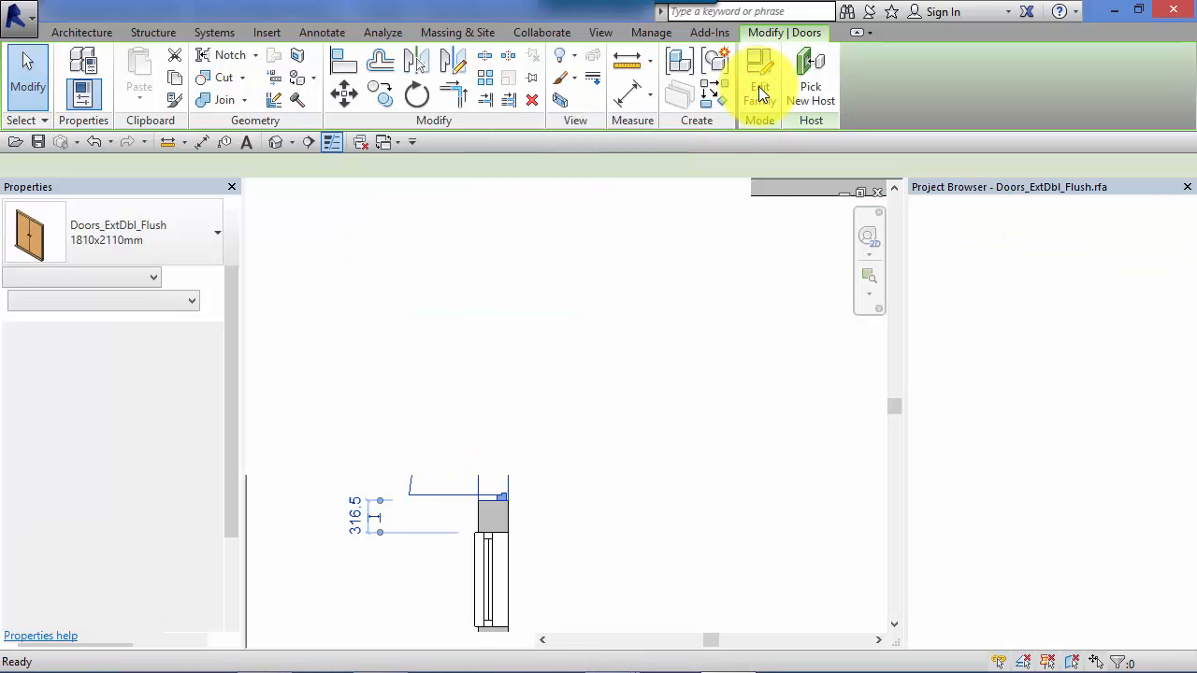
click(759, 84)
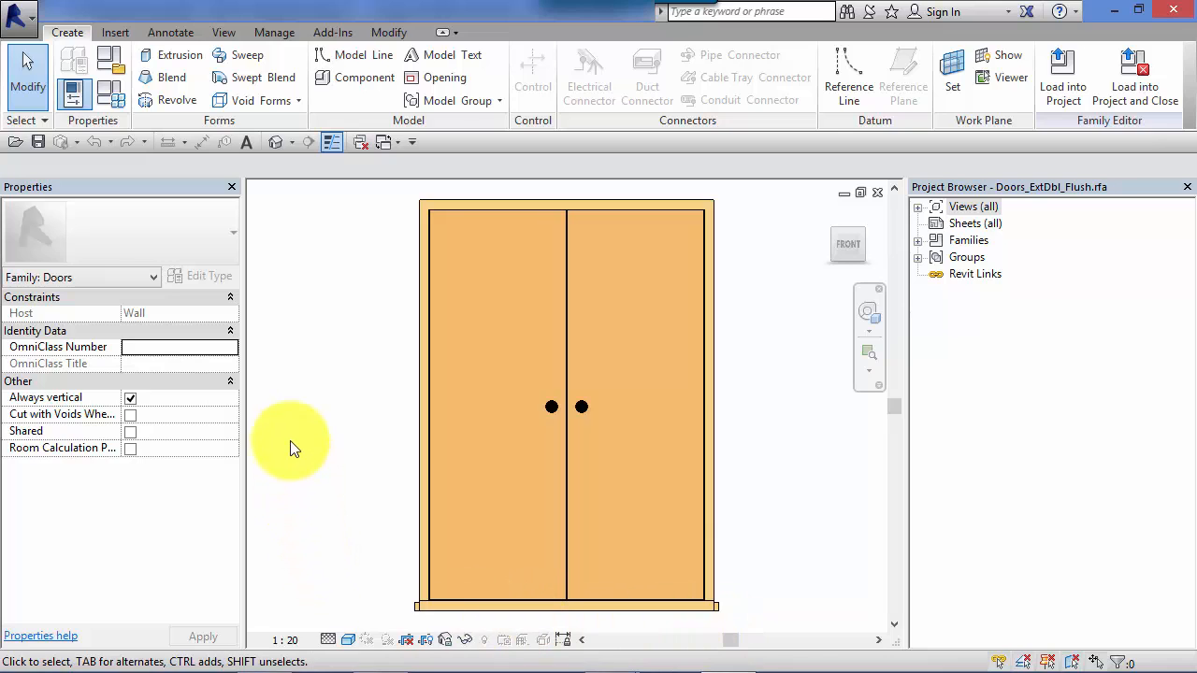
mouse_move(322, 271)
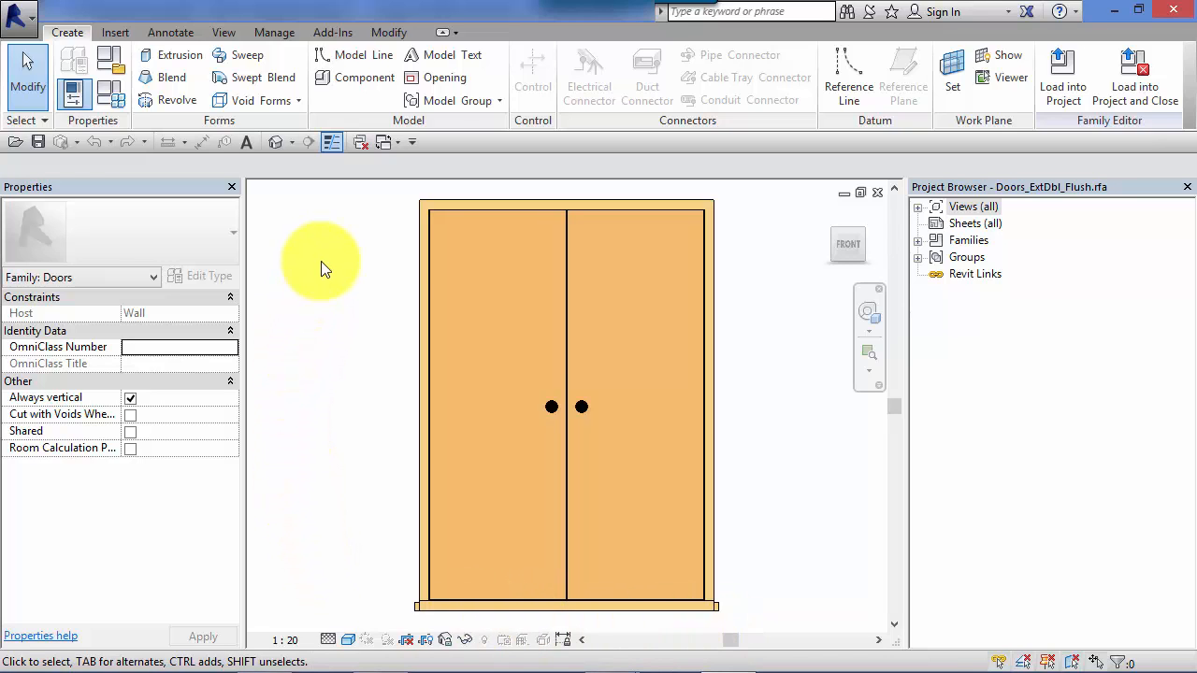
mouse_move(365, 286)
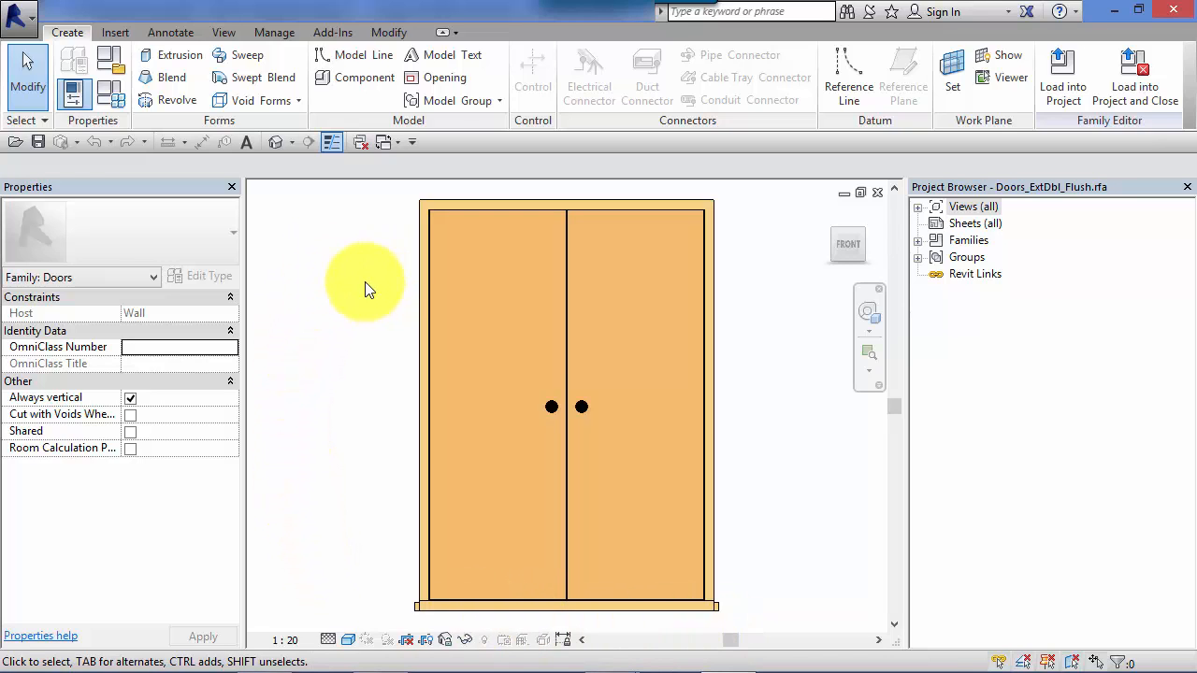
mouse_move(358, 219)
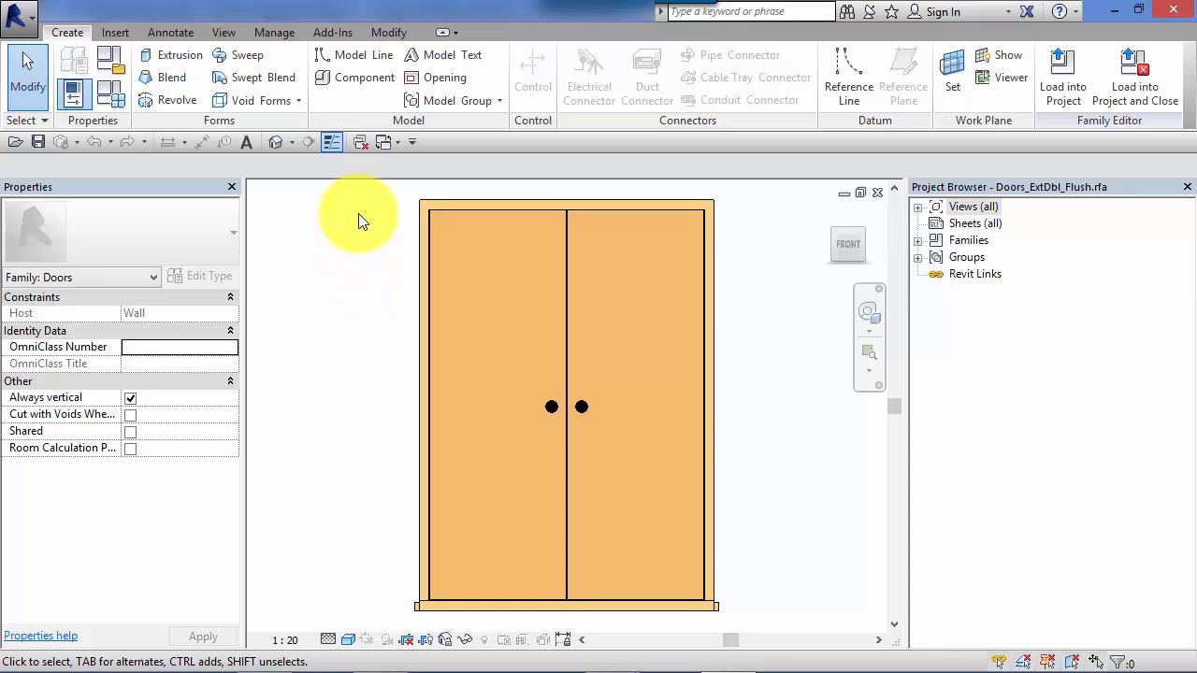
mouse_move(388, 194)
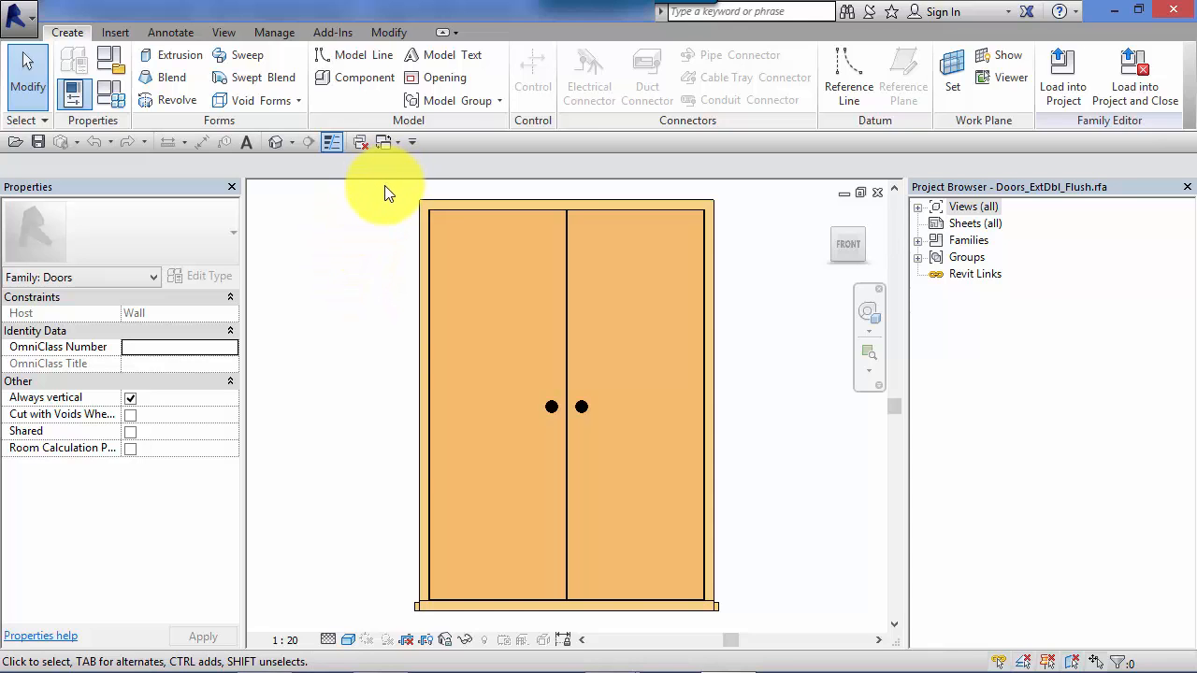
mouse_move(374, 243)
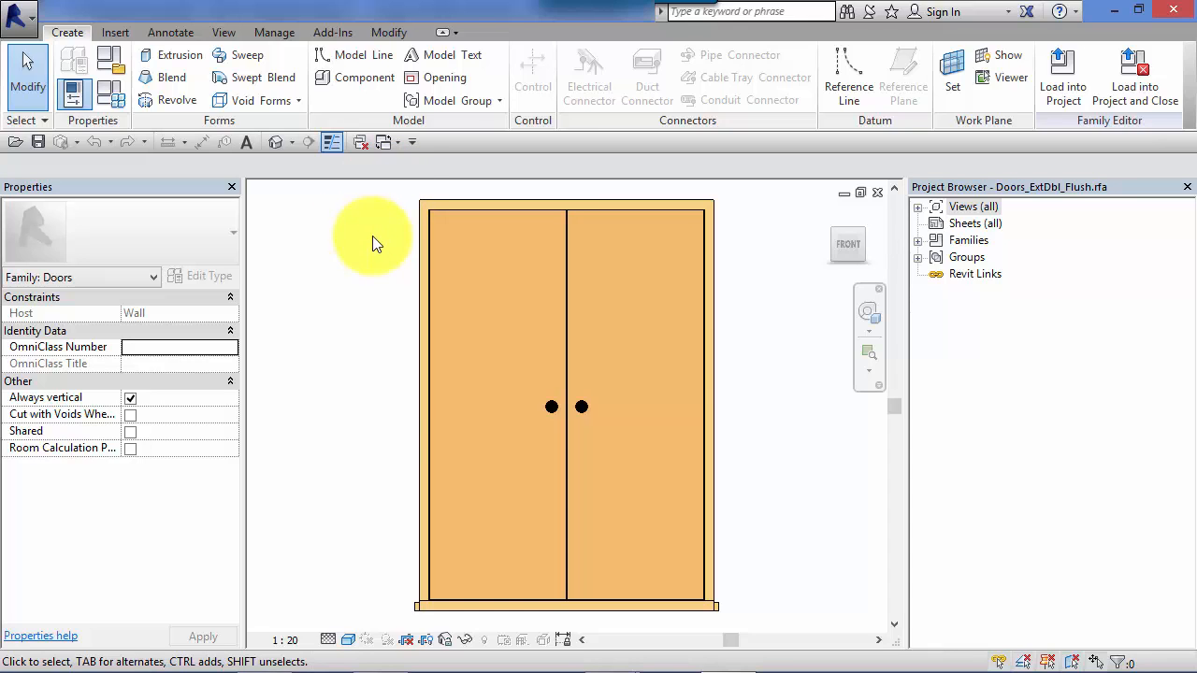
mouse_move(552, 164)
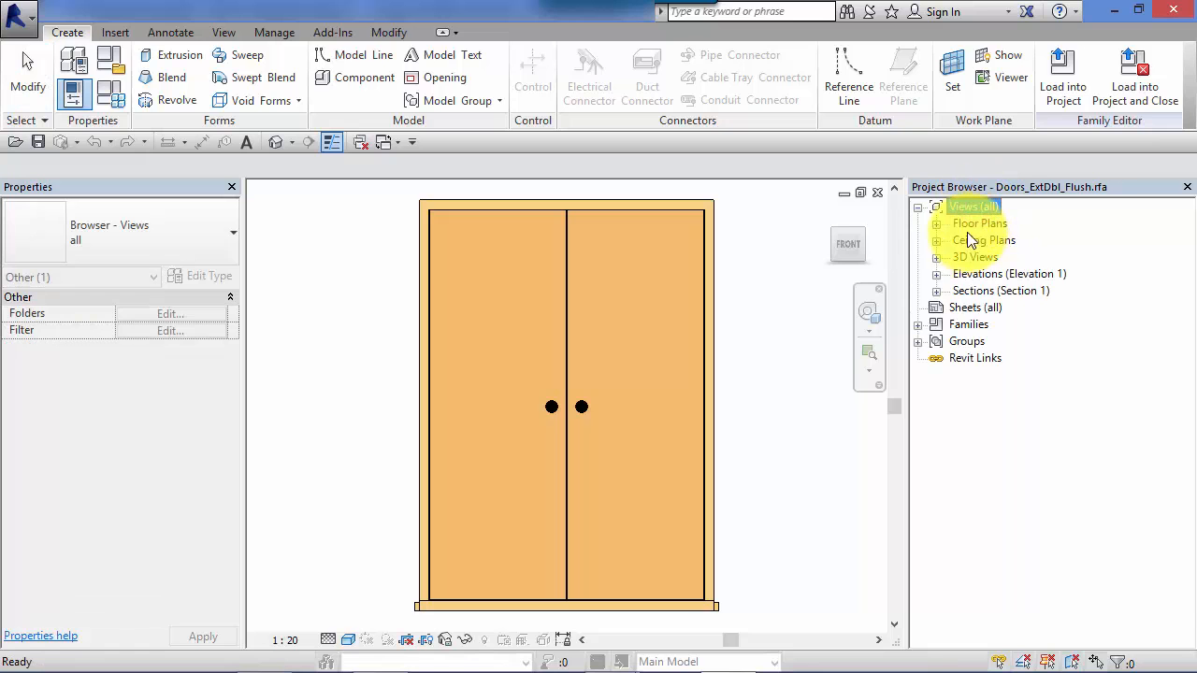
- Expand the family's Floor Plans and open the Ref. Level plan view
click(991, 240)
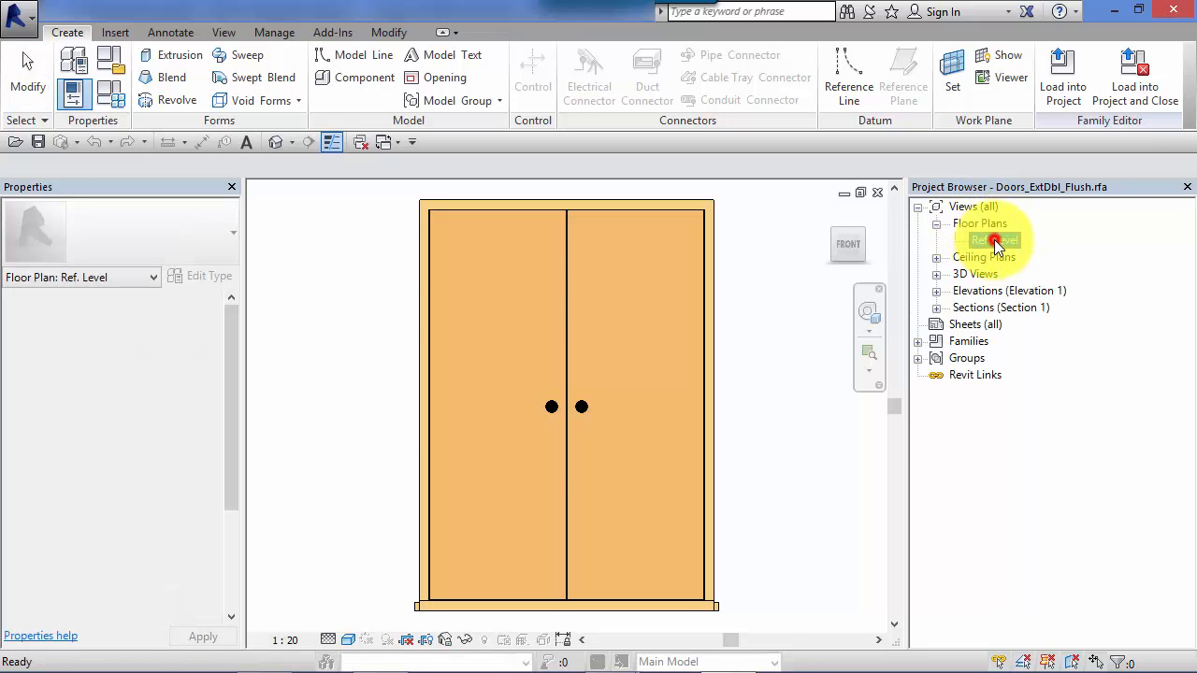
double_click(996, 239)
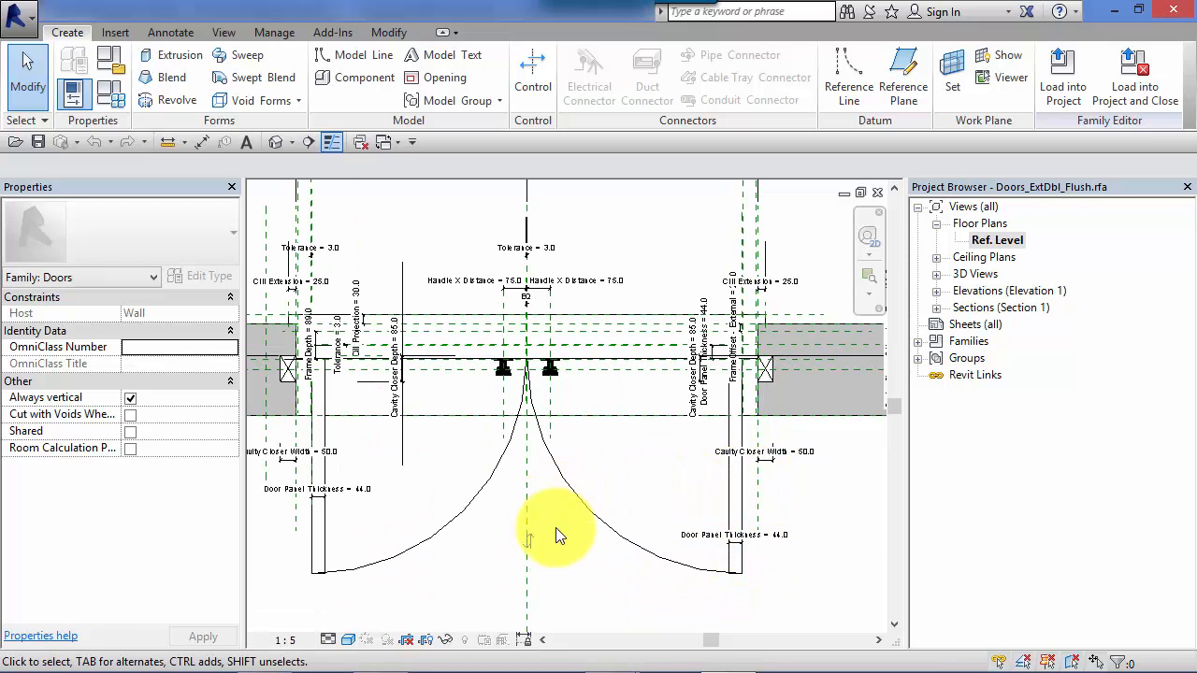
mouse_move(312, 500)
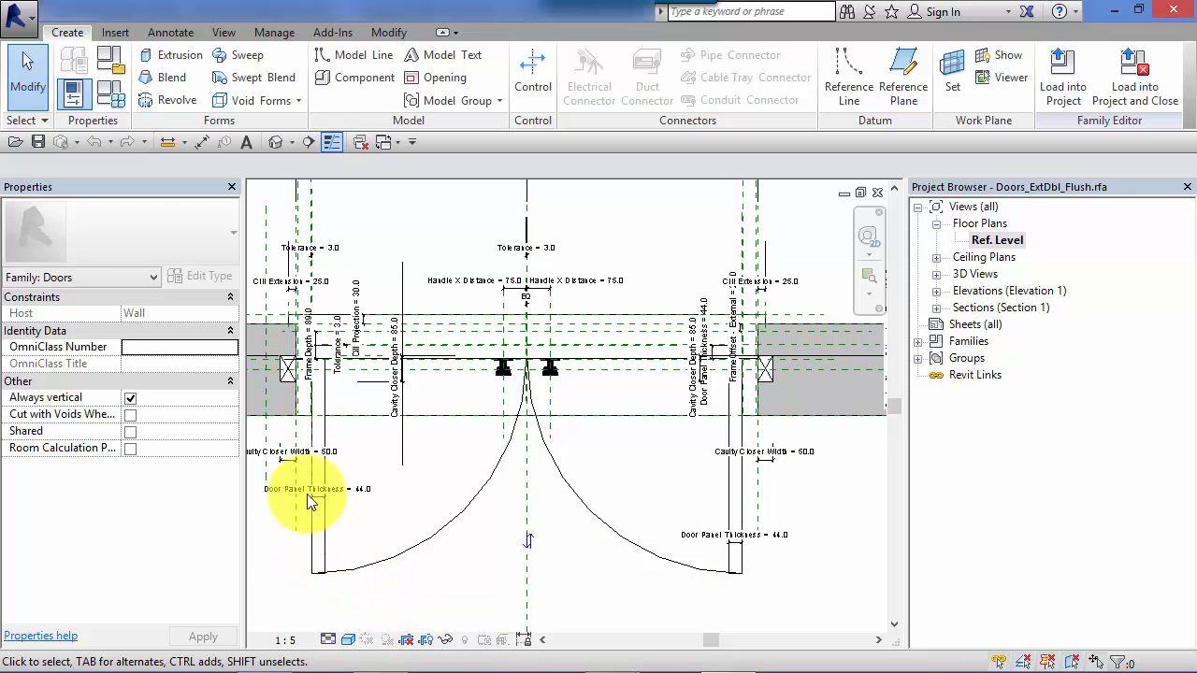
mouse_move(392, 458)
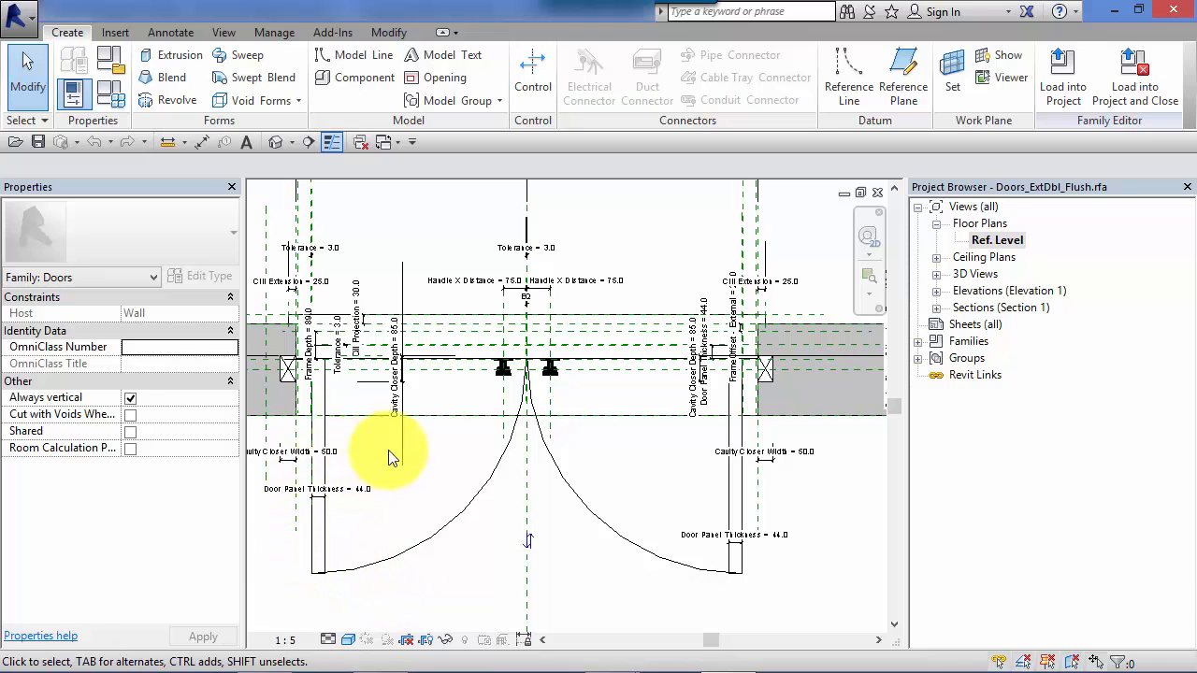
click(526, 299)
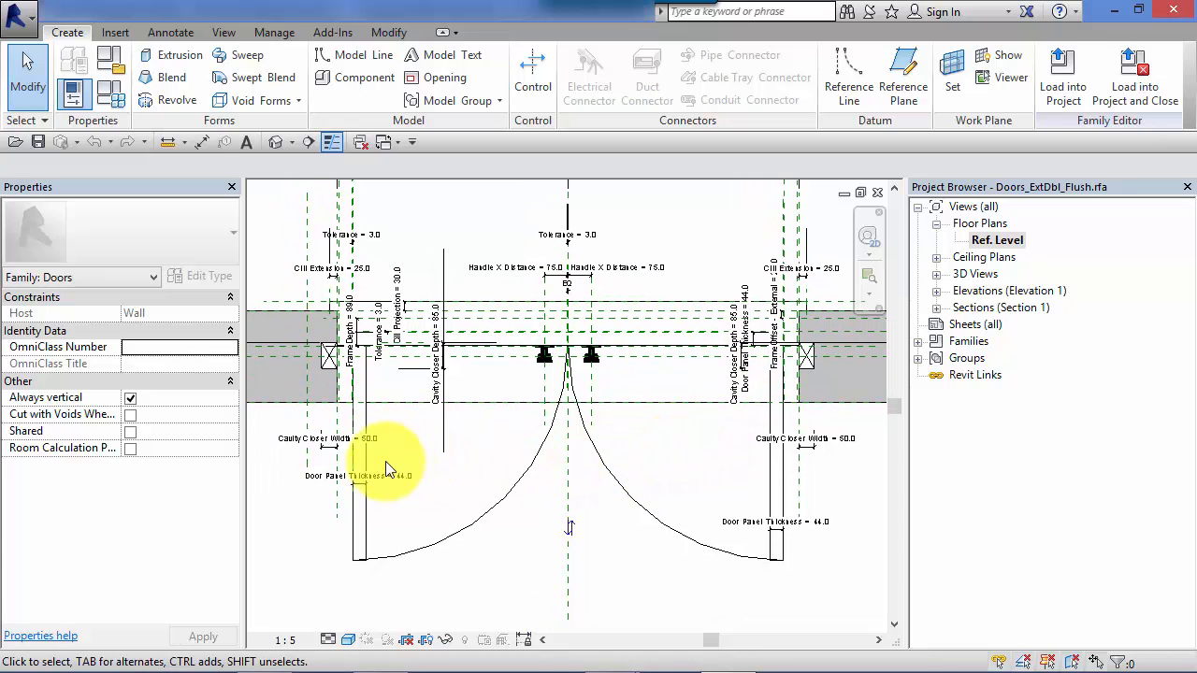
- Select the door leaf masking region (area 0.062) in the Ref. Level plan
click(364, 544)
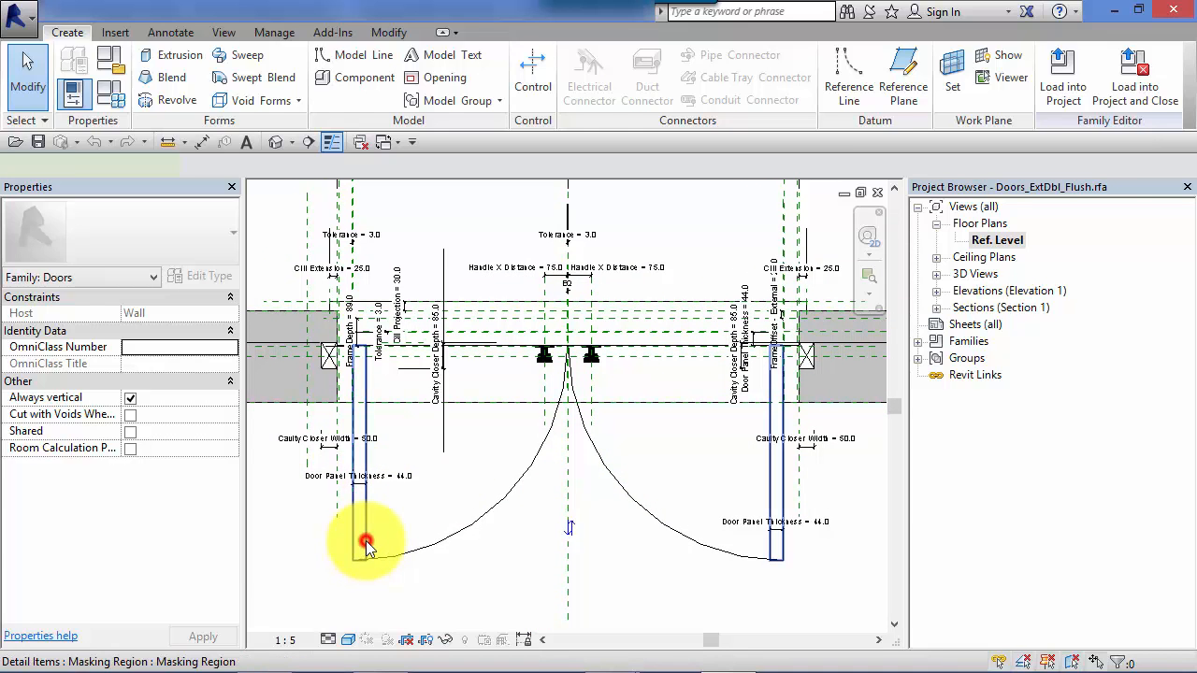
click(364, 543)
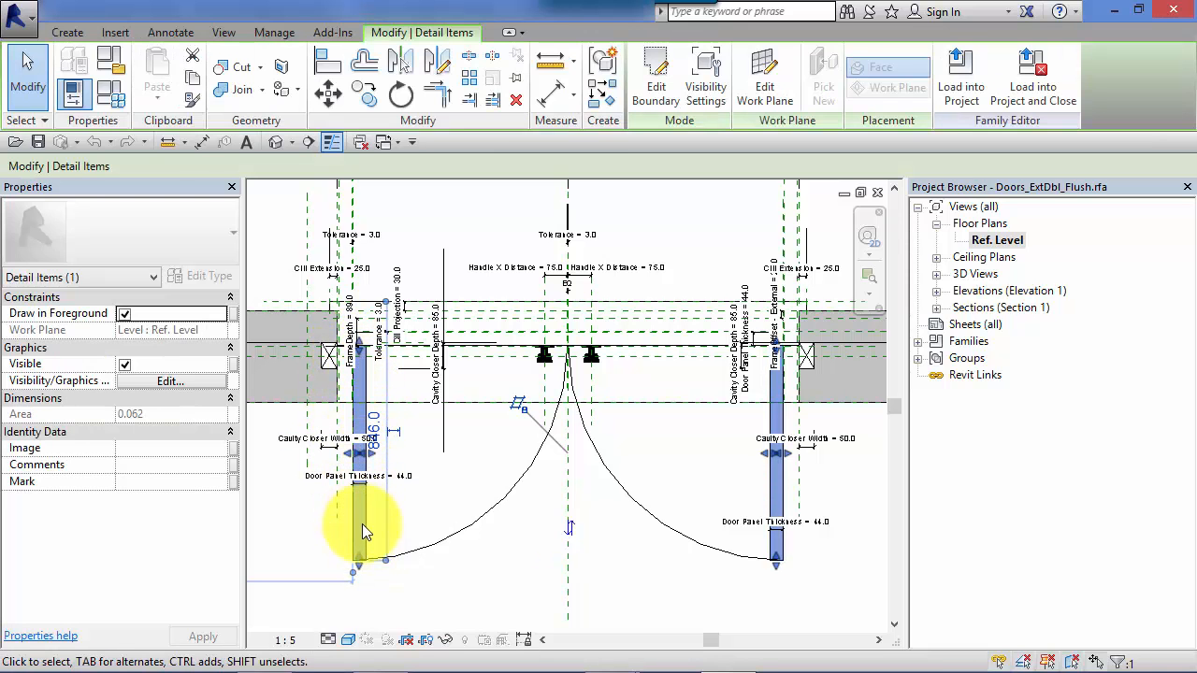
mouse_move(631, 197)
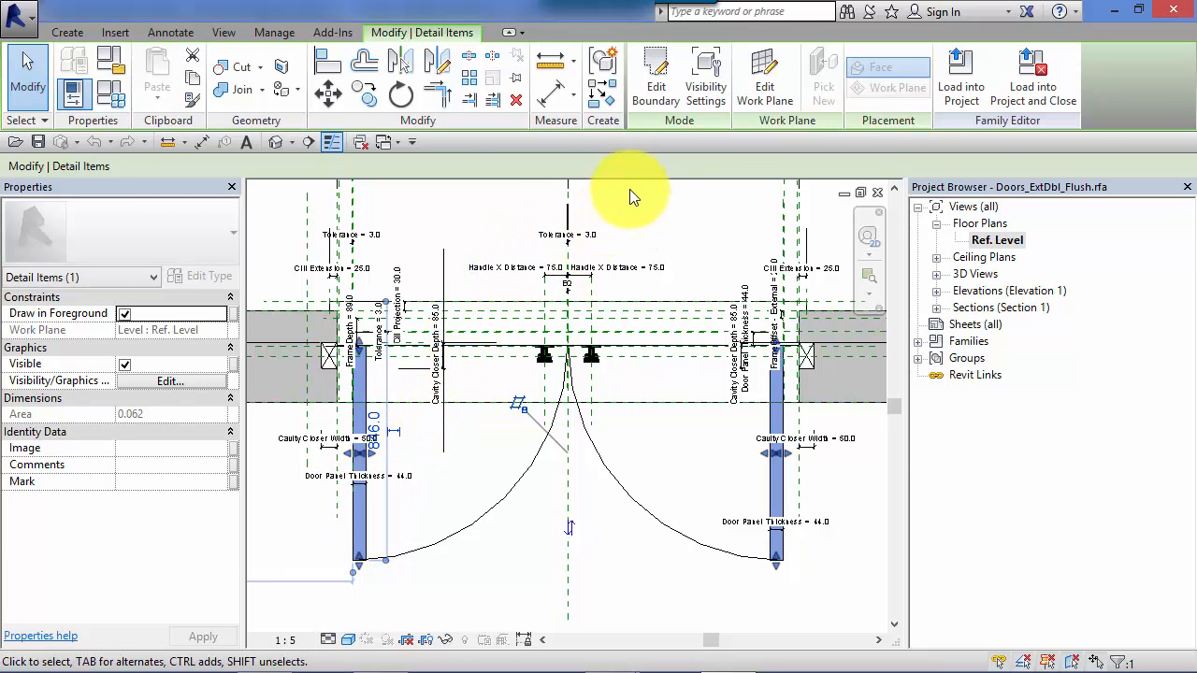
- Open Visibility Settings for the door leaf, keeping Medium and Fine checked and Coarse unchecked
click(706, 70)
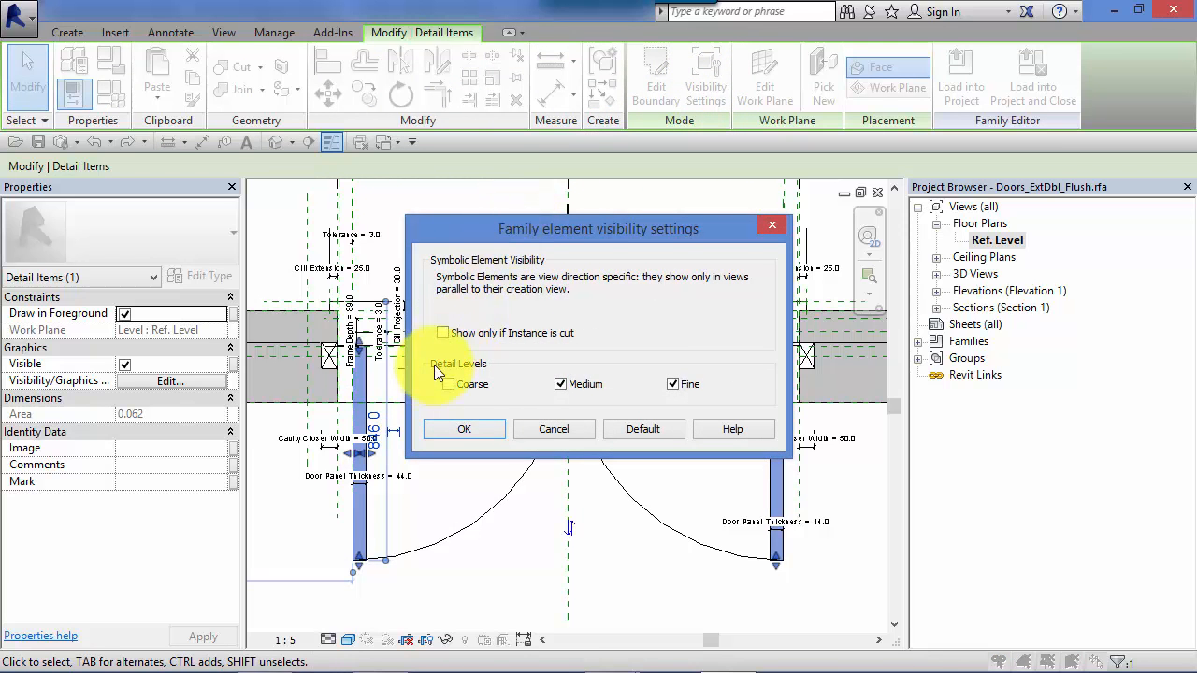
mouse_move(512, 403)
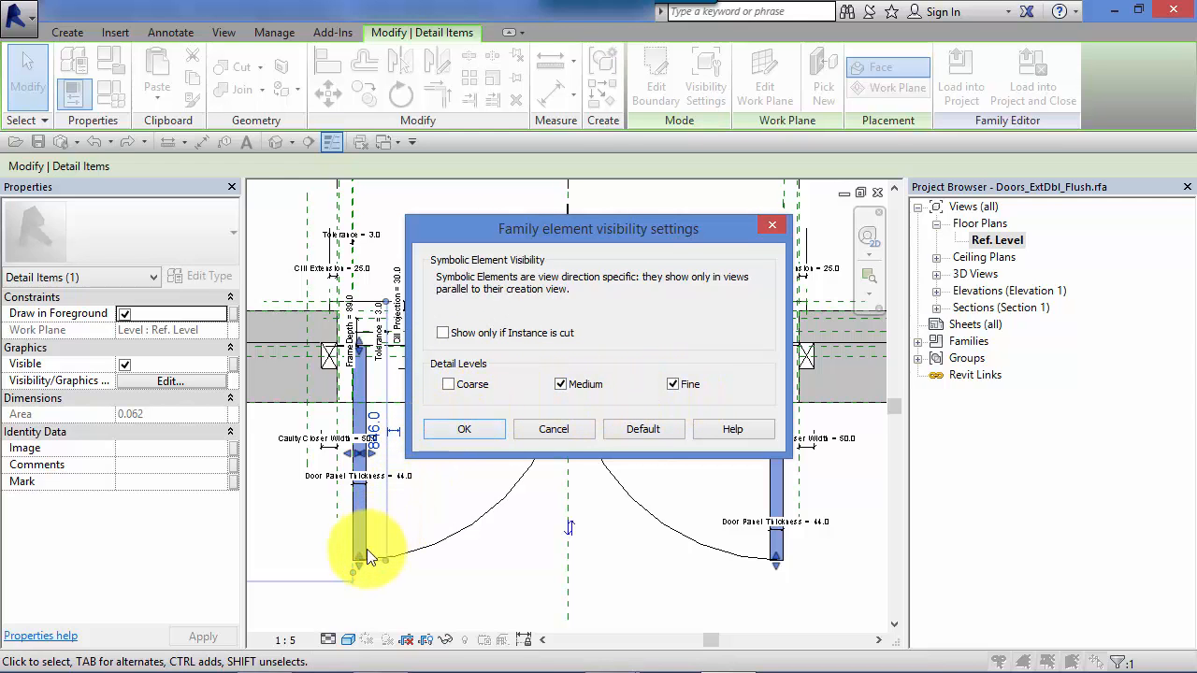
mouse_move(374, 528)
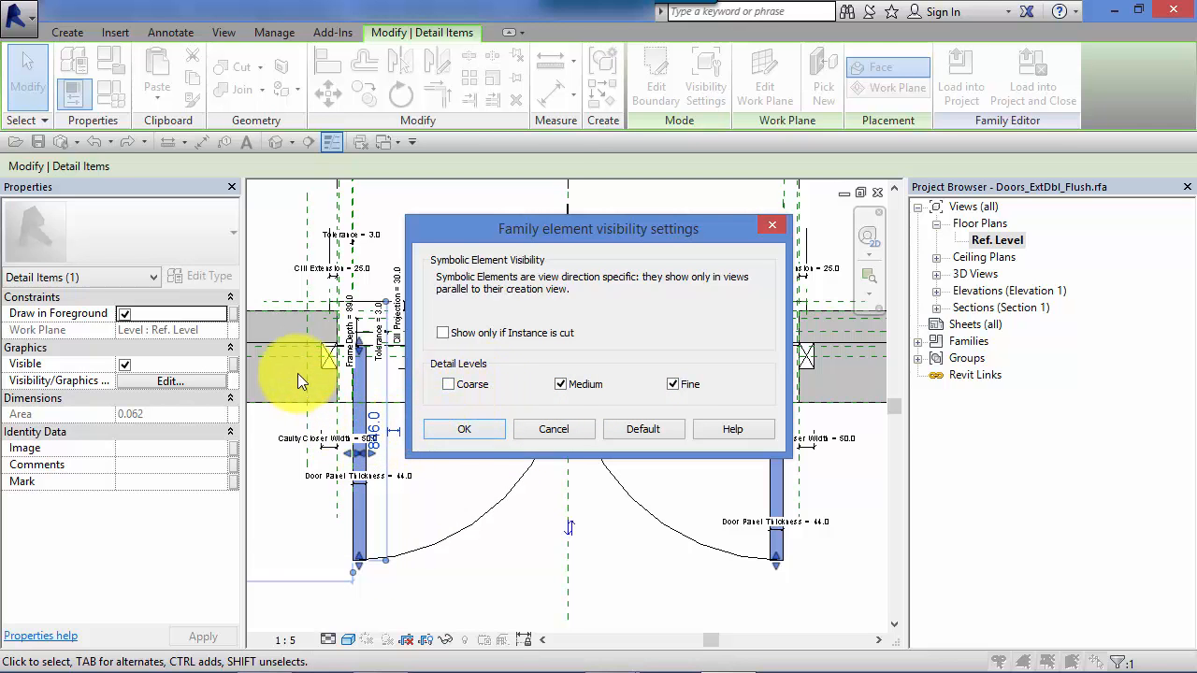
mouse_move(379, 285)
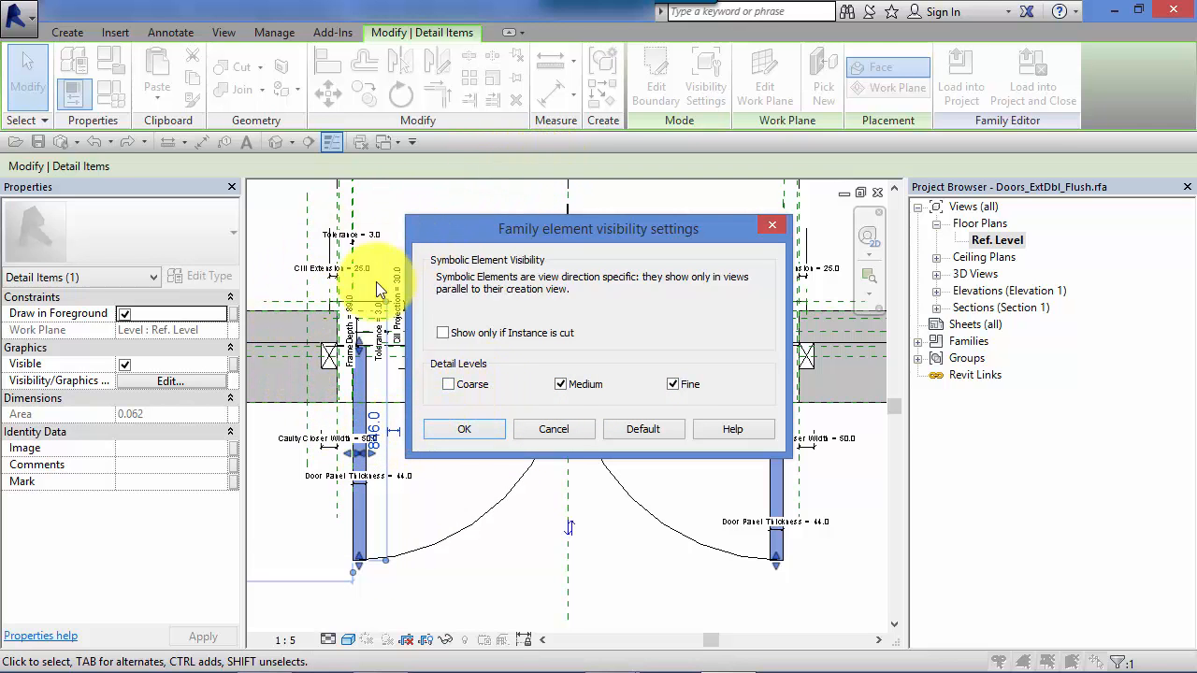
mouse_move(356, 374)
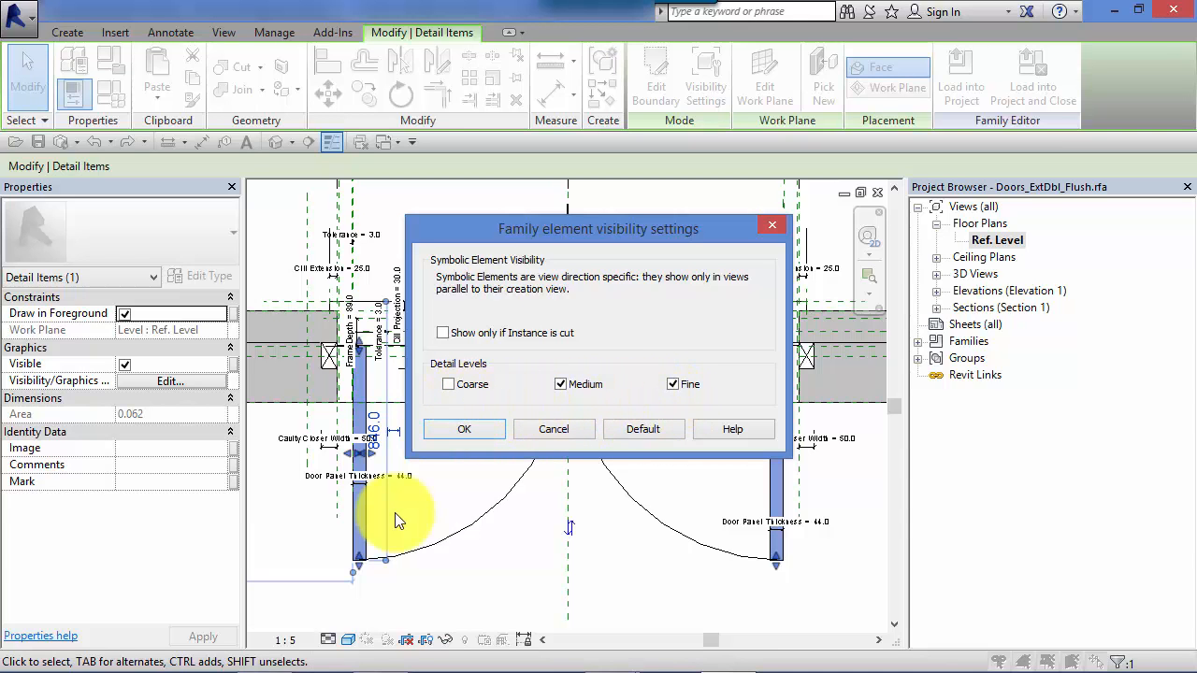
mouse_move(386, 512)
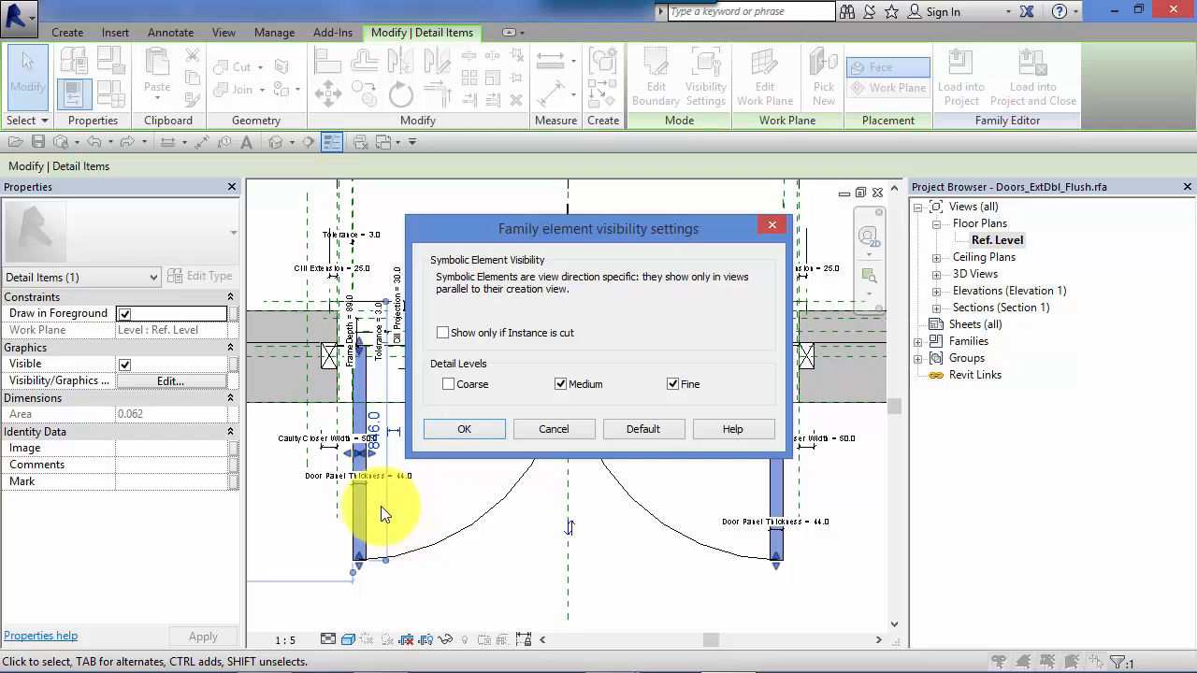
mouse_move(386, 502)
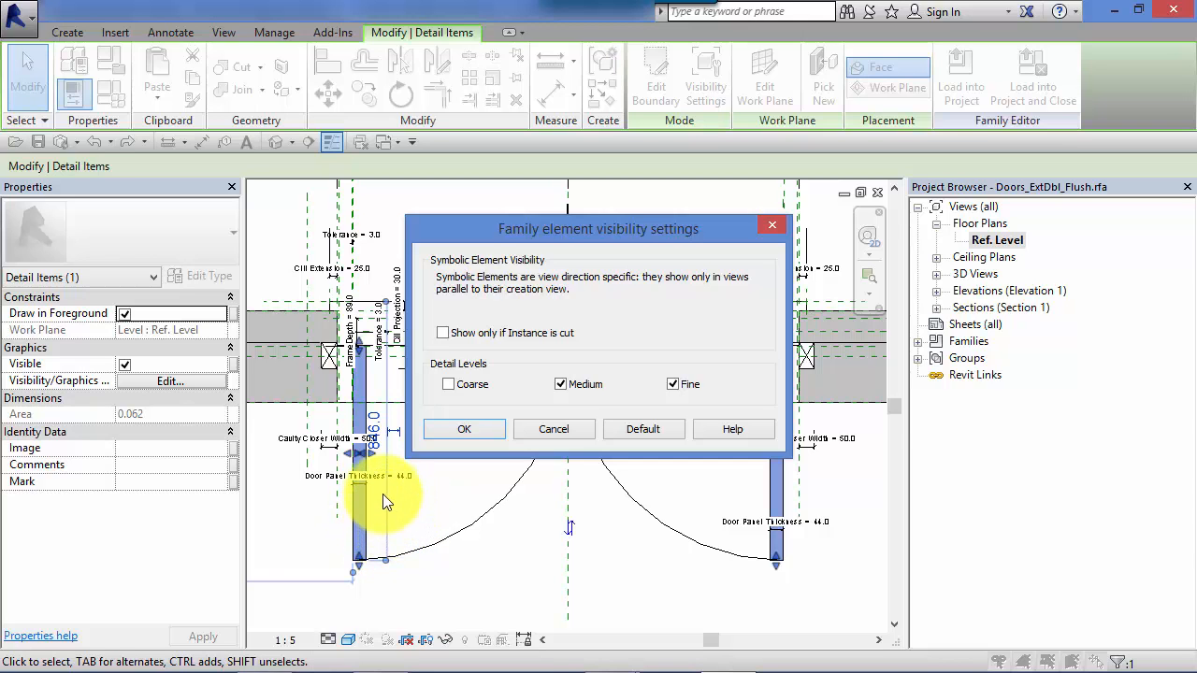
mouse_move(374, 540)
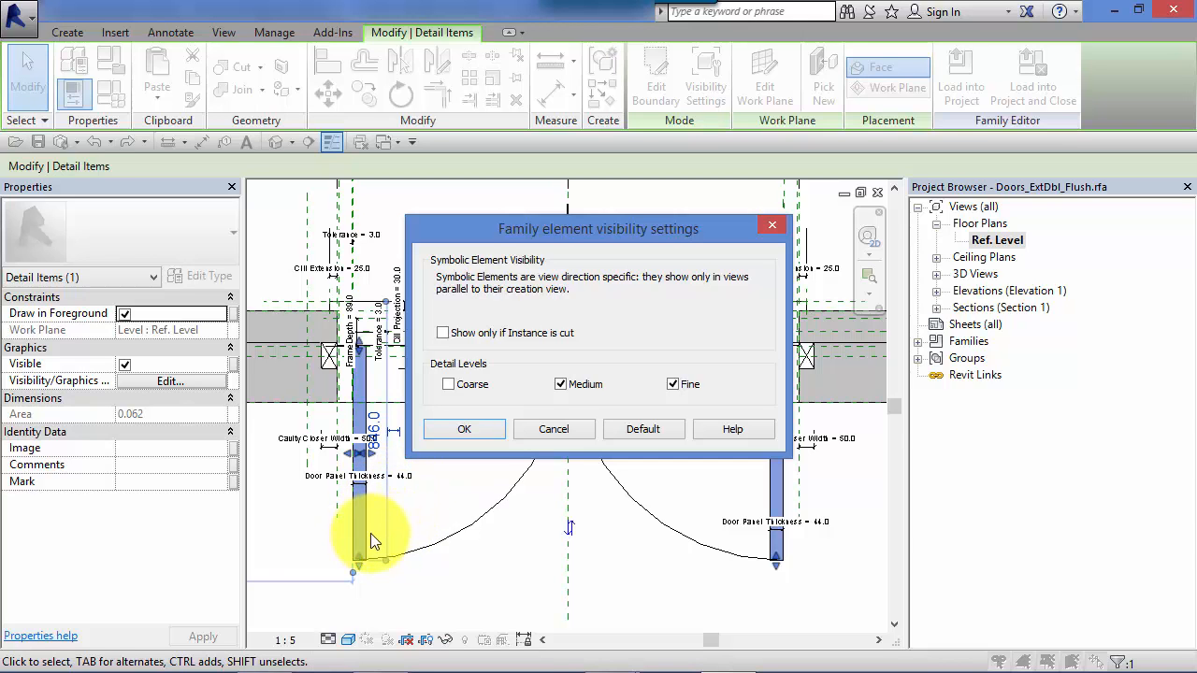
mouse_move(399, 539)
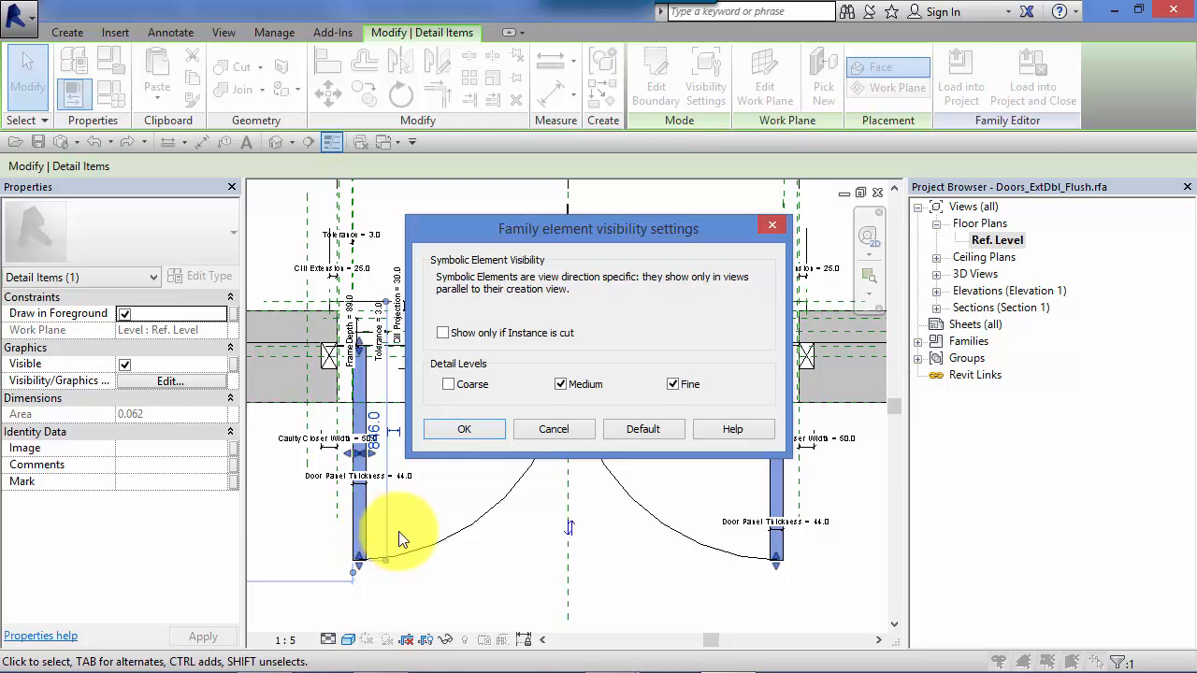
mouse_move(571, 466)
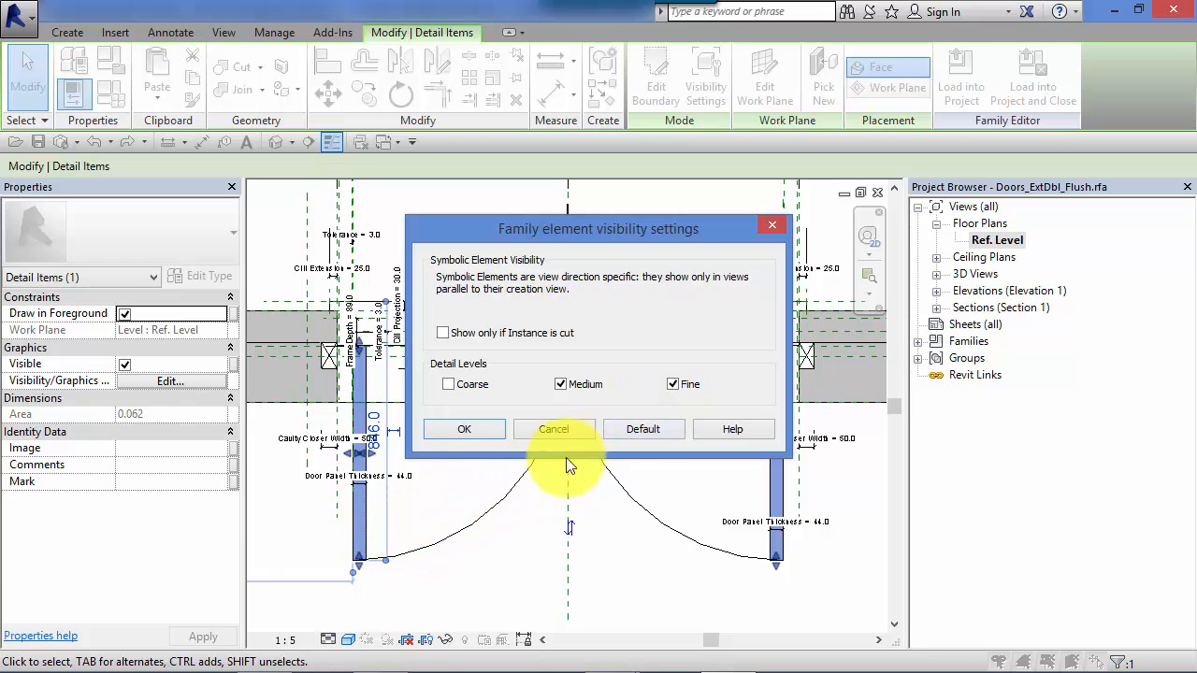
mouse_move(388, 480)
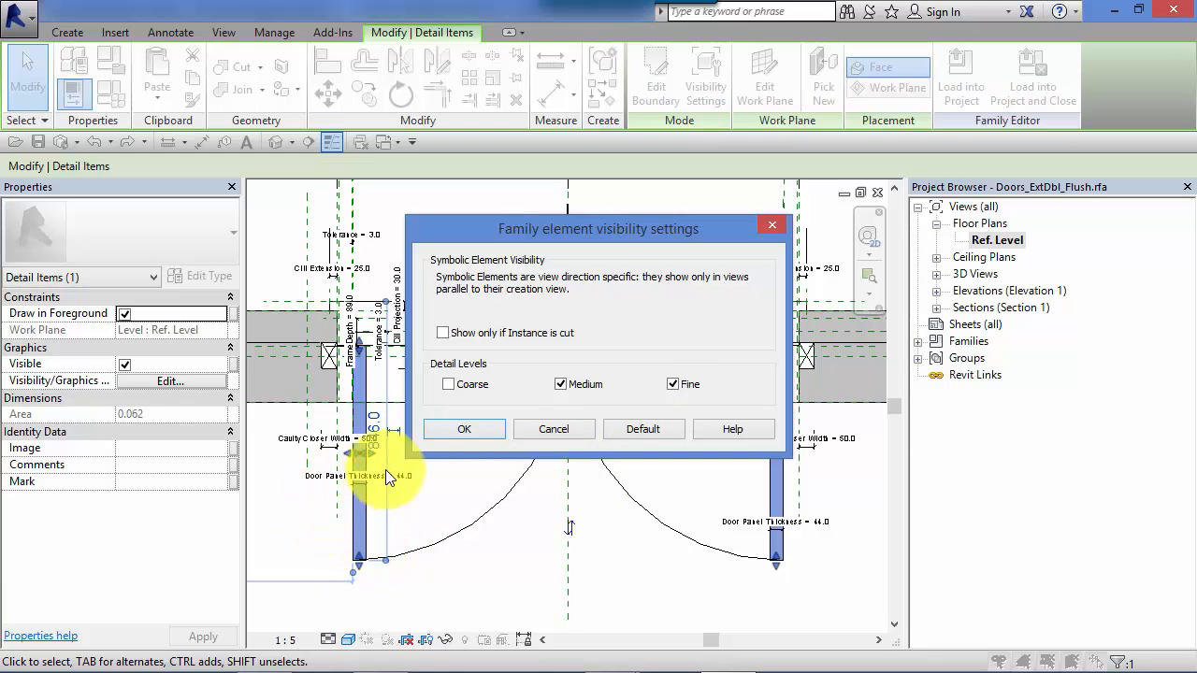
mouse_move(363, 526)
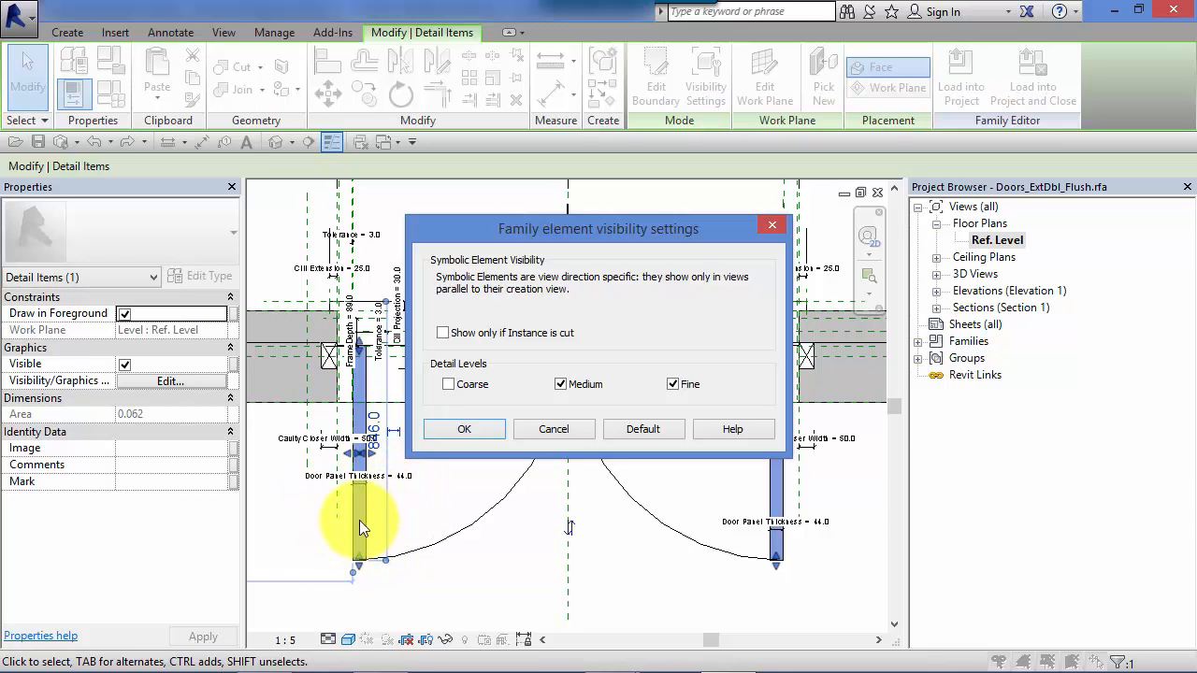
mouse_move(407, 493)
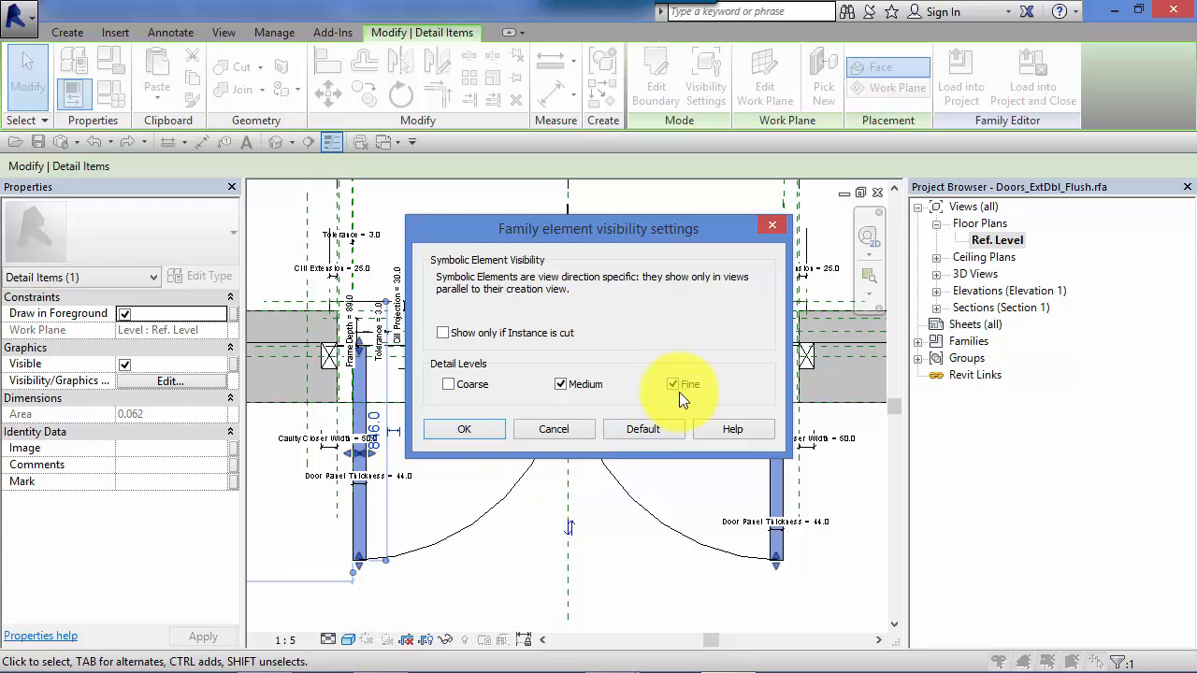
mouse_move(392, 505)
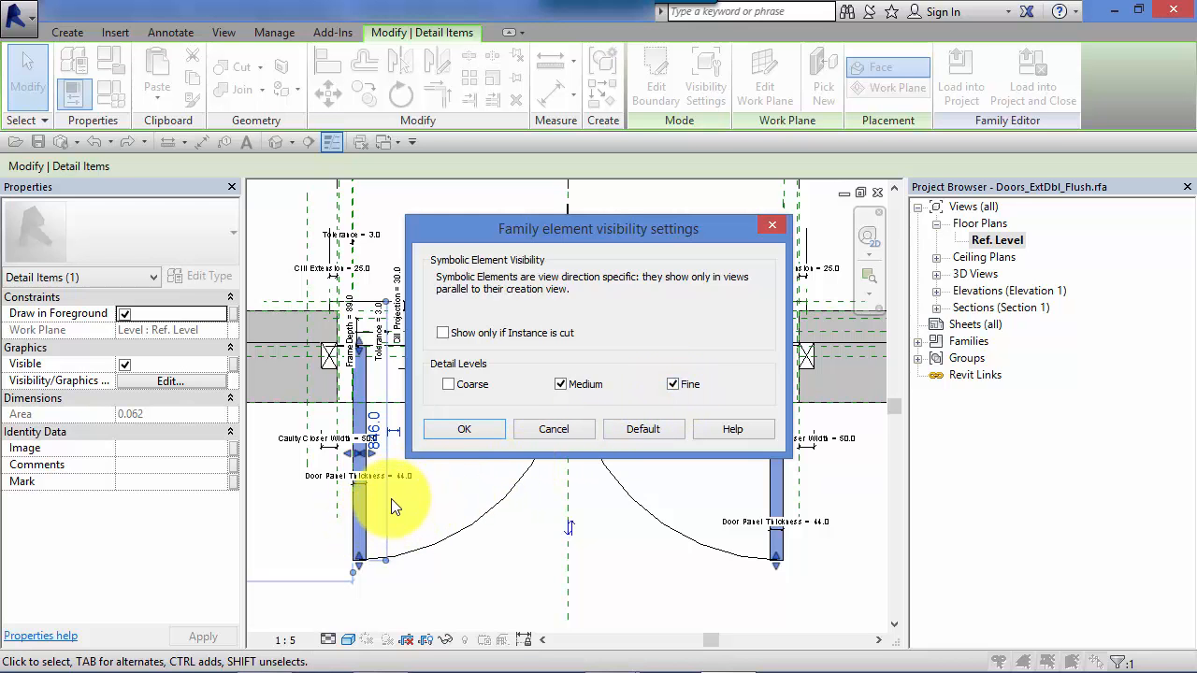
- Confirm the visibility settings, close both family views, and discard family changes
click(464, 428)
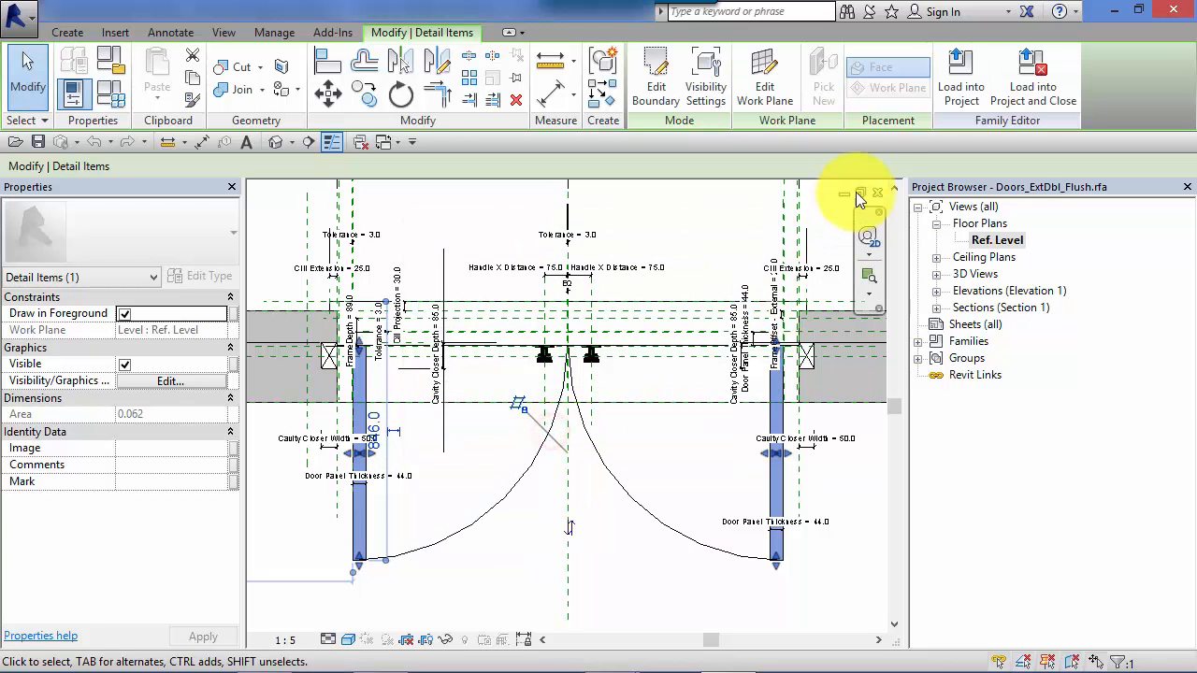
click(860, 193)
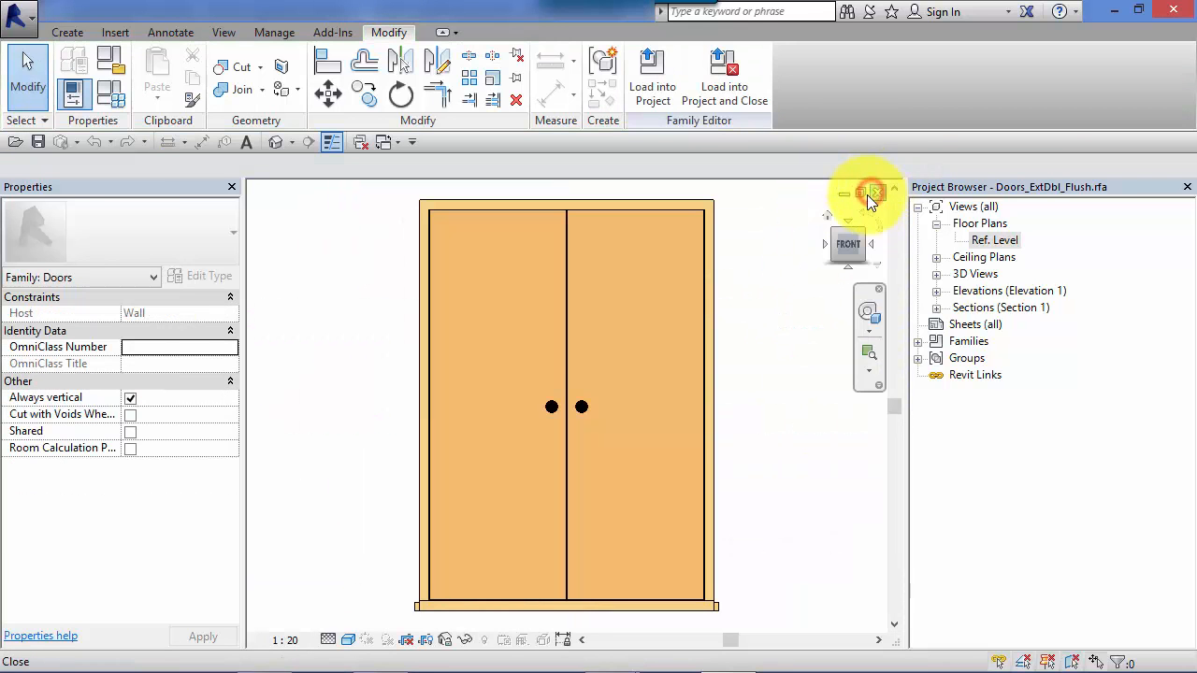
click(876, 192)
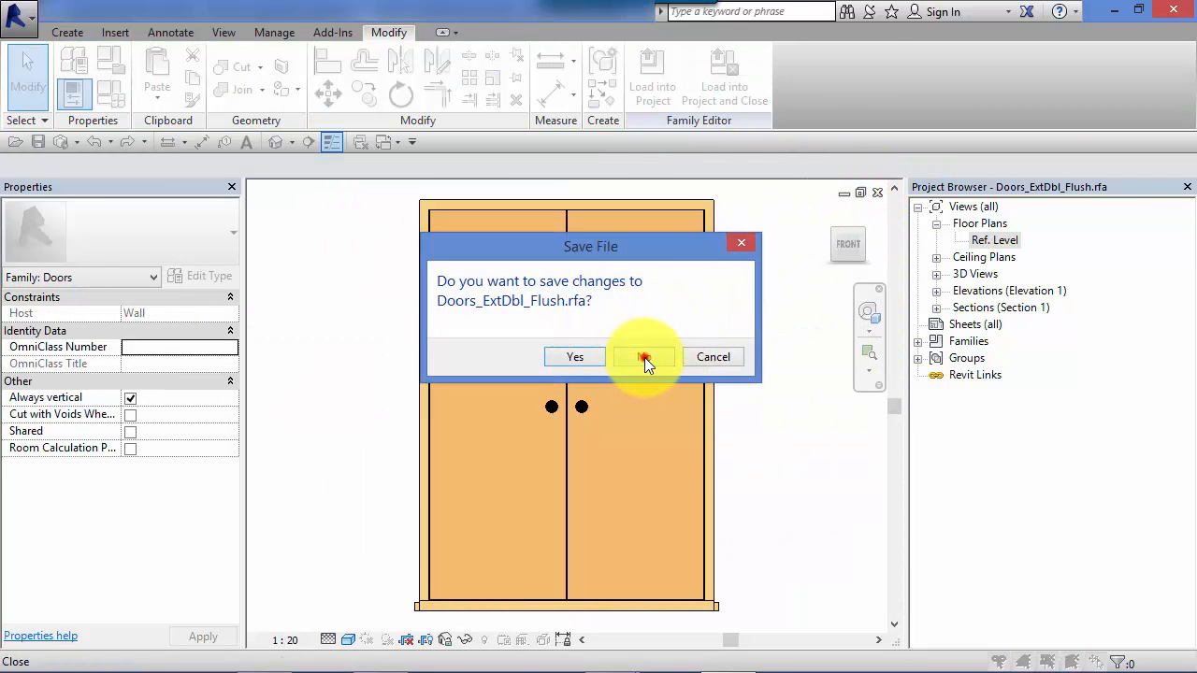
click(643, 356)
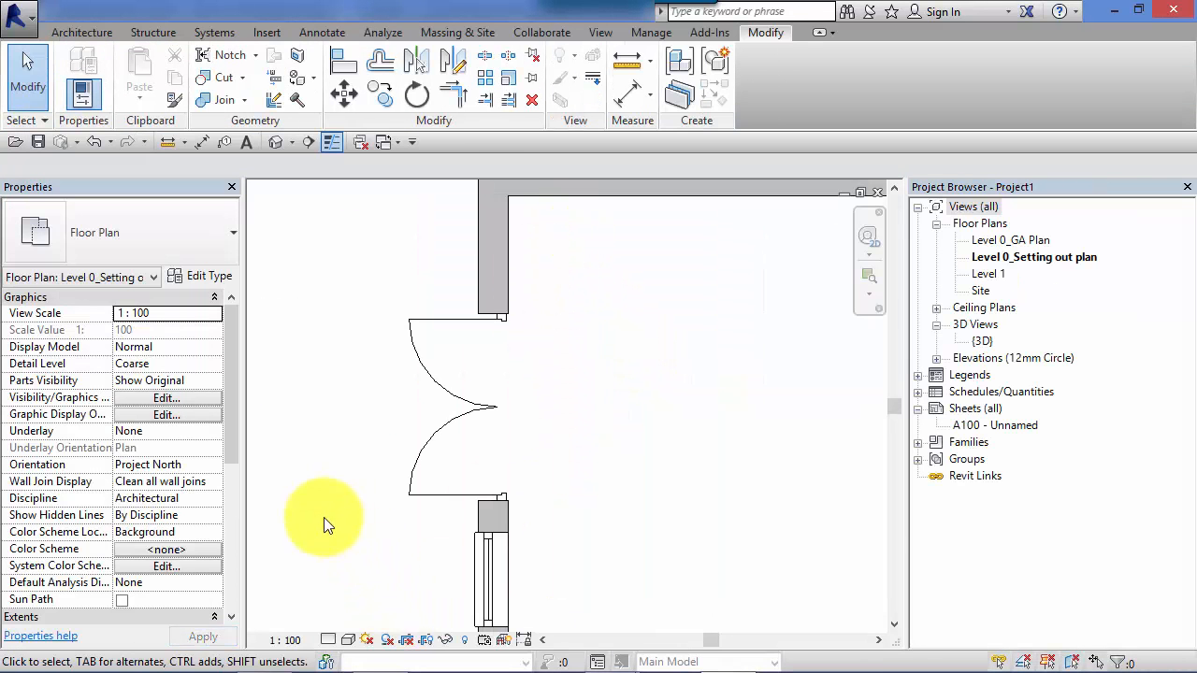
- Display the Coarse, Medium and Fine options for the Level 0_Setting out plan
click(329, 639)
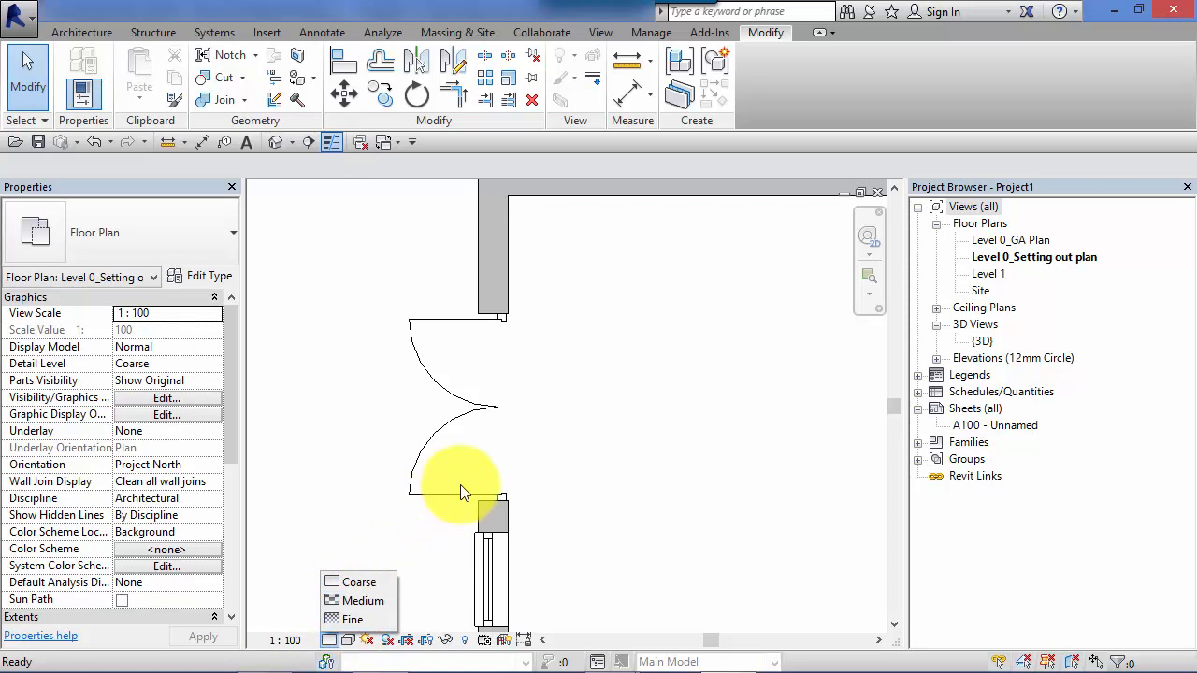
mouse_move(570, 309)
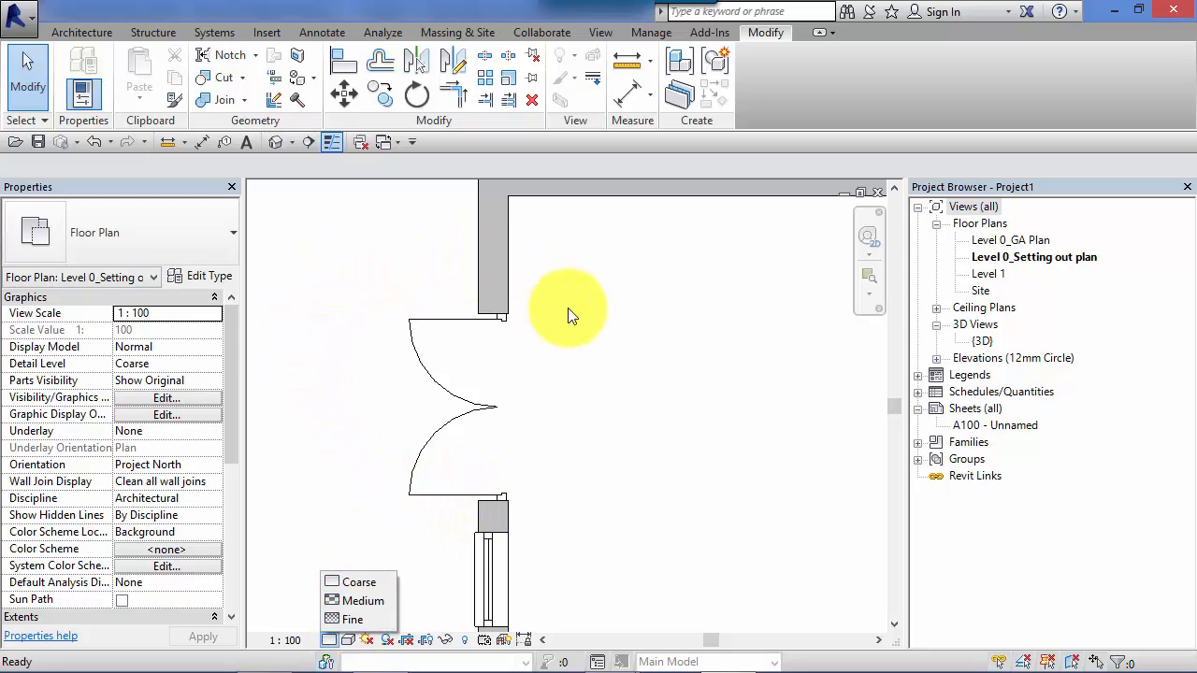
mouse_move(419, 327)
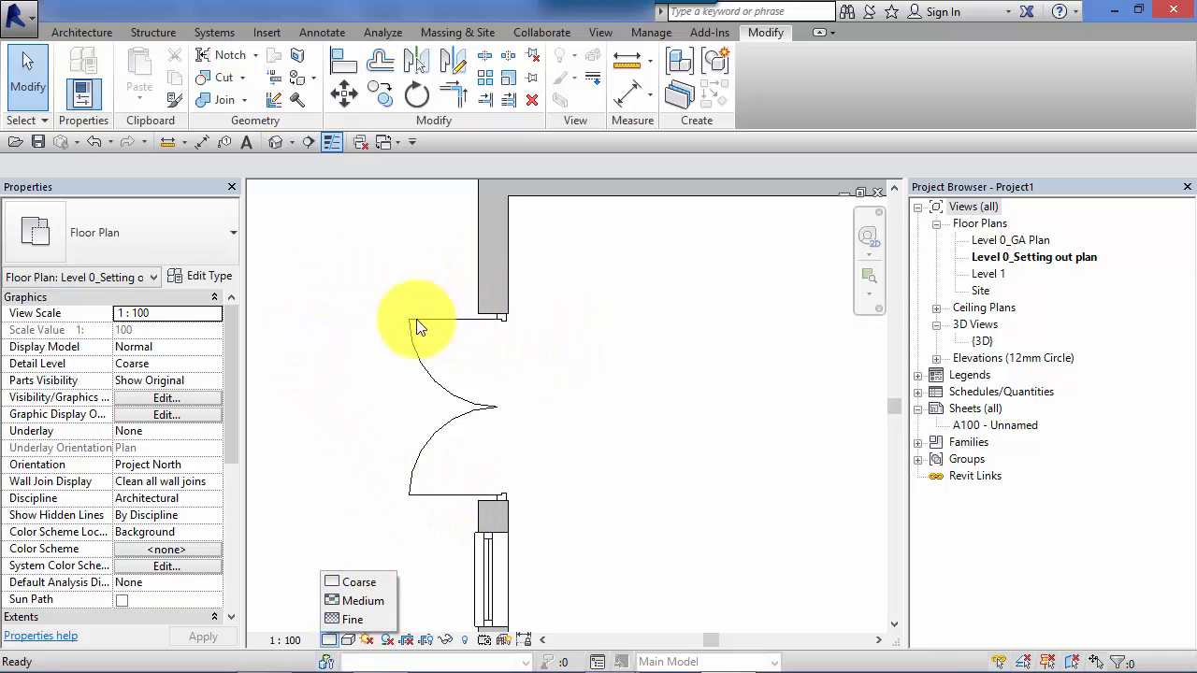
mouse_move(487, 402)
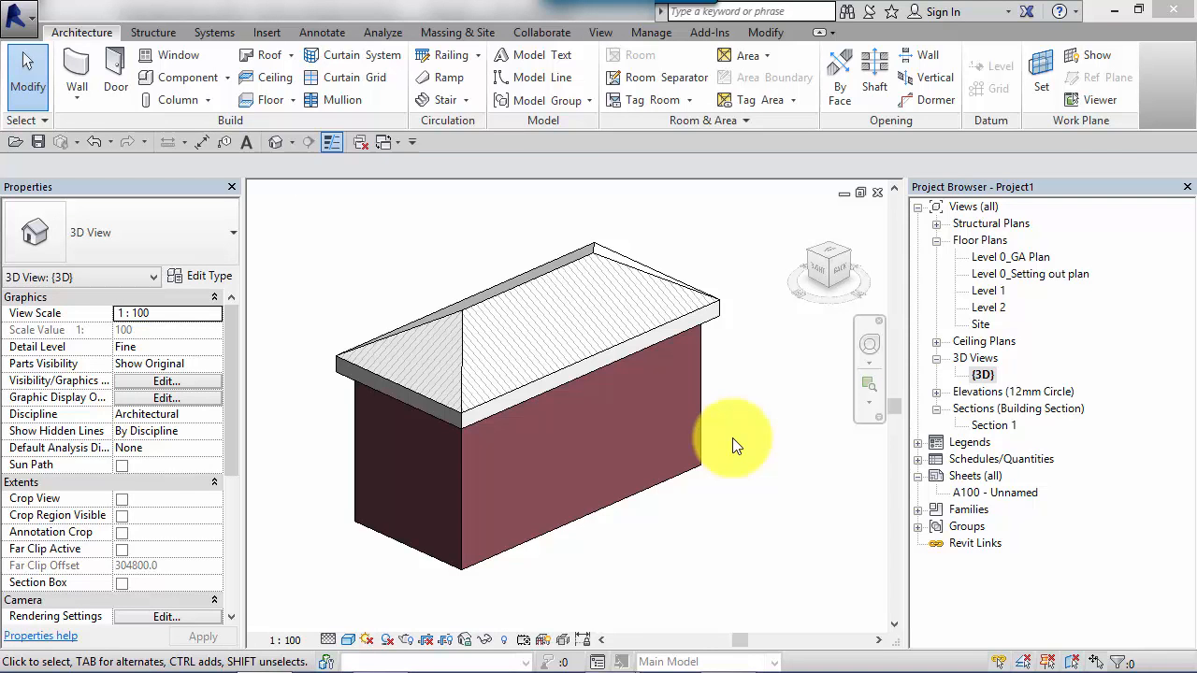
mouse_move(734, 430)
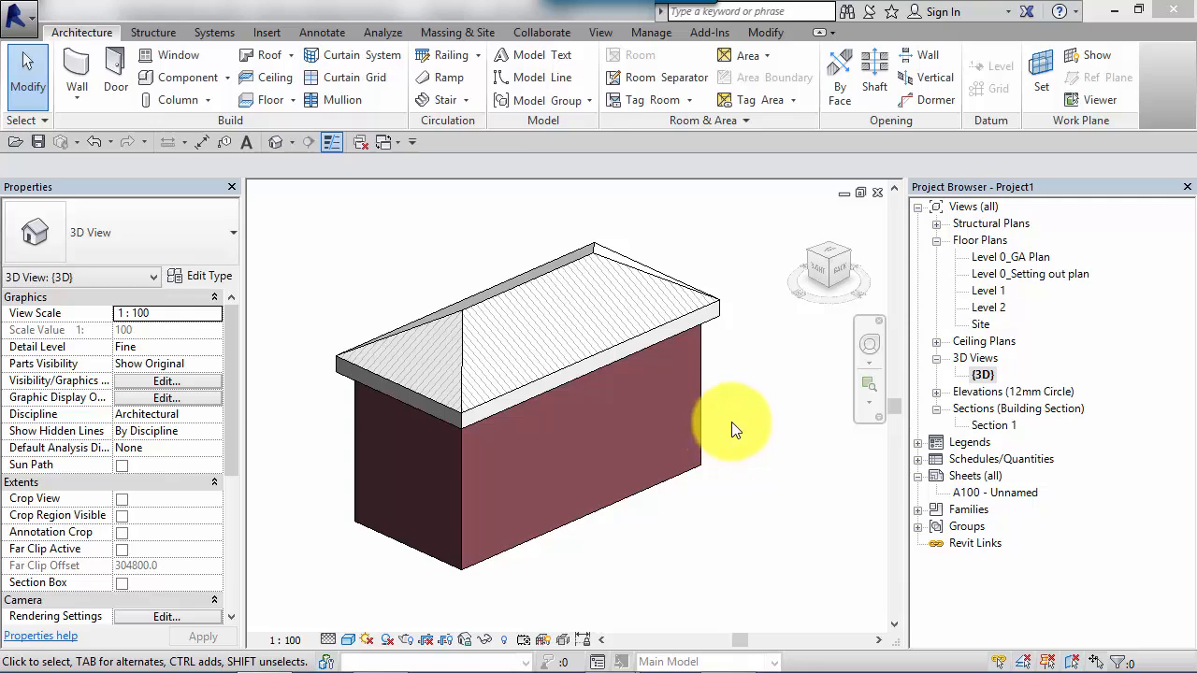
mouse_move(757, 388)
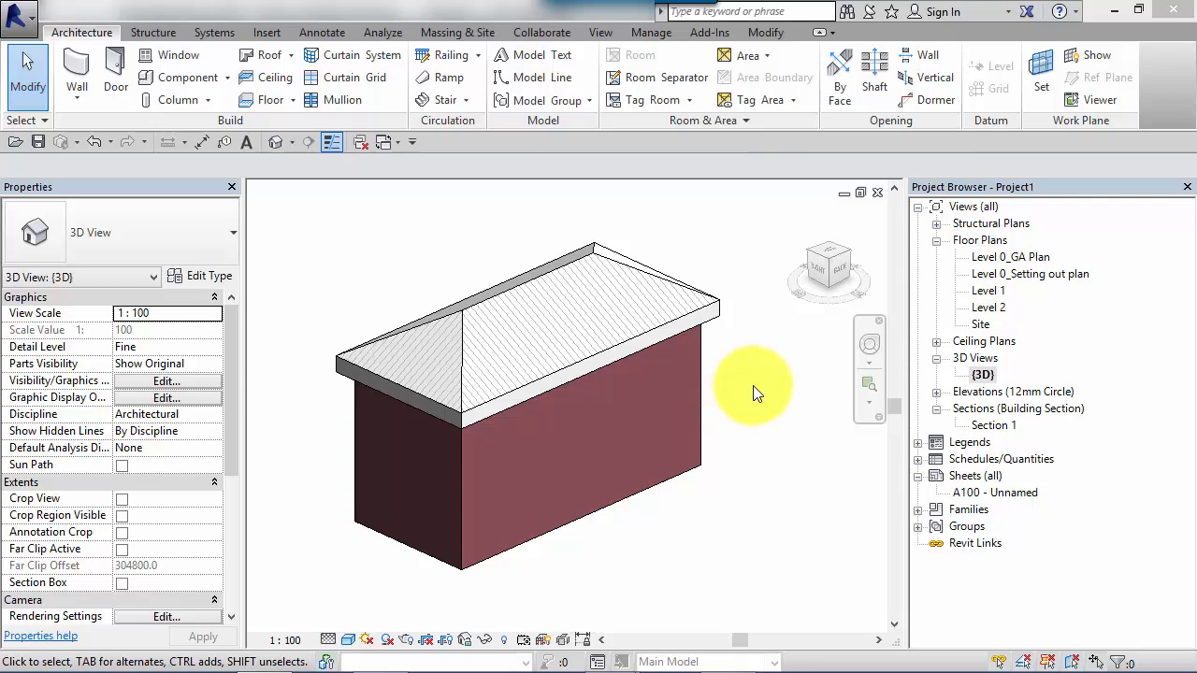
mouse_move(772, 449)
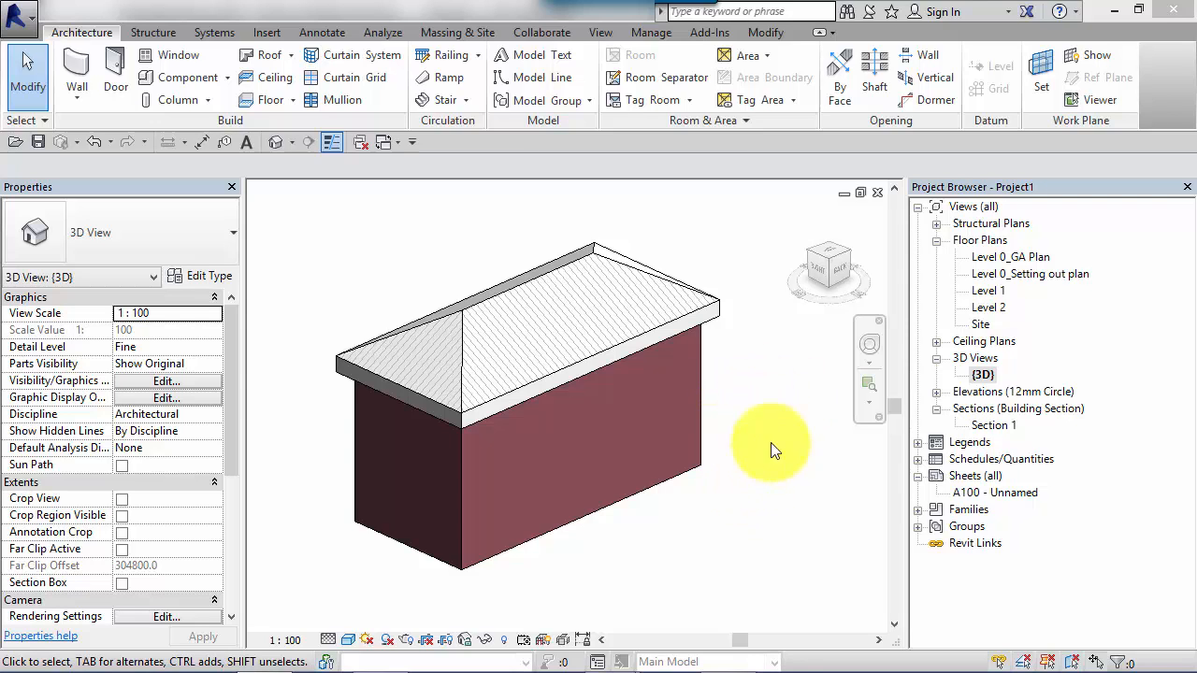
mouse_move(977, 337)
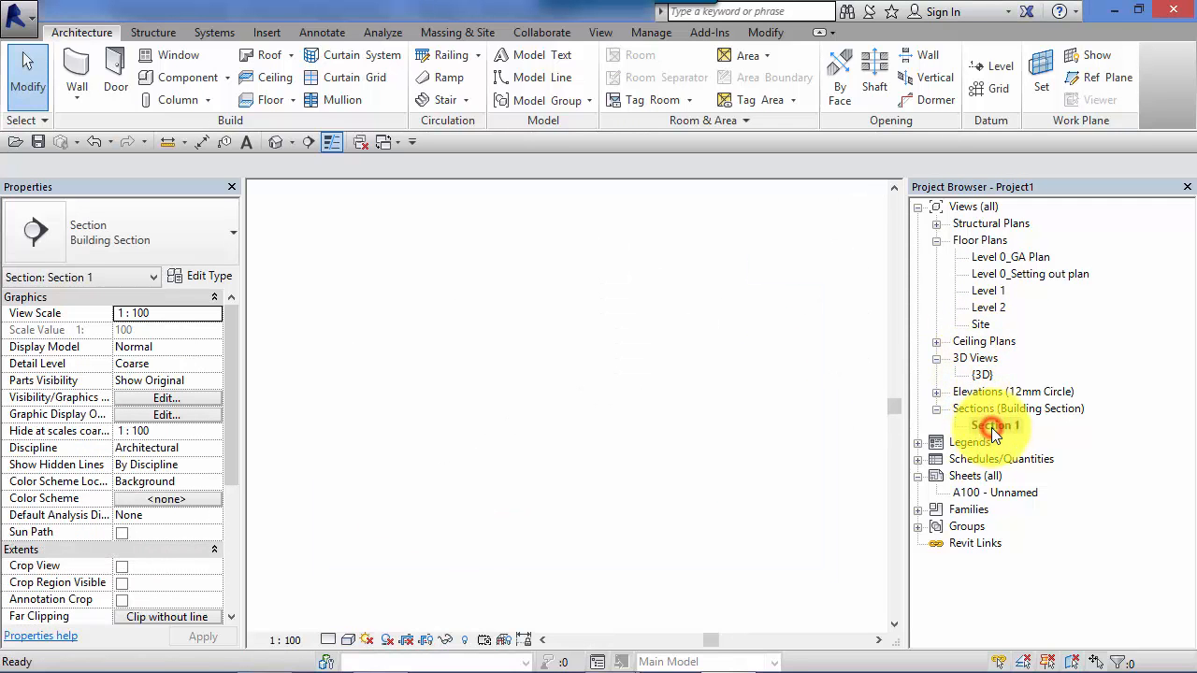
- Open the Section 1 building section and zoom in on the left wall
double_click(991, 425)
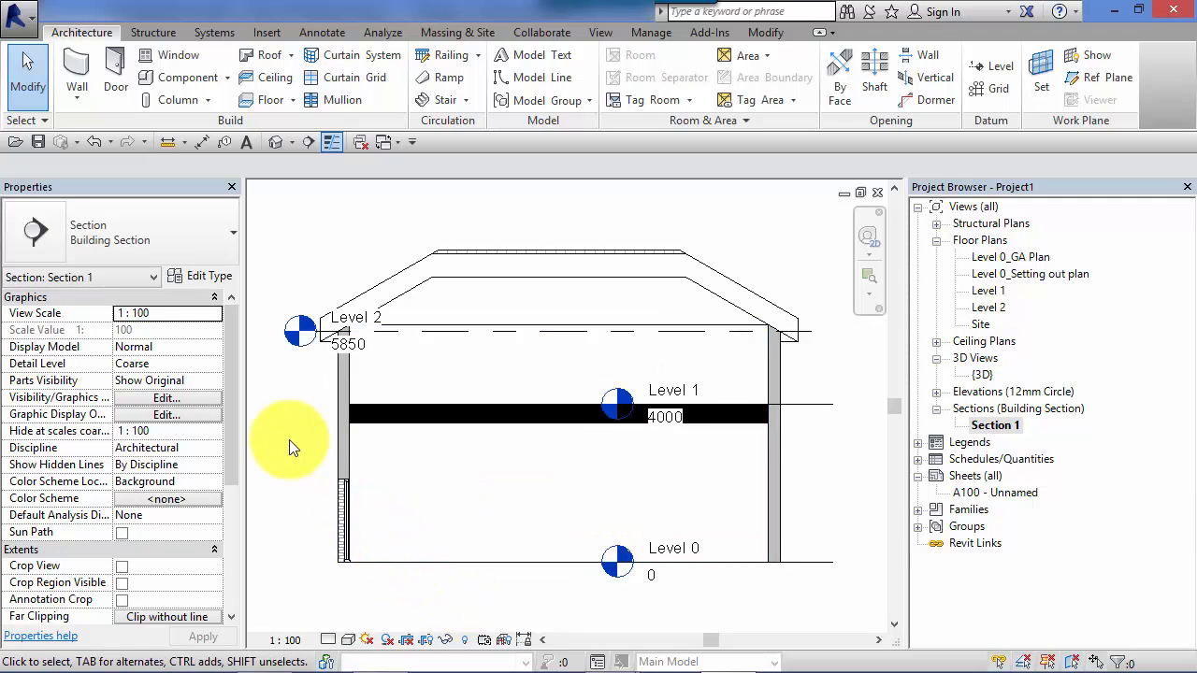
click(343, 467)
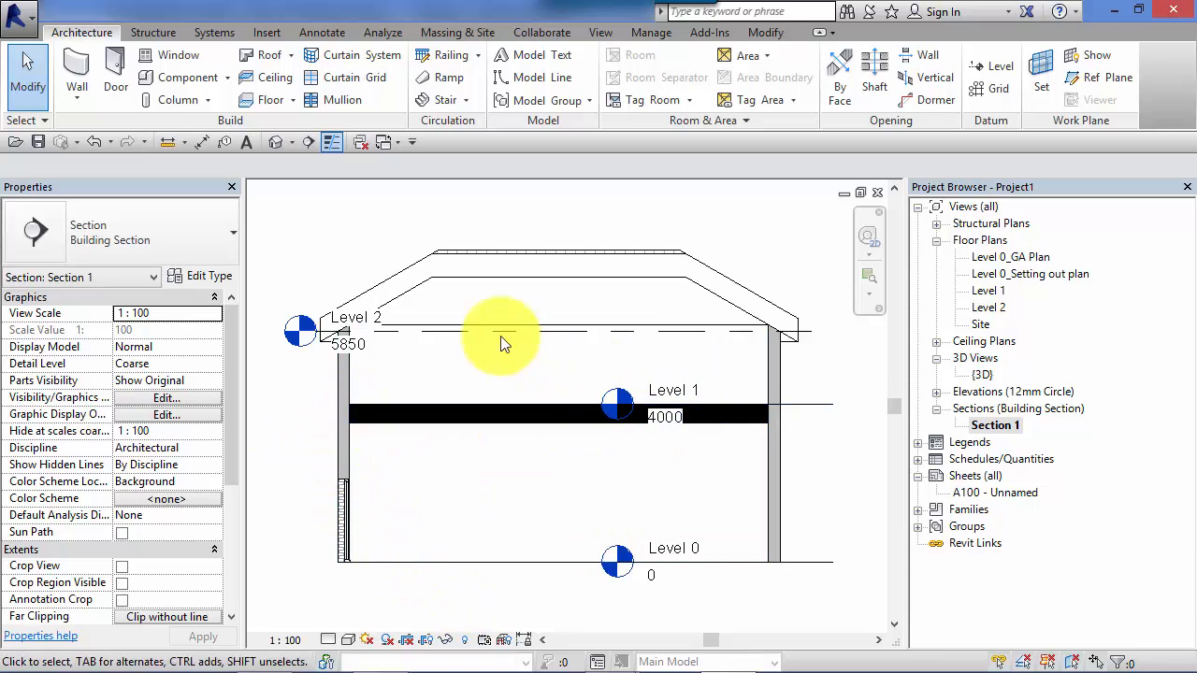
click(668, 257)
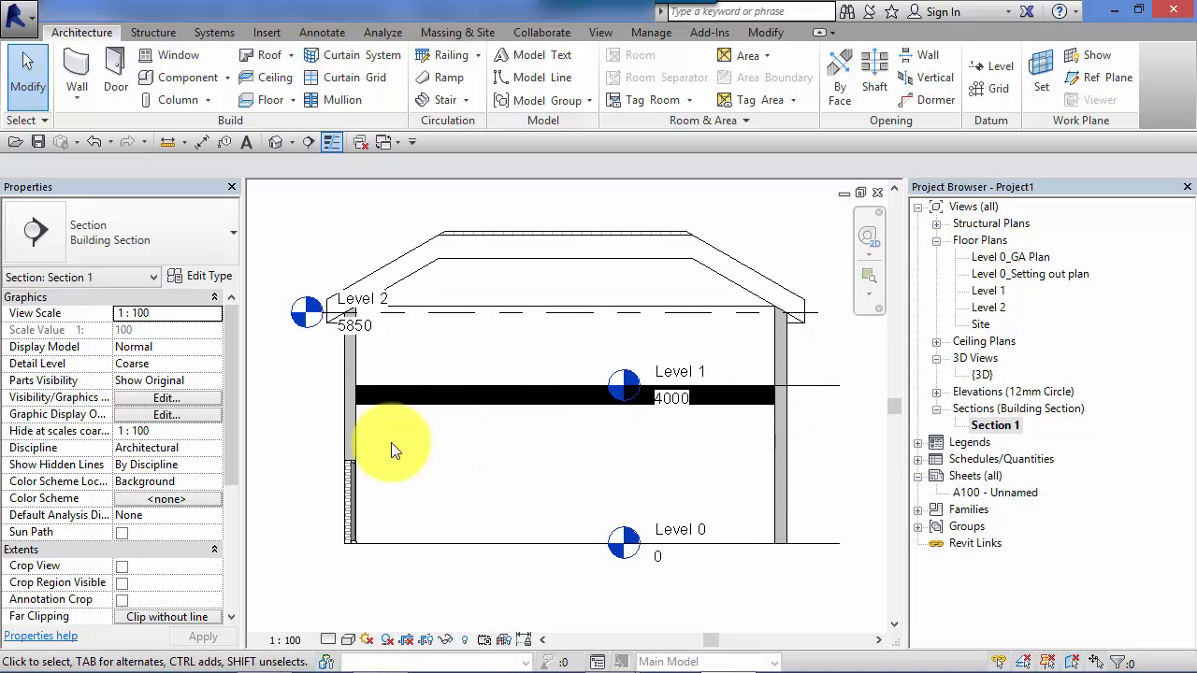
mouse_move(323, 603)
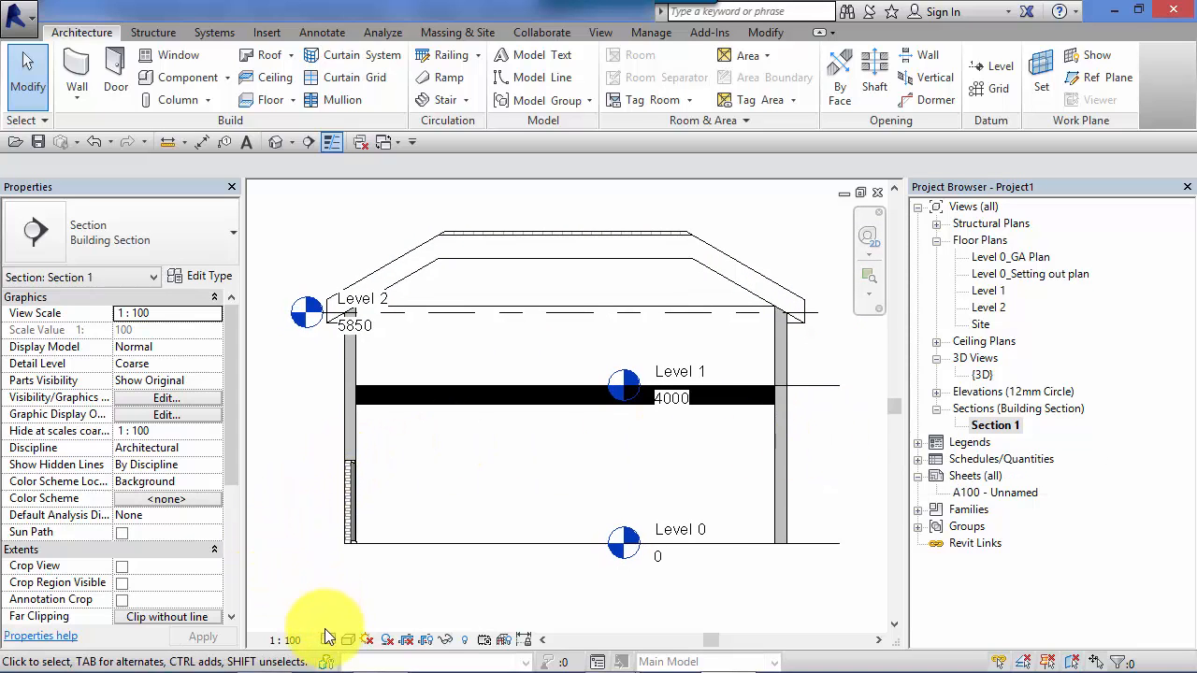
click(329, 639)
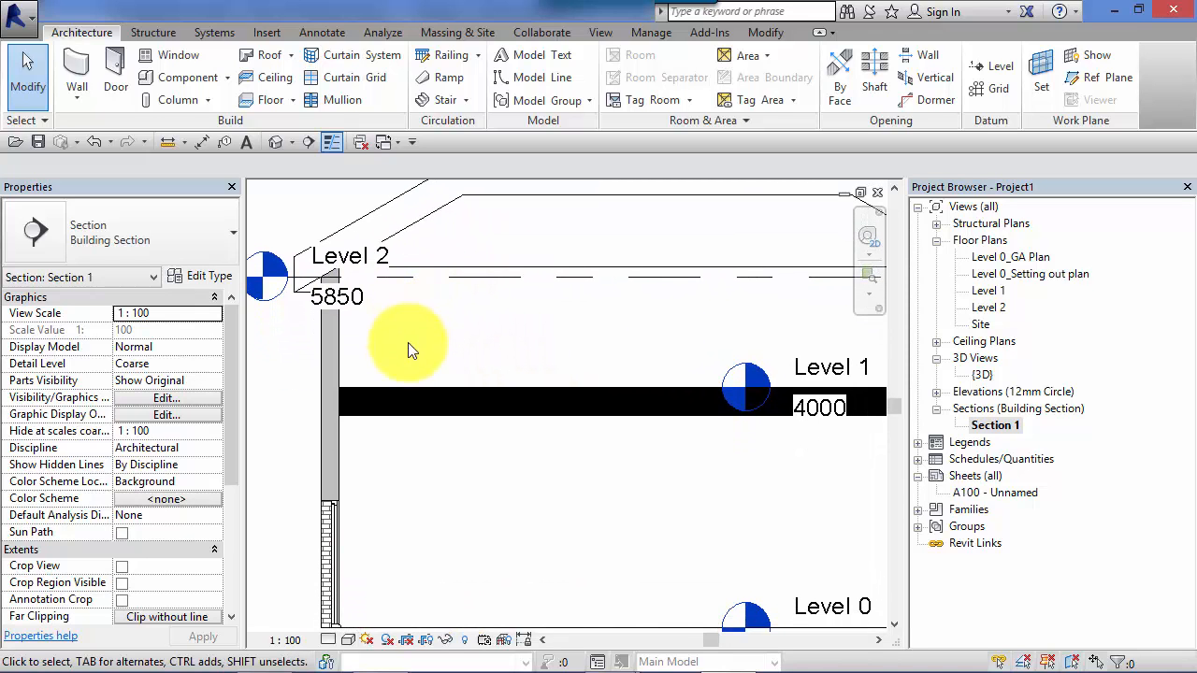
- Select the exterior Basic Wall spanning Level 0 to Level 2 in Section 1
click(332, 411)
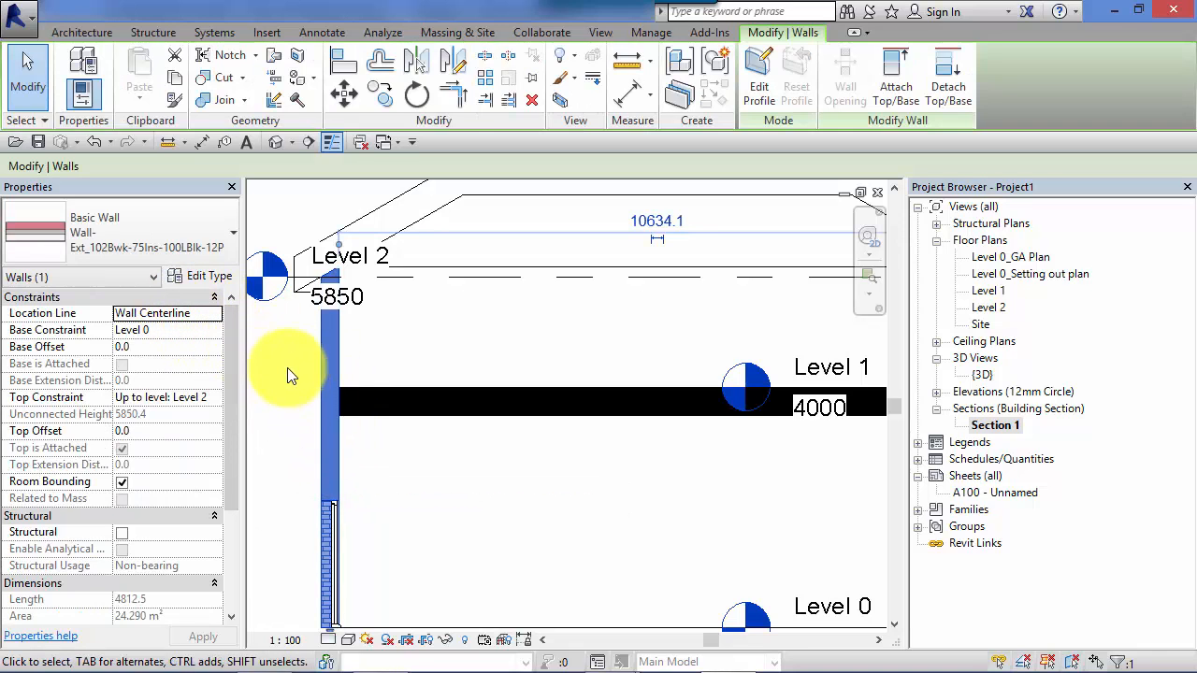
mouse_move(311, 409)
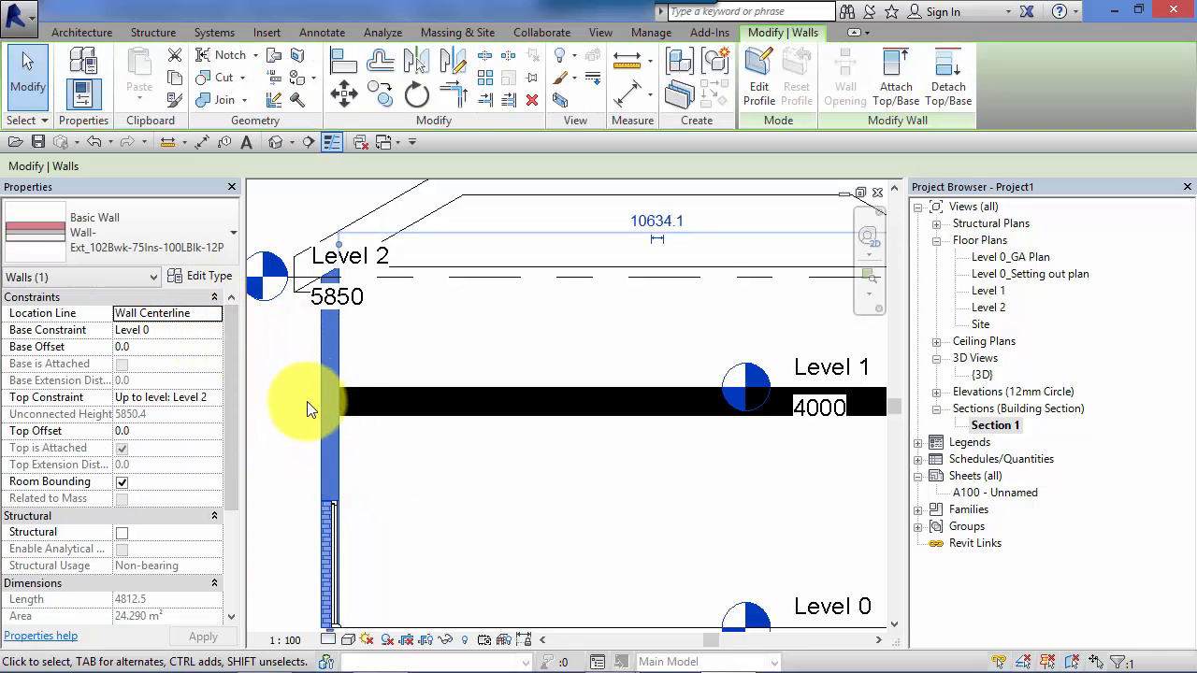
mouse_move(290, 374)
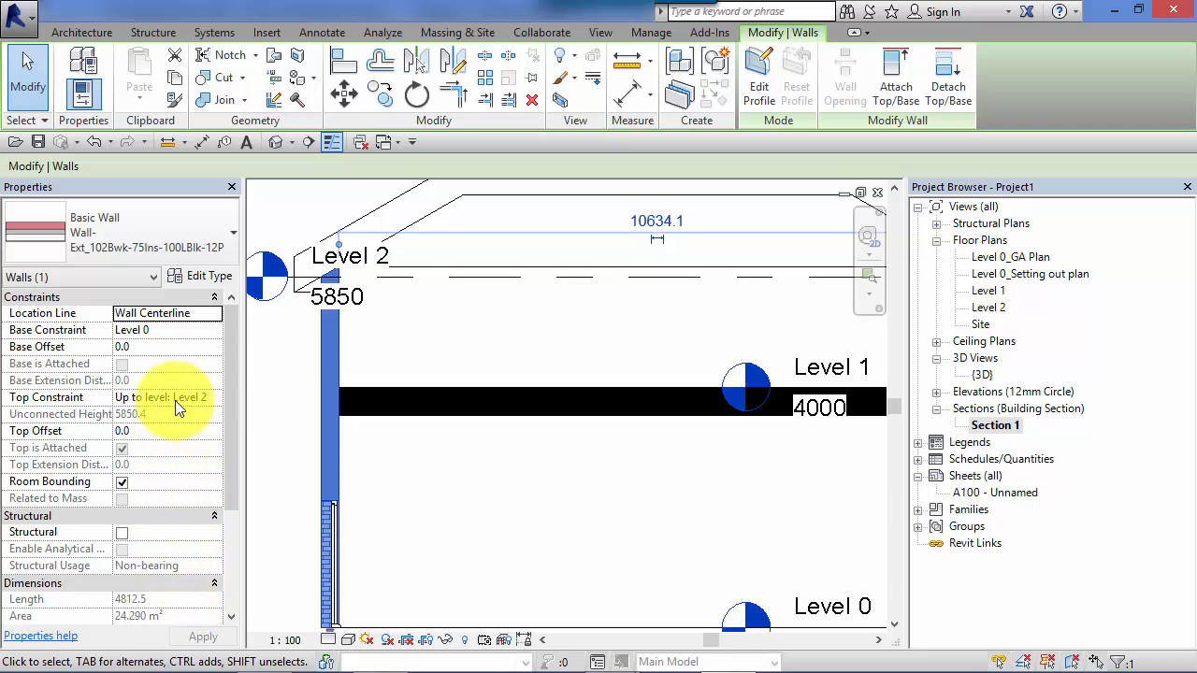
mouse_move(283, 346)
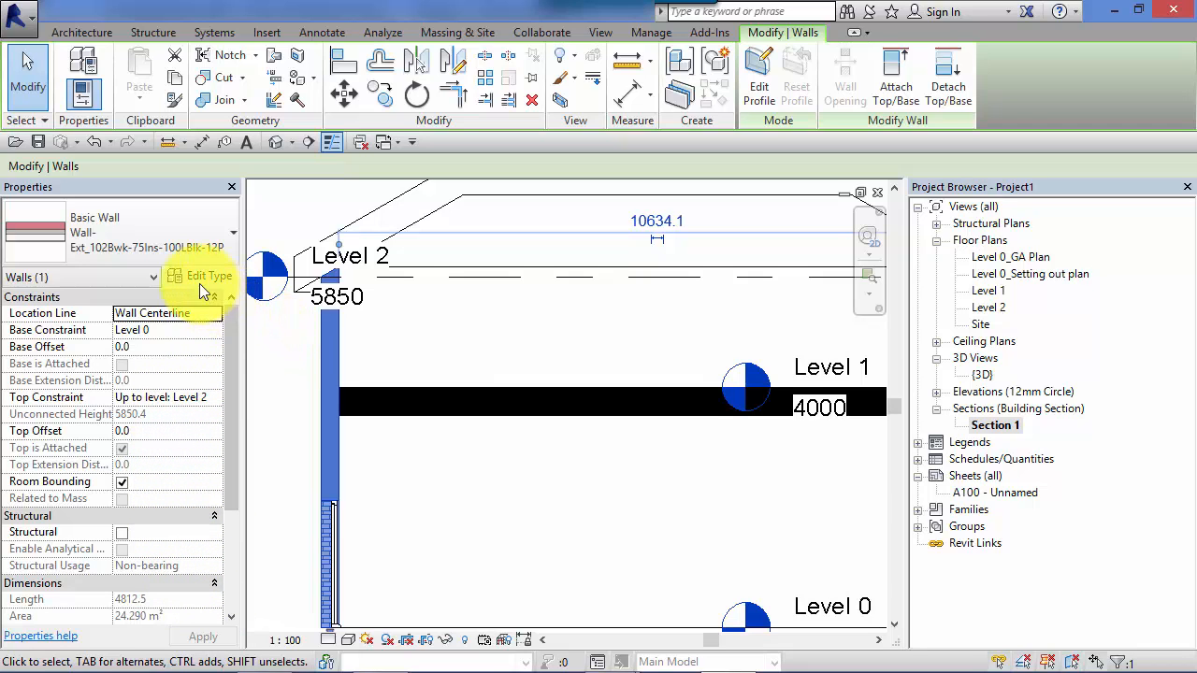
- Give the wall type a red Masonry - Concrete Block coarse scale fill pattern
click(200, 276)
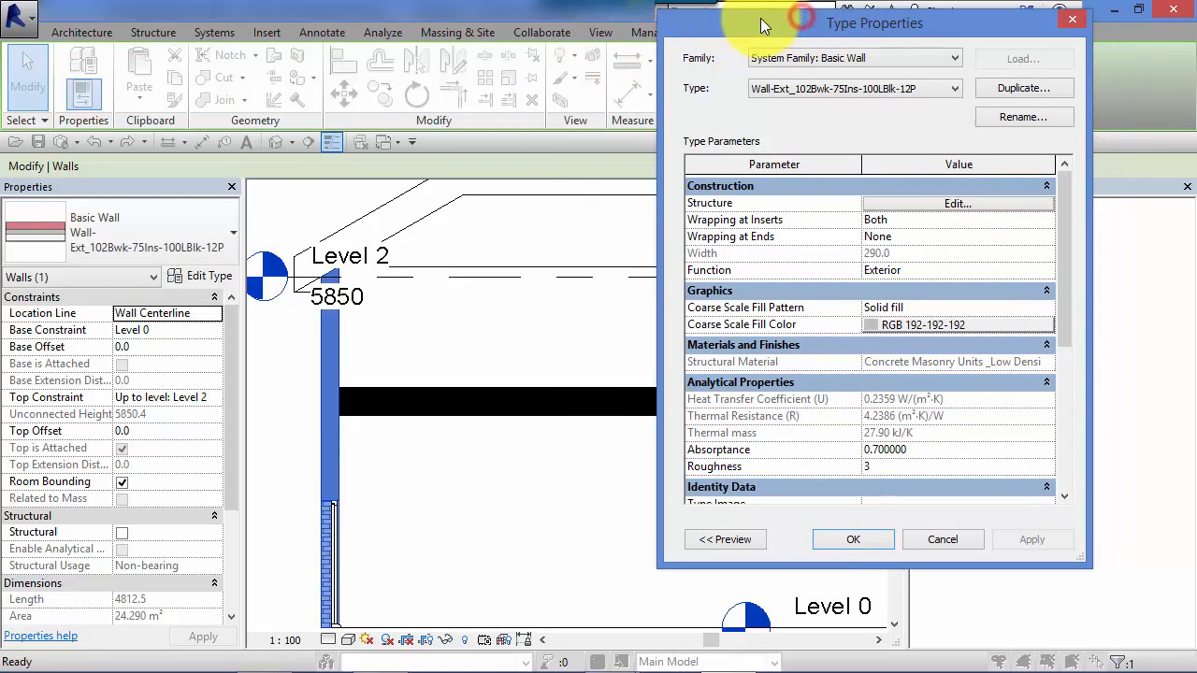
drag(874, 23, 653, 24)
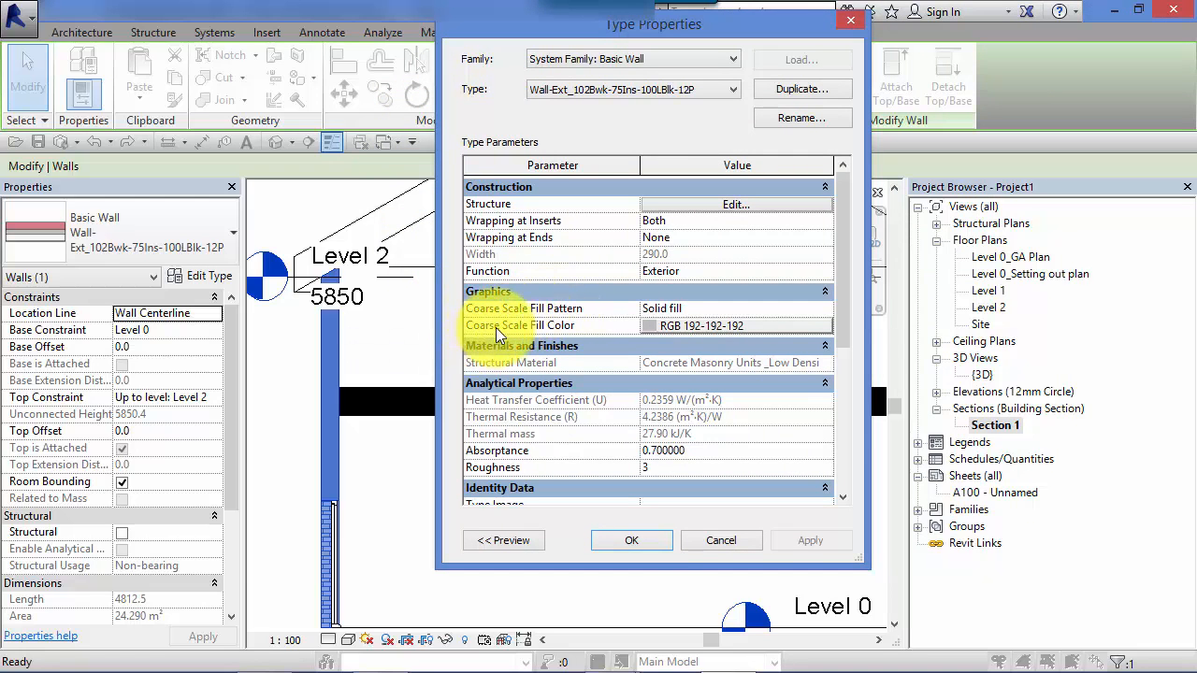
mouse_move(575, 321)
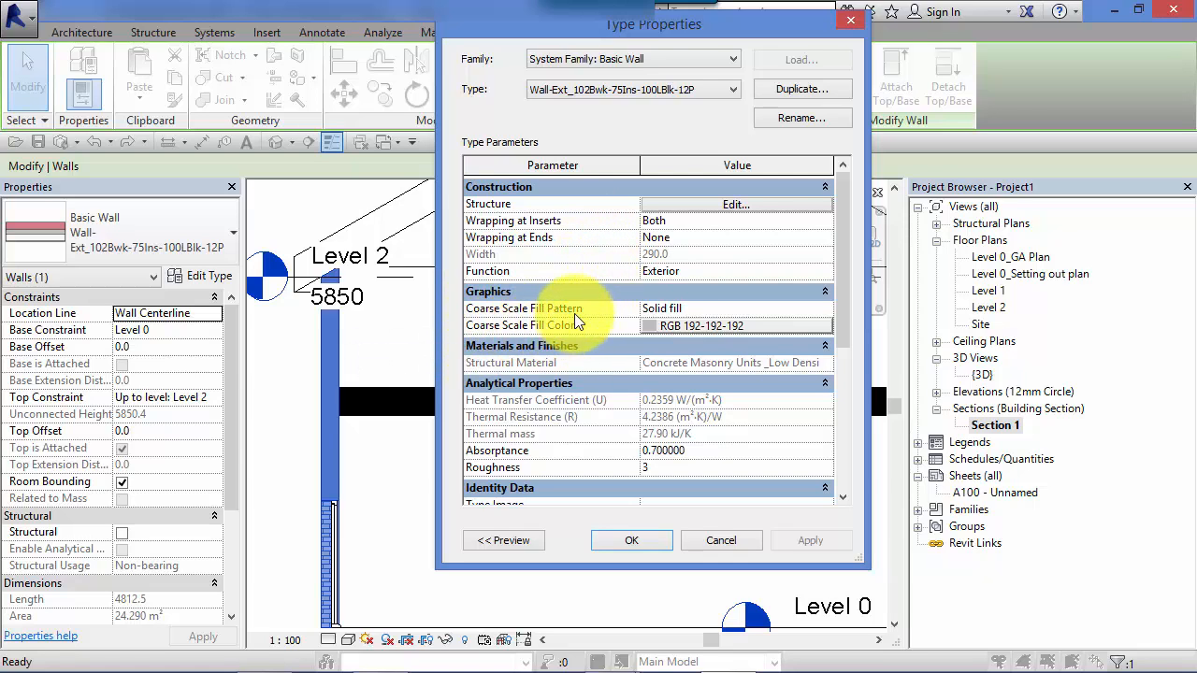
mouse_move(701, 307)
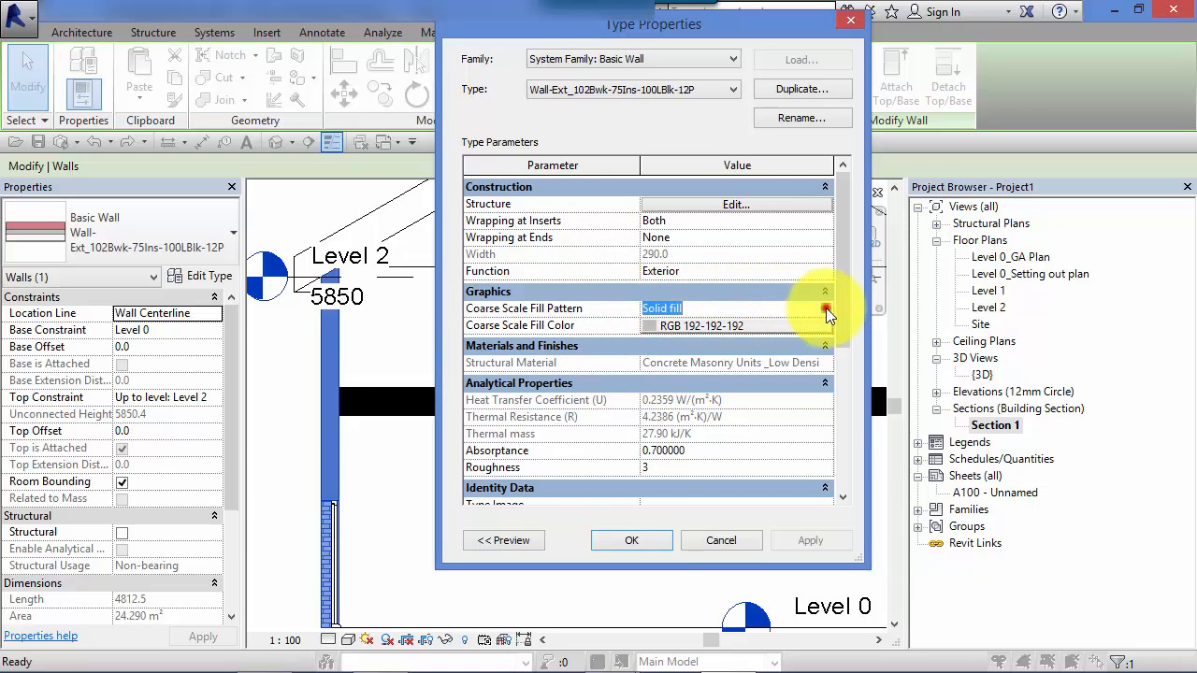
click(826, 309)
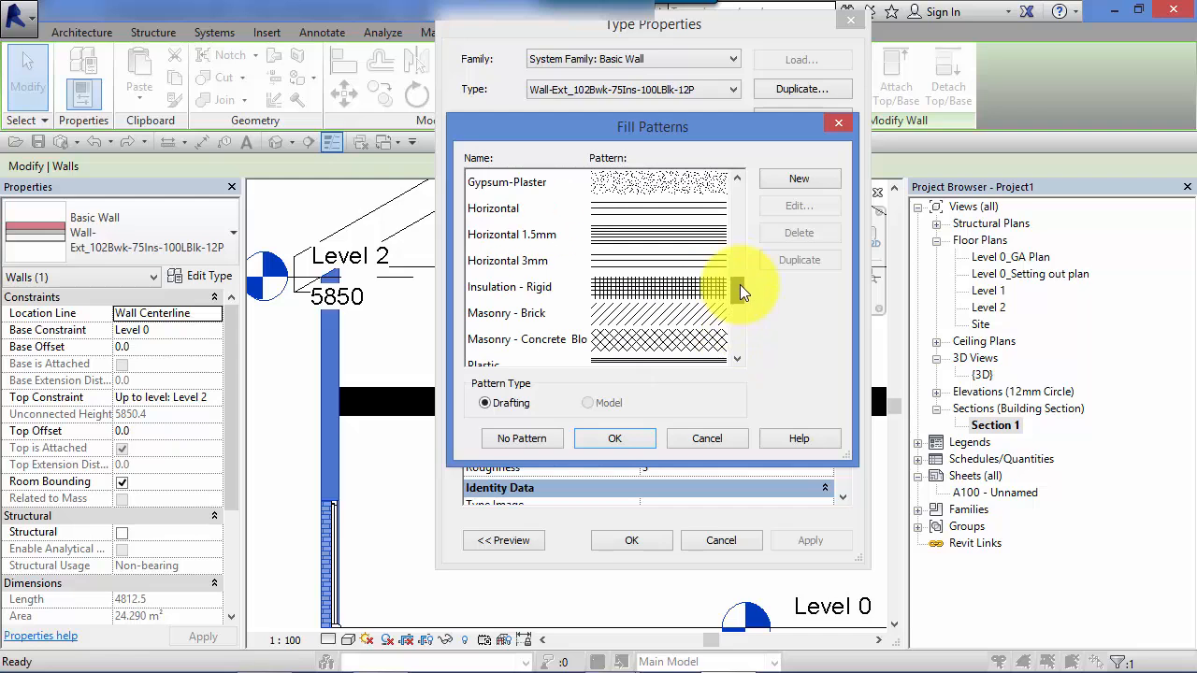
mouse_move(585, 280)
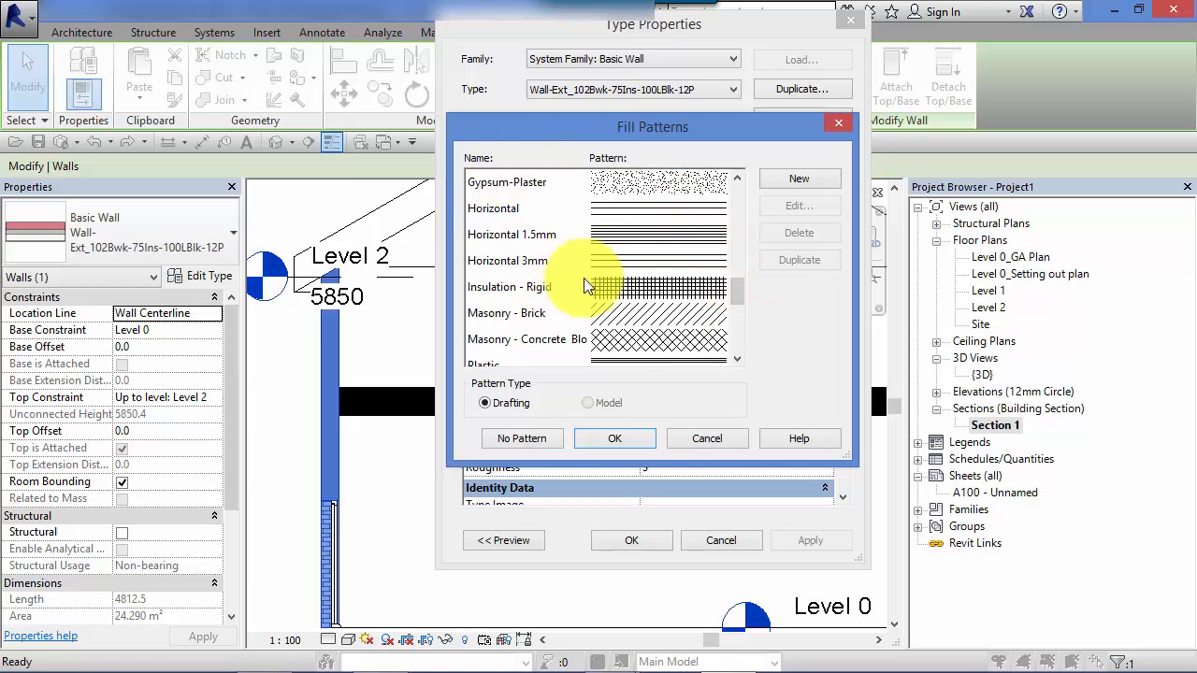
click(526, 339)
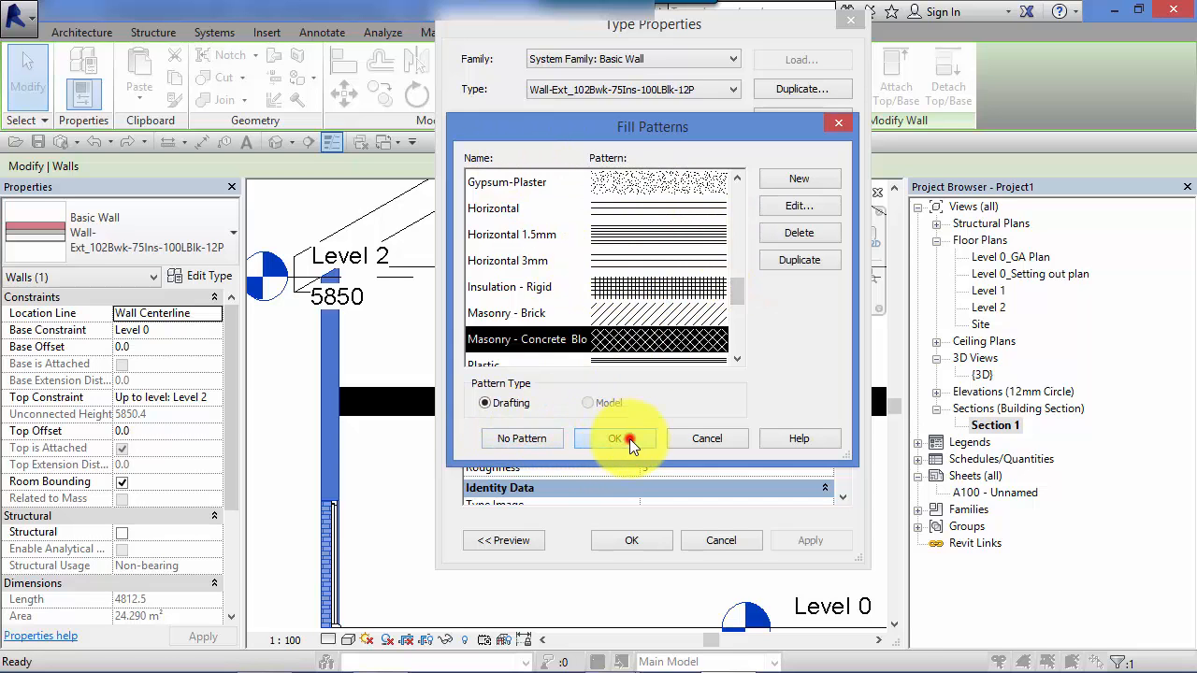
click(614, 438)
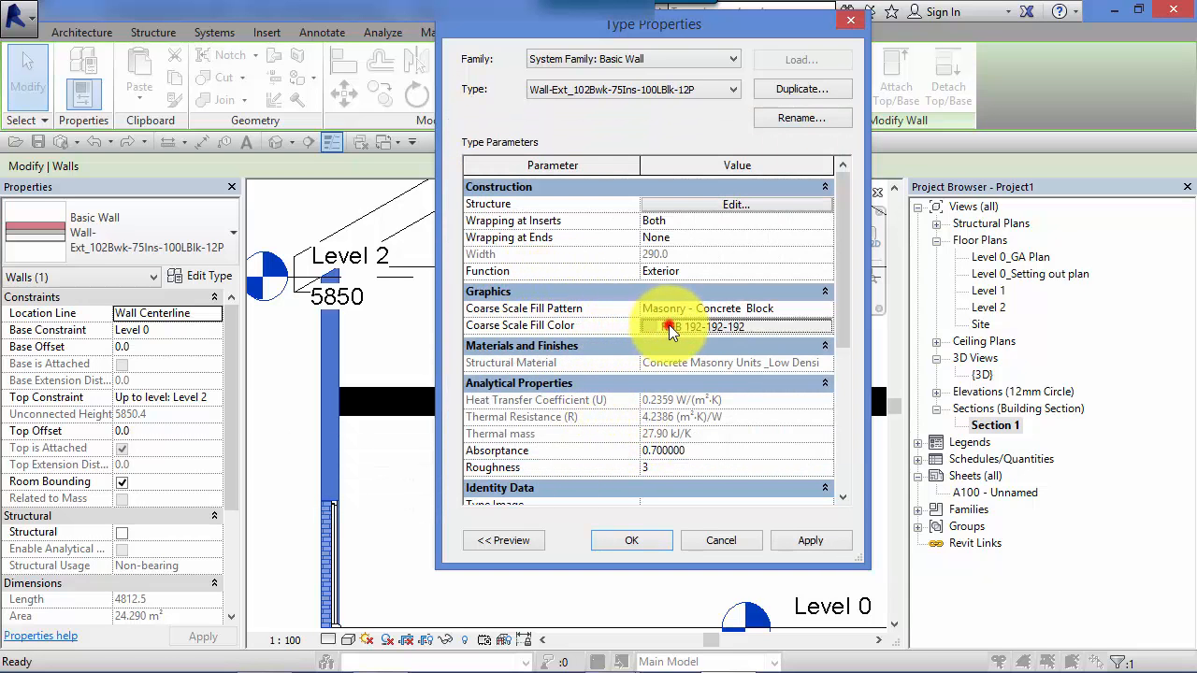
click(667, 325)
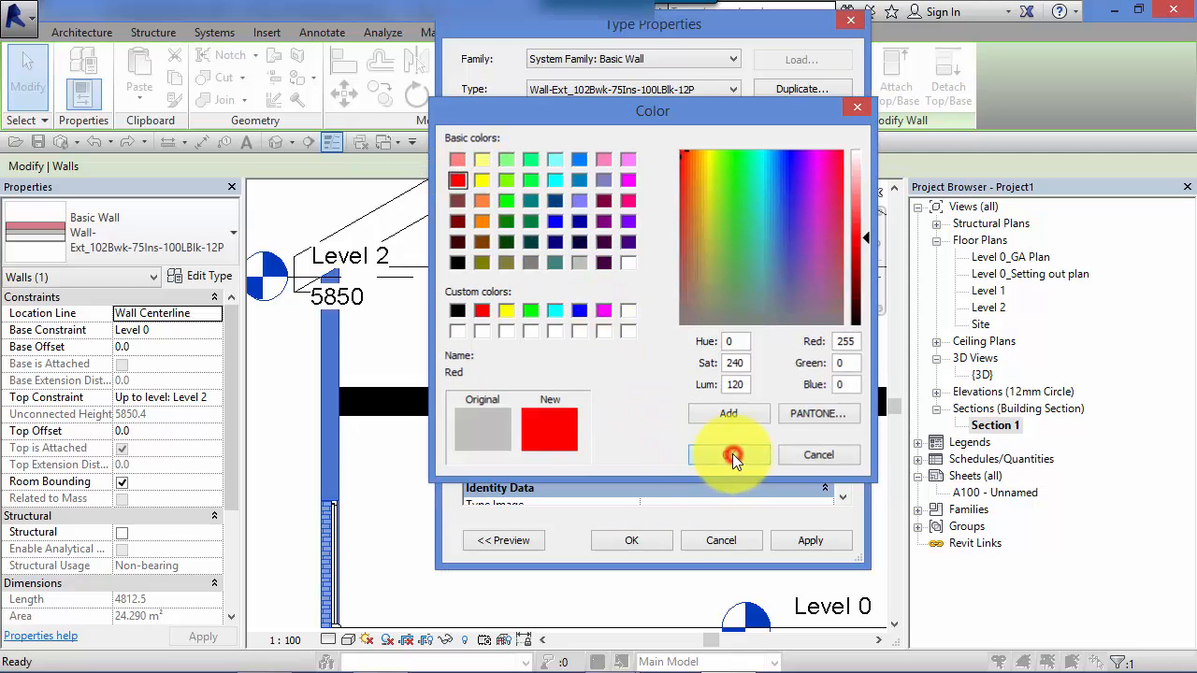
click(728, 454)
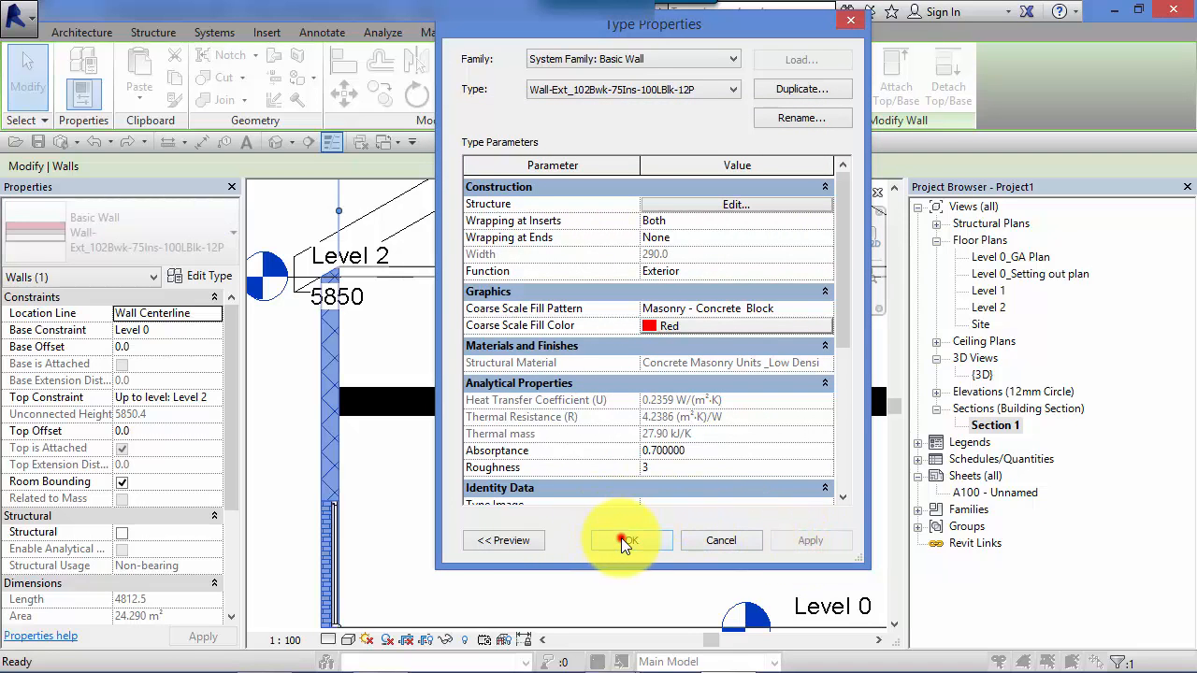
click(624, 540)
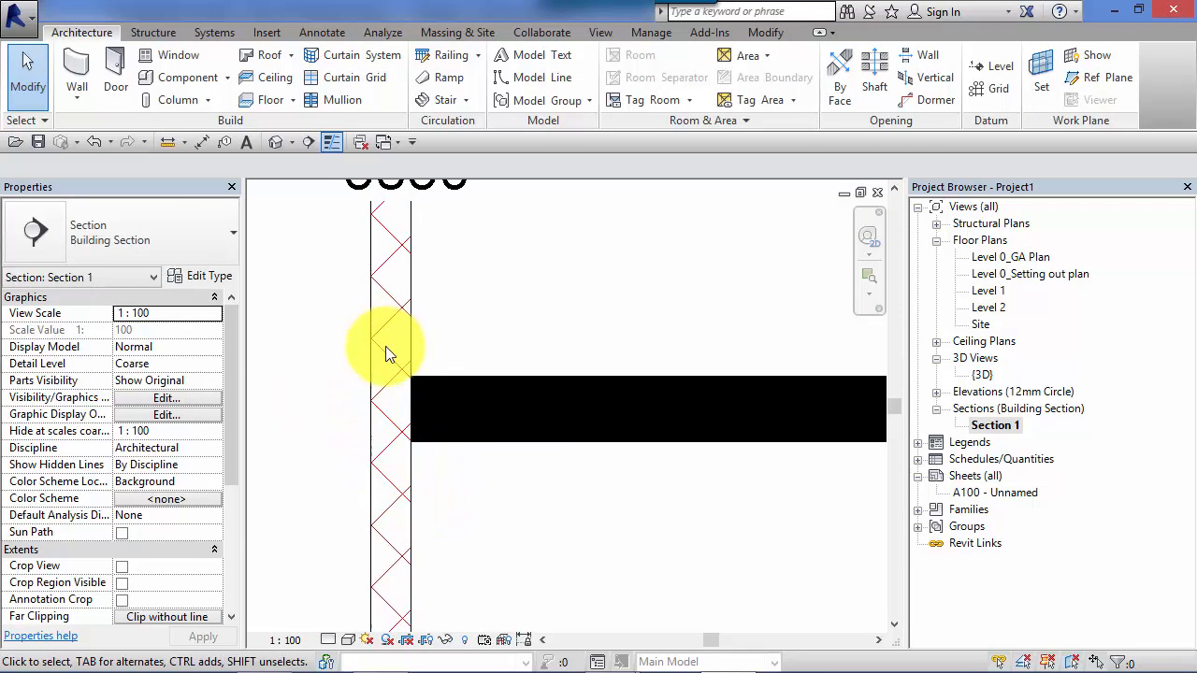
mouse_move(383, 444)
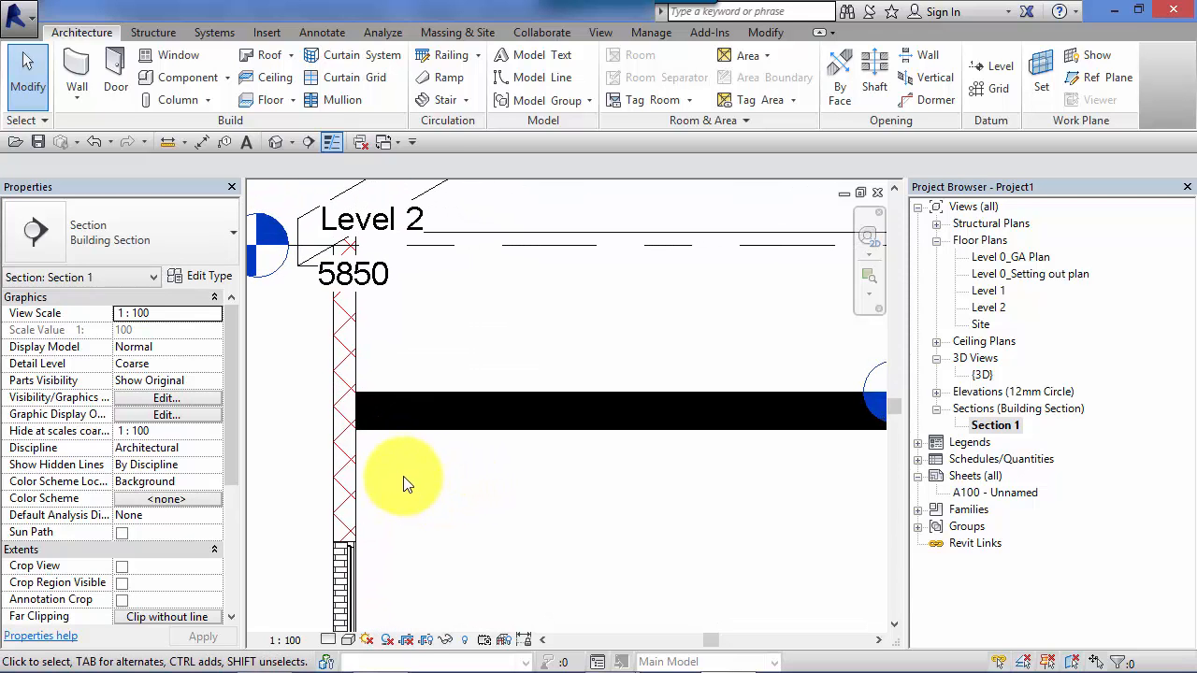
click(341, 416)
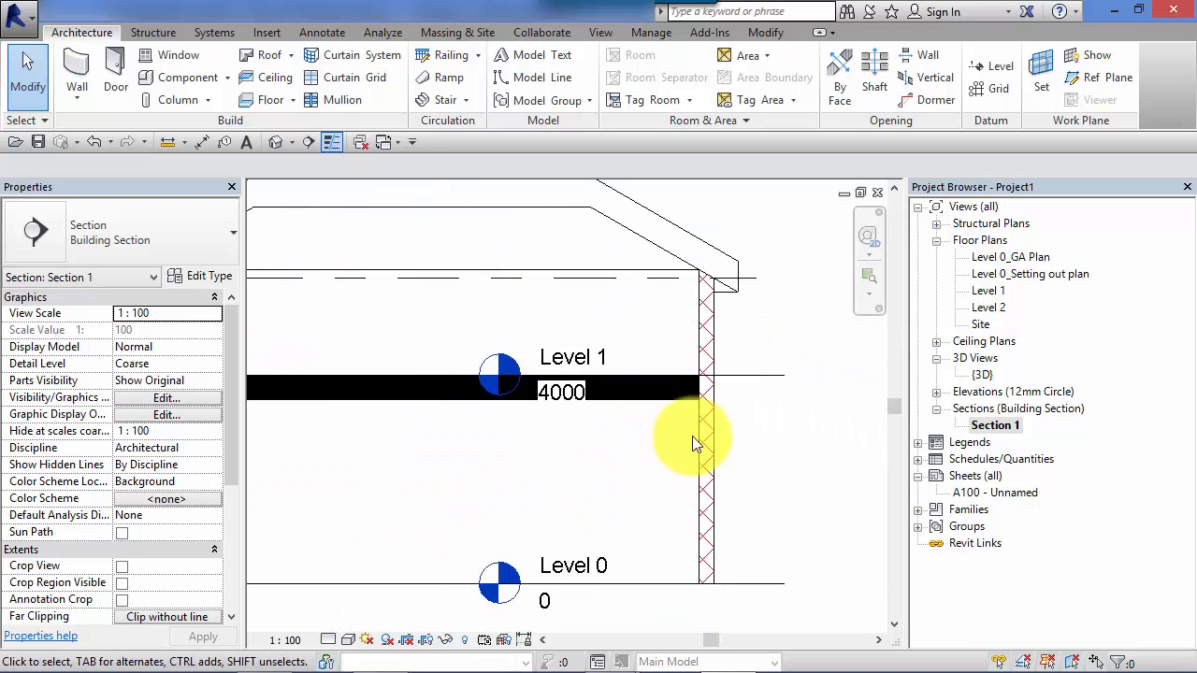
mouse_move(697, 290)
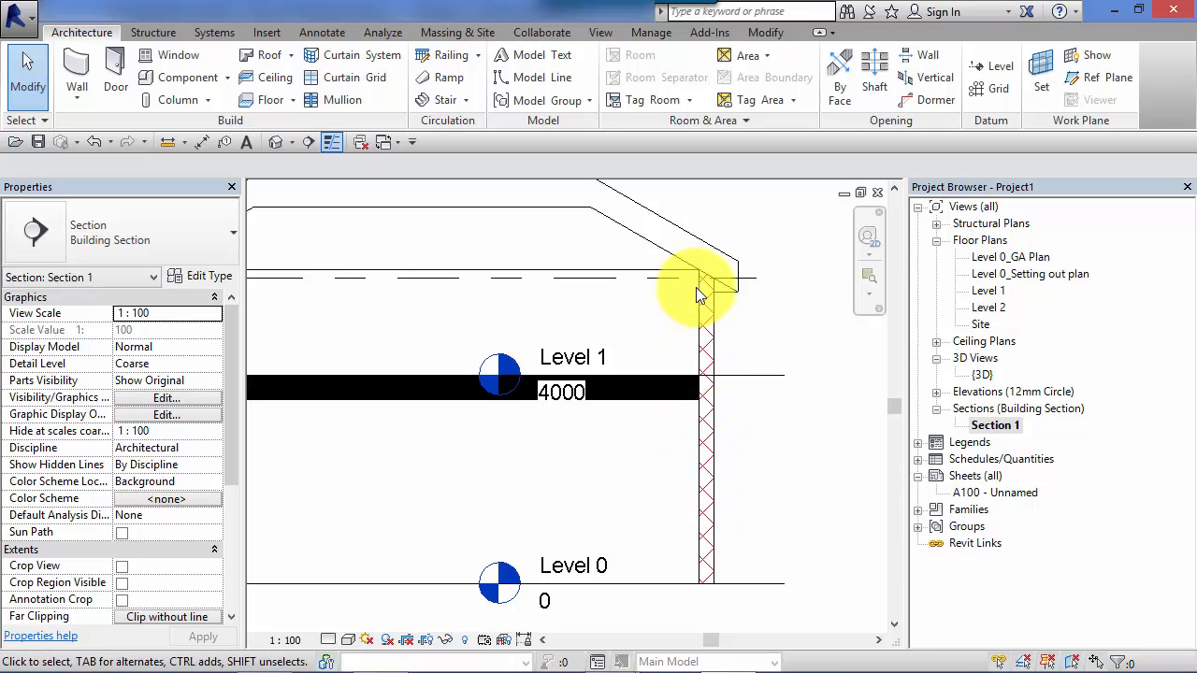
drag(701, 294, 757, 492)
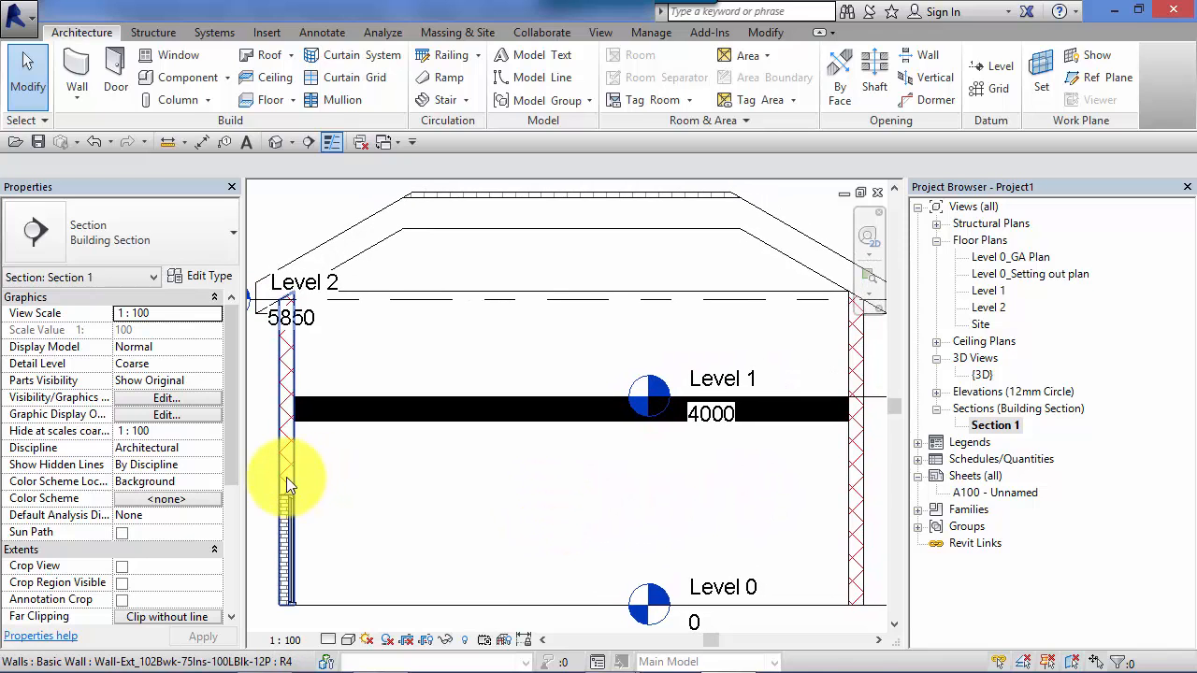
mouse_move(286, 393)
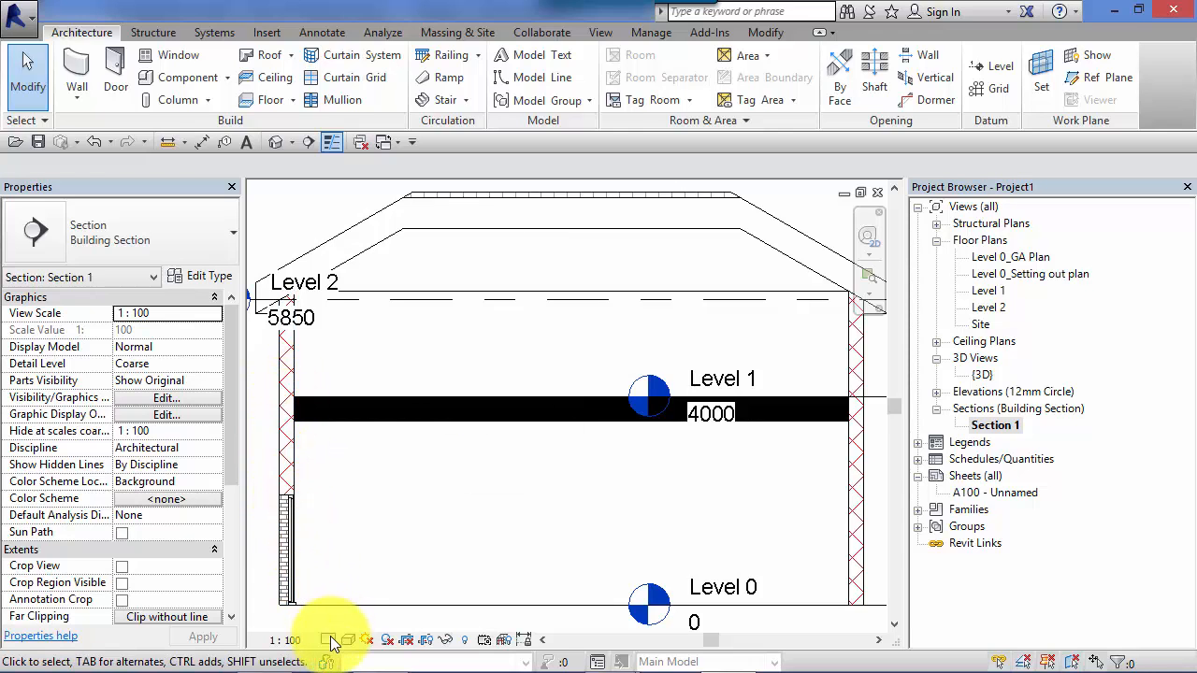
click(328, 639)
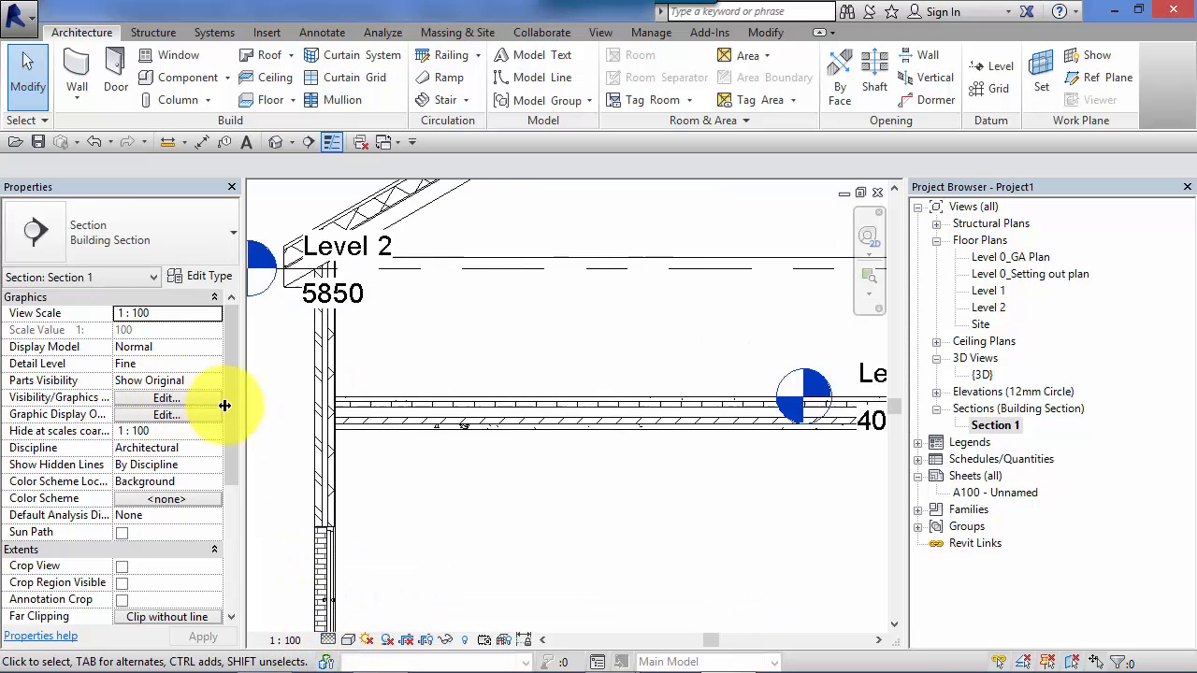
click(421, 421)
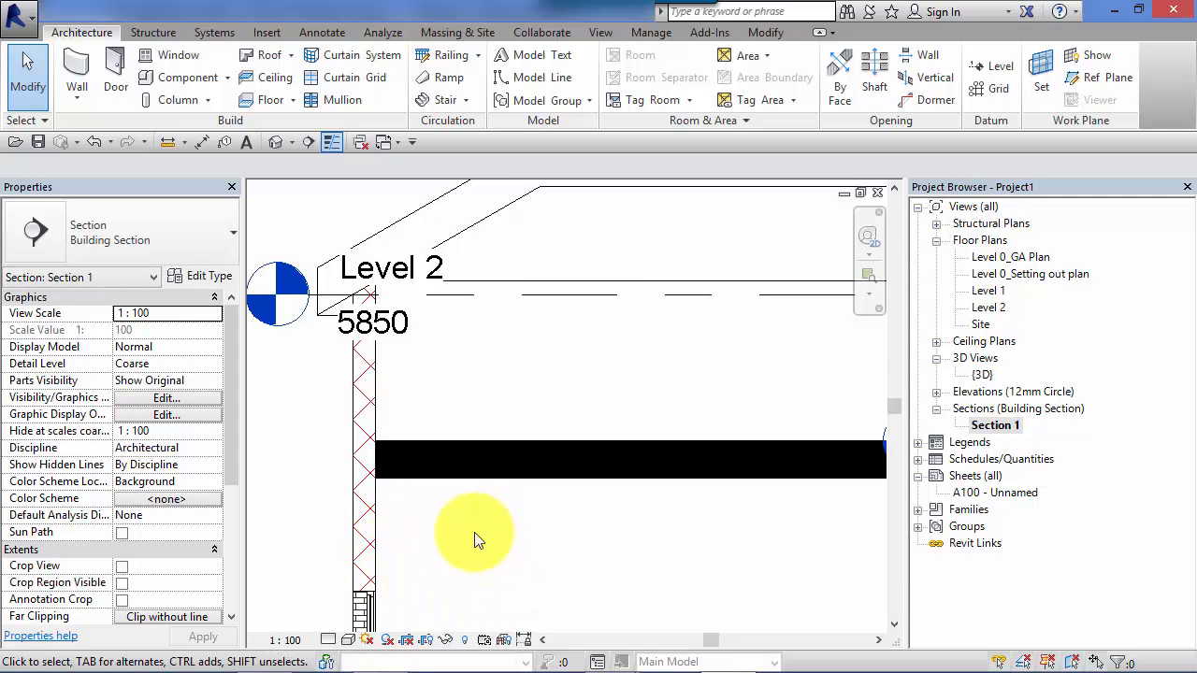
mouse_move(421, 509)
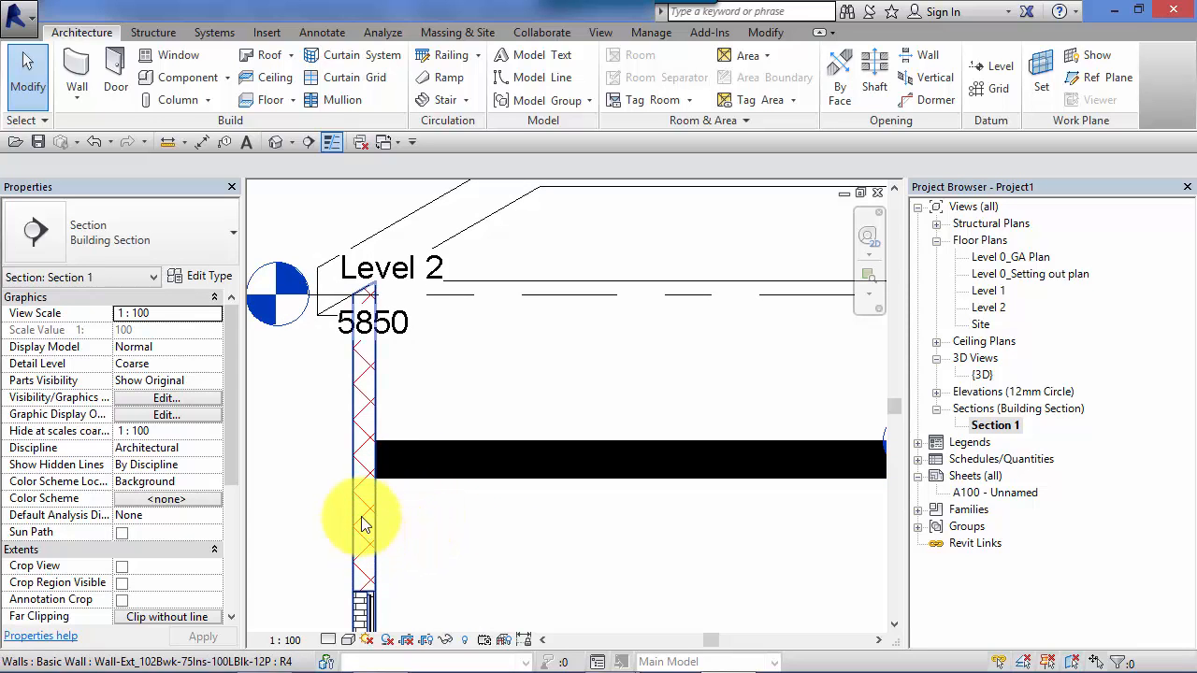
- Set the pitched roof type's coarse scale fill pattern to Diagonal up 0.5mm
drag(365, 524, 411, 579)
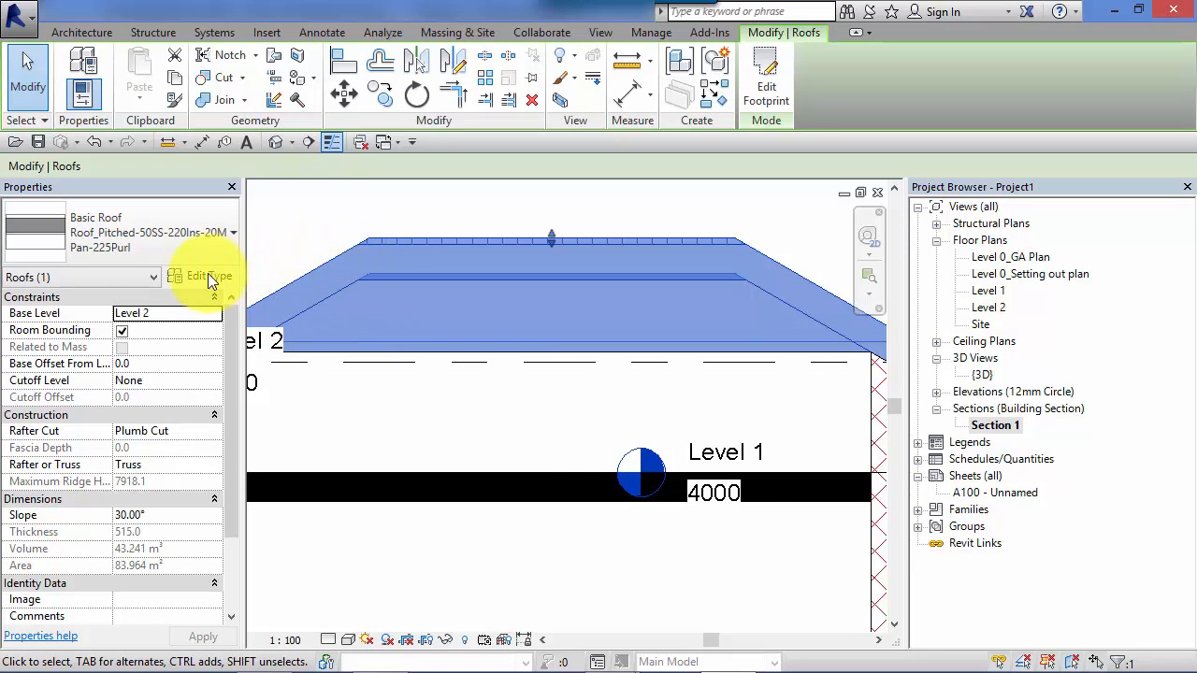
click(201, 275)
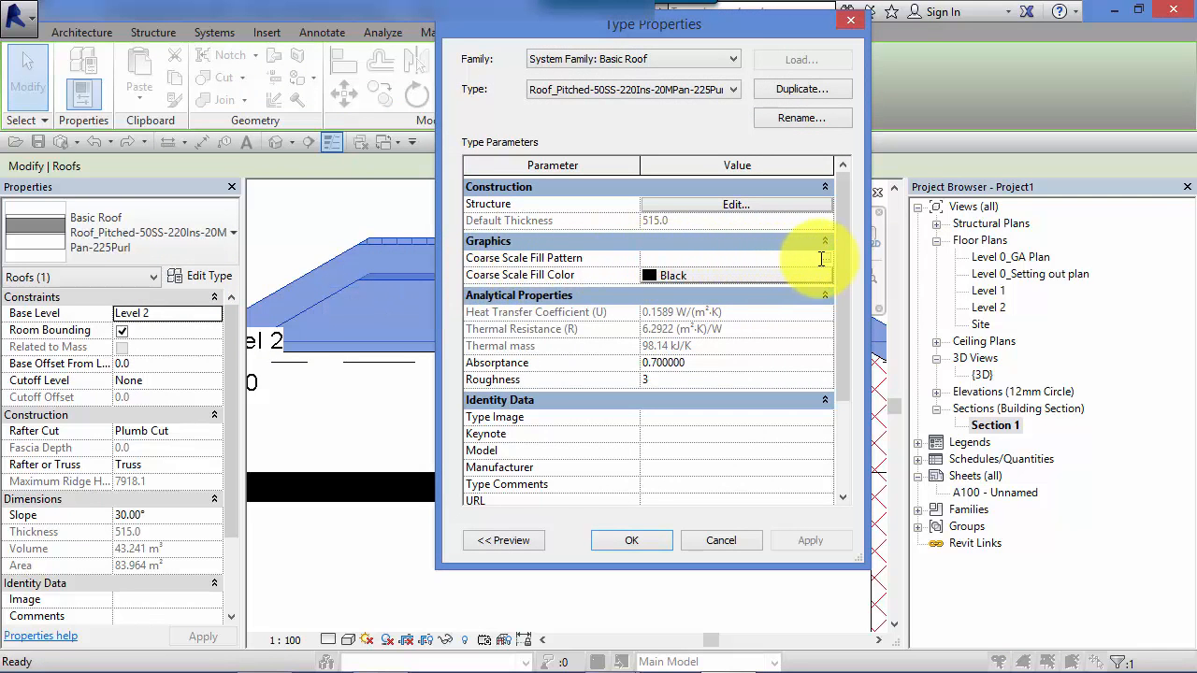
click(736, 258)
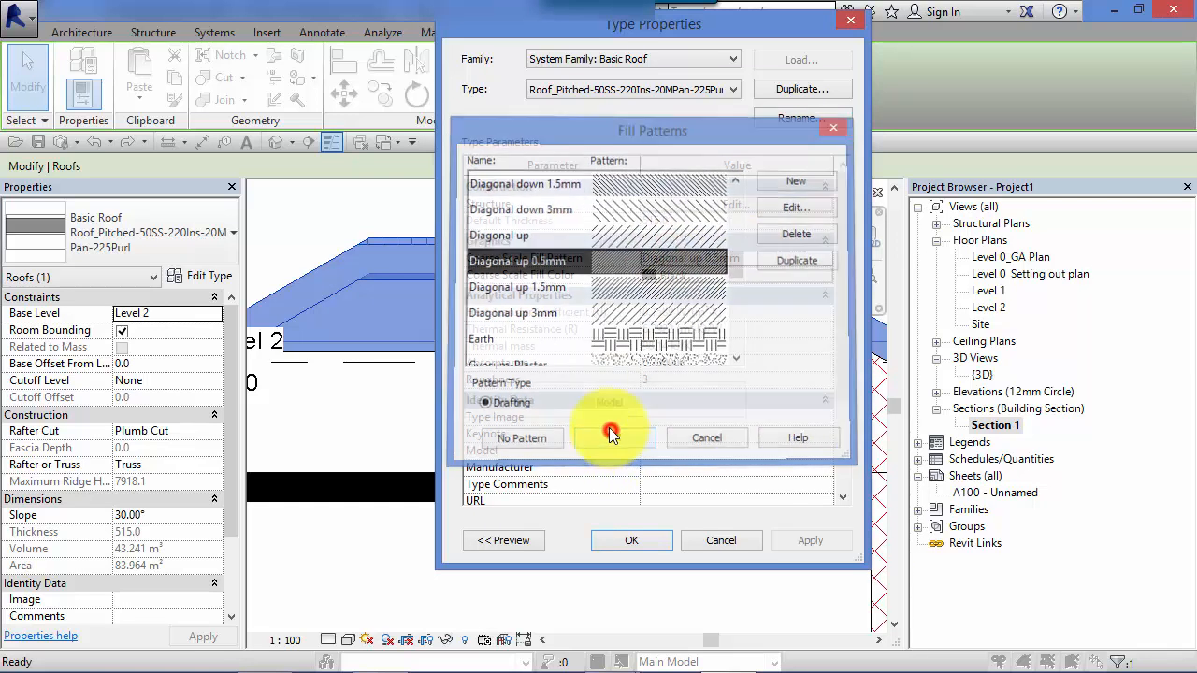
click(607, 433)
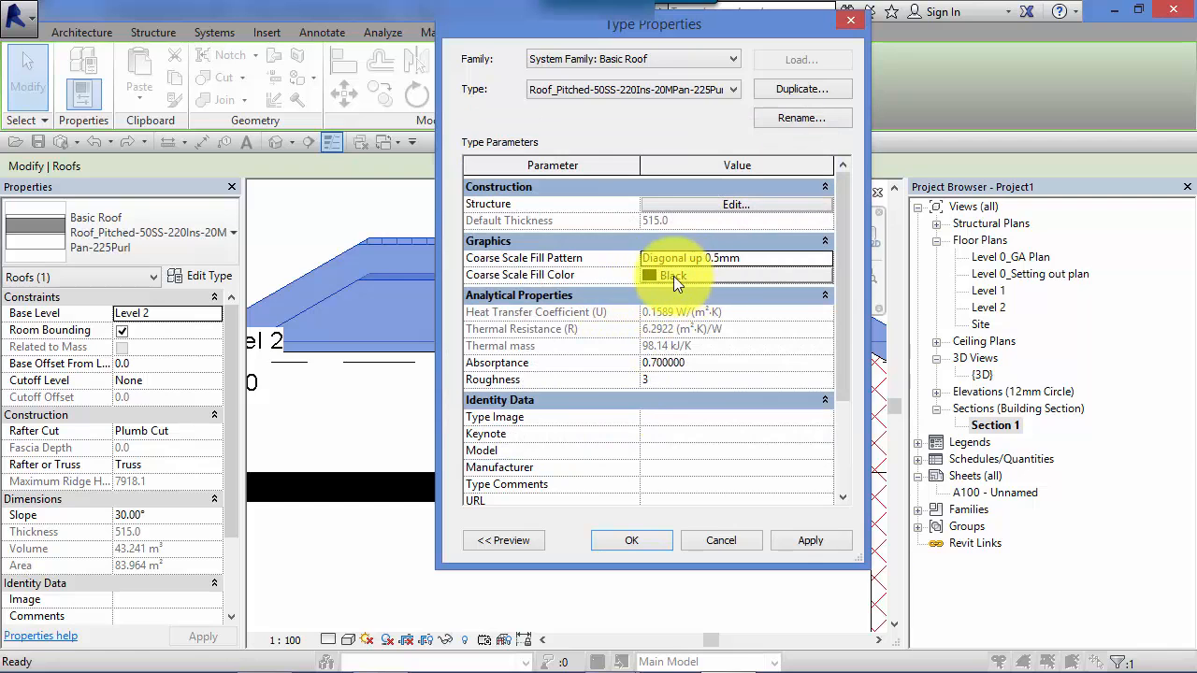
click(631, 539)
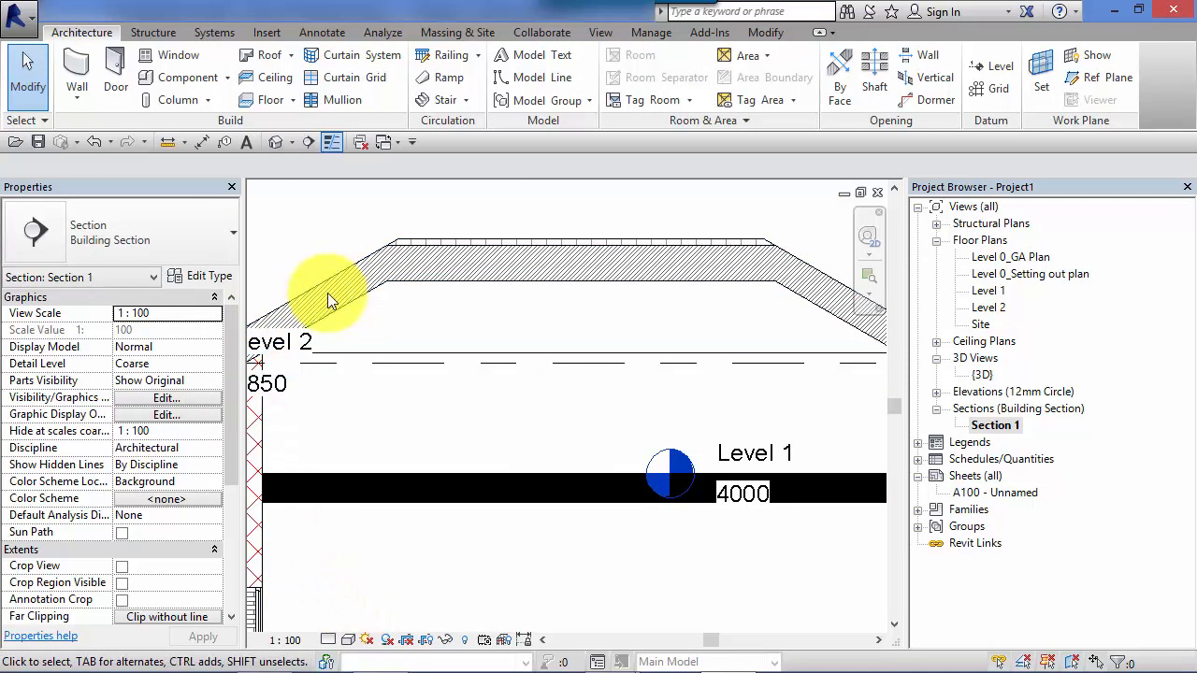
mouse_move(556, 309)
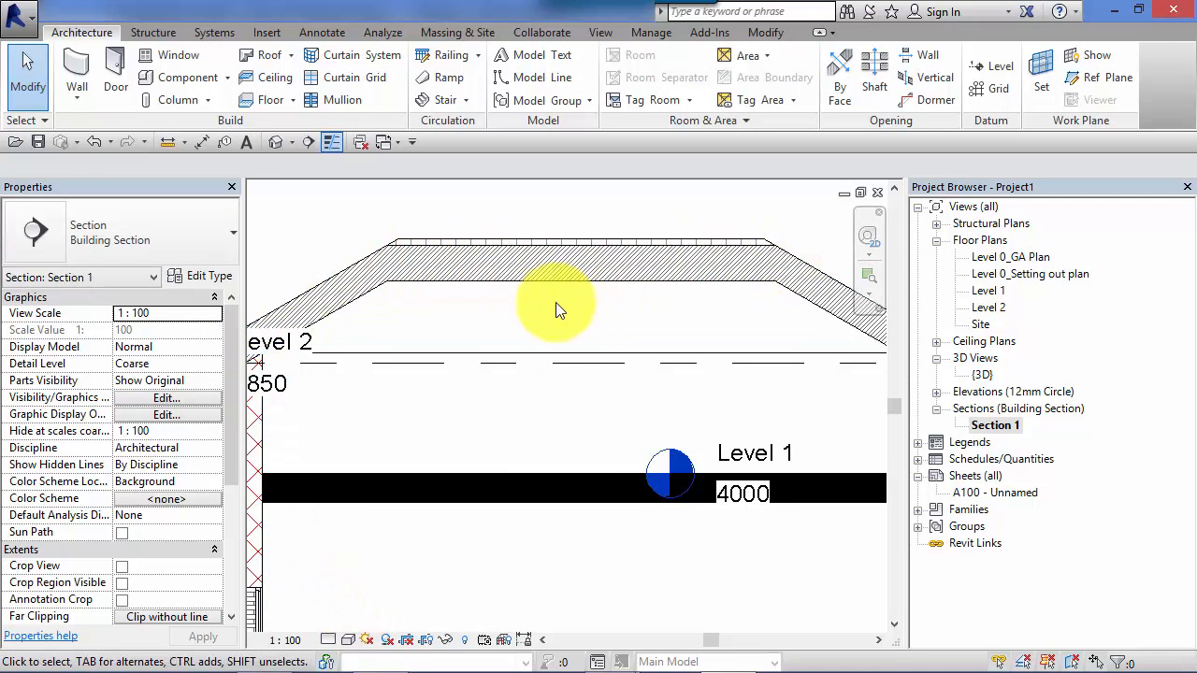
mouse_move(393, 318)
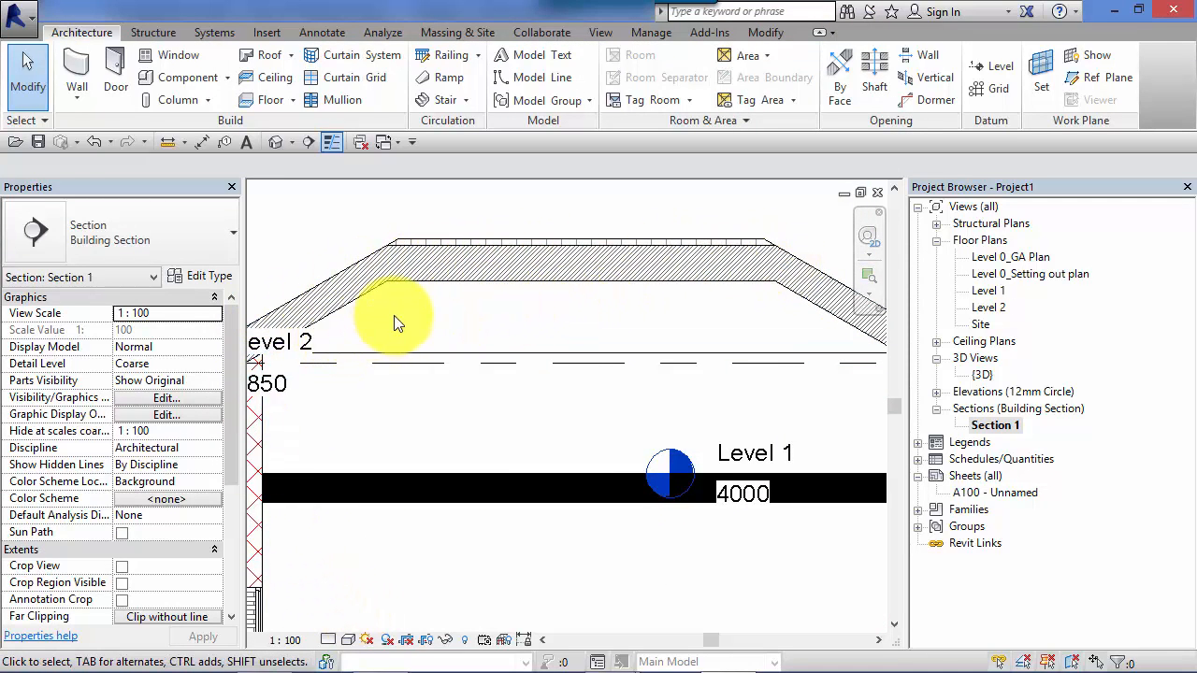